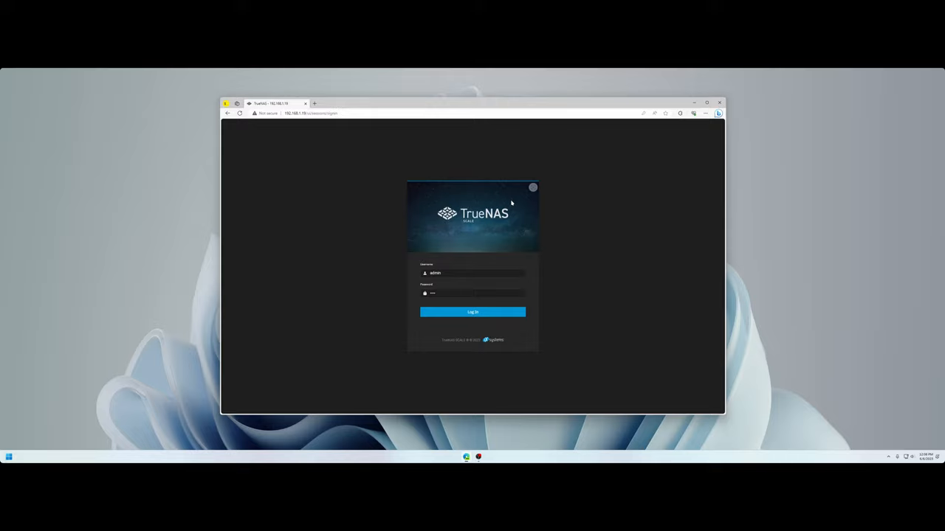
mouse_move(453, 252)
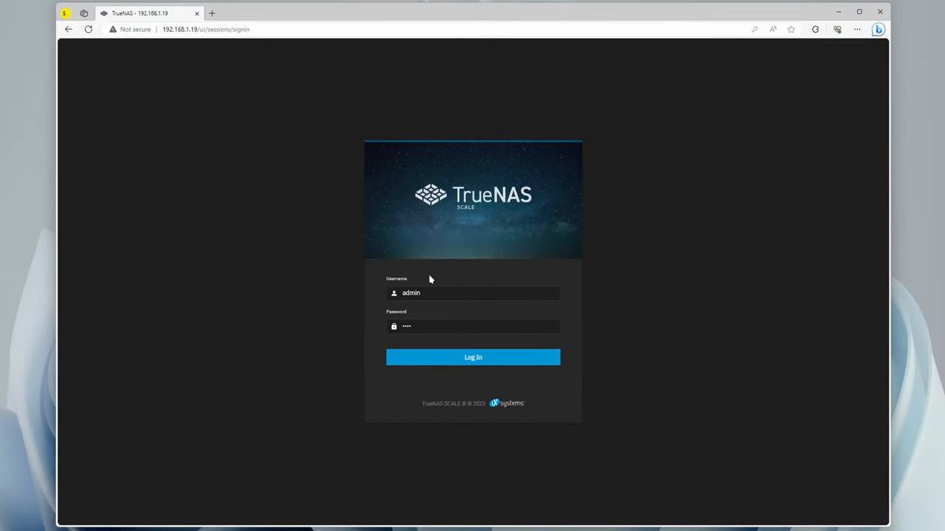
mouse_move(466, 212)
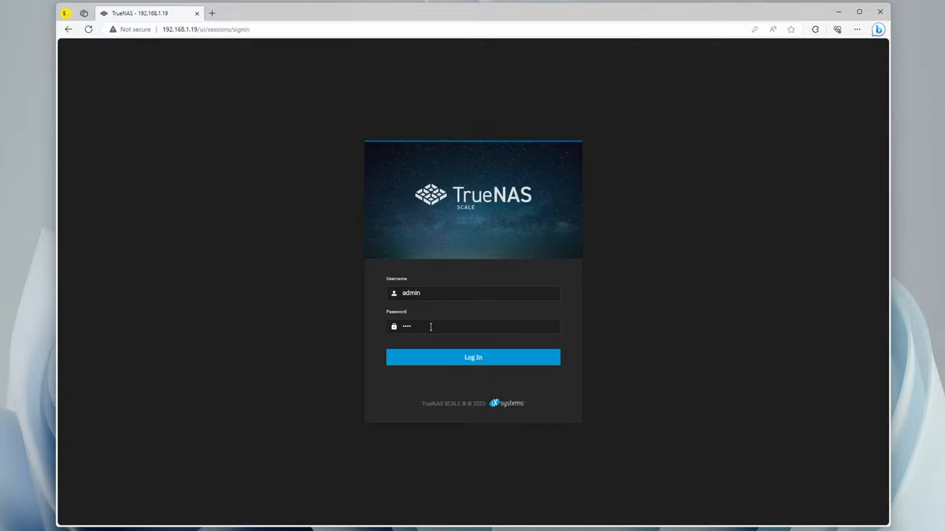
Sign in to the TrueNAS admin interface and reach the GUI settings under General.
click(473, 357)
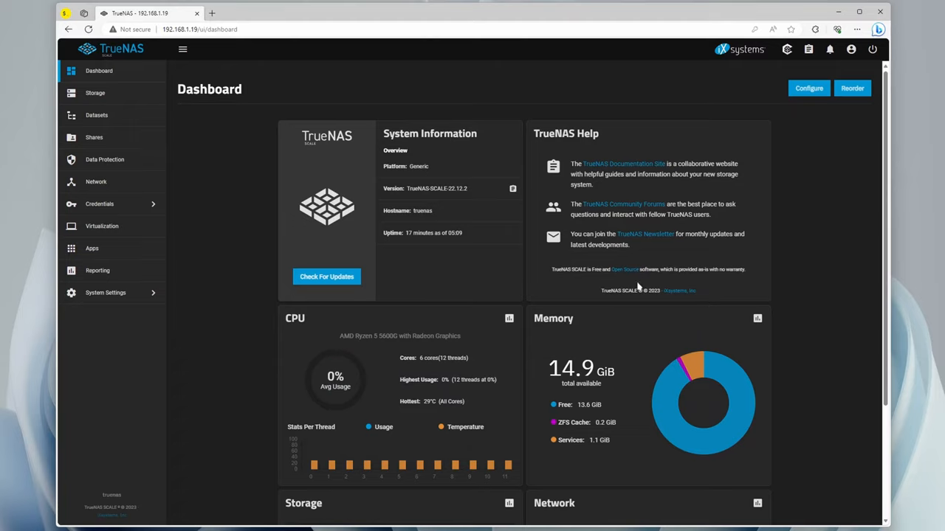
click(95, 91)
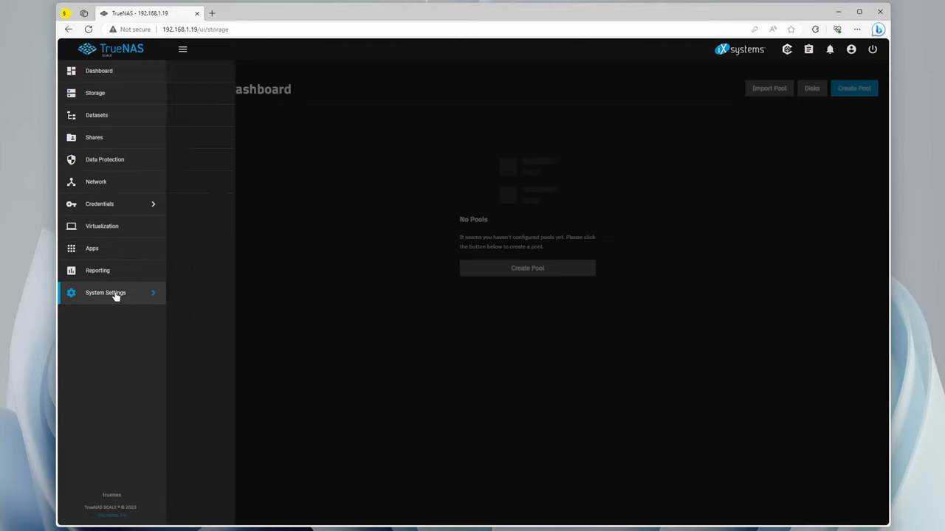
click(106, 292)
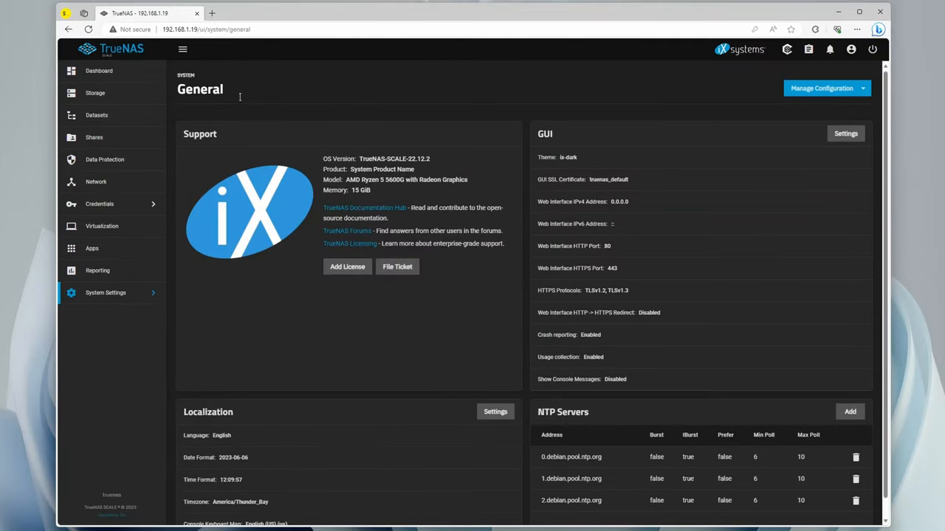
click(844, 133)
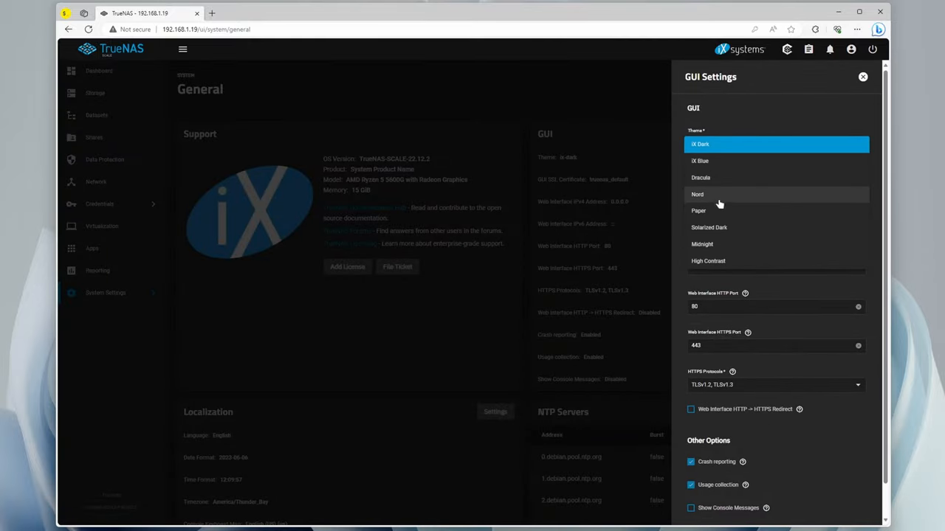
Switch the web interface theme to nord, save it and return to the dashboard.
click(697, 195)
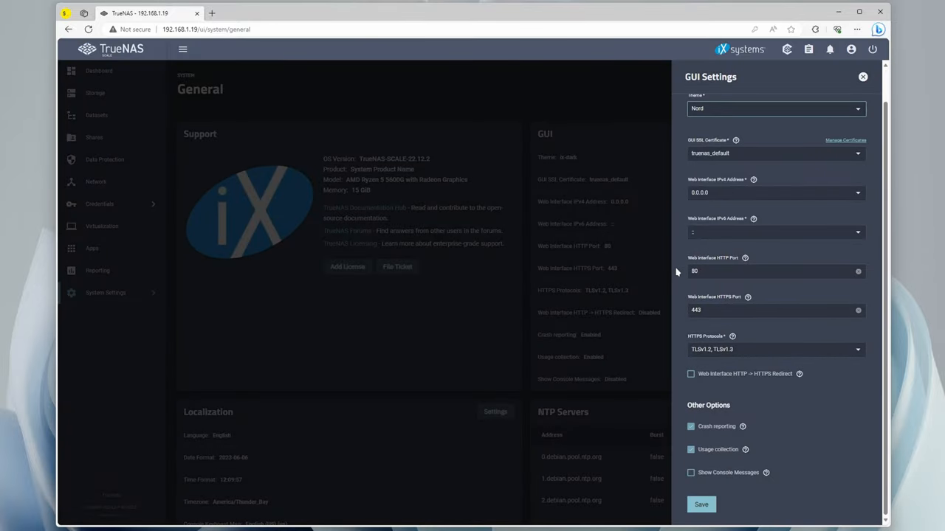
click(862, 77)
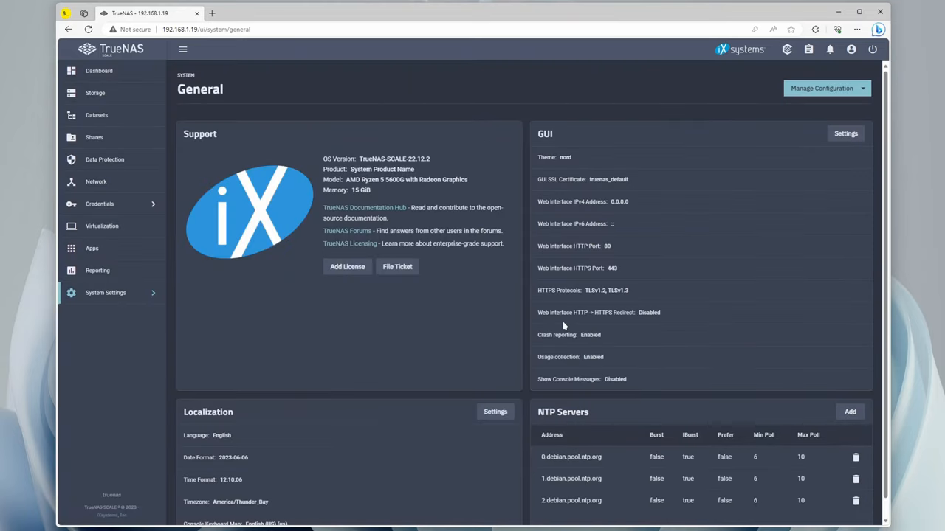
click(99, 71)
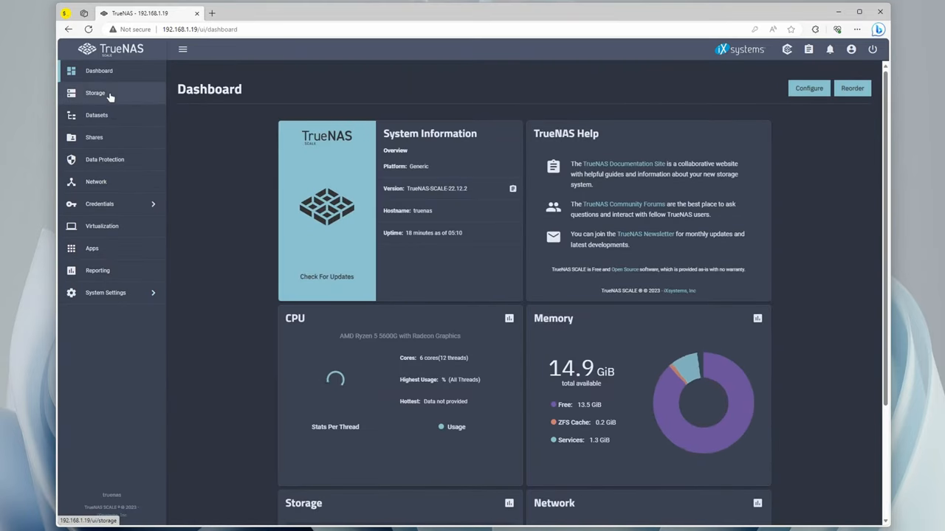
Start a new pool named Galaxy with both 14.55 TiB HDDs in the mirrored data vdev.
click(94, 92)
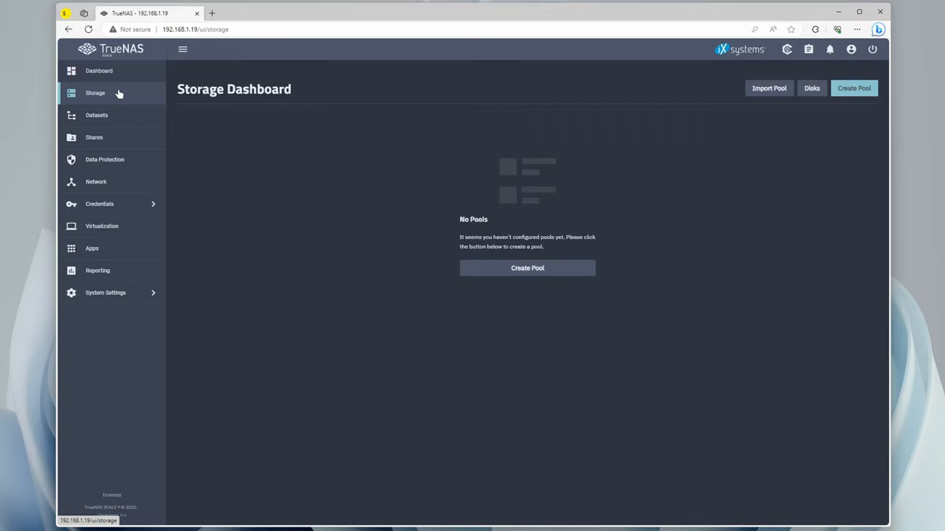
mouse_move(527, 269)
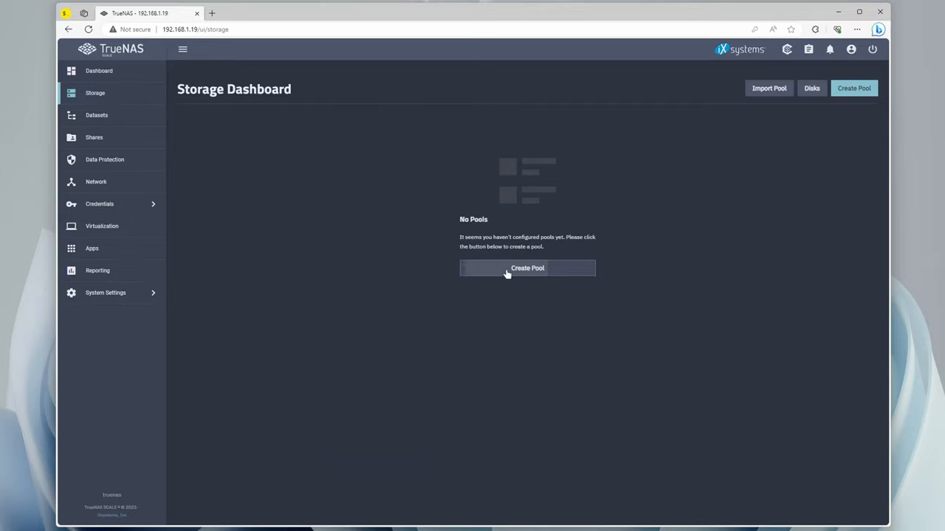
click(527, 269)
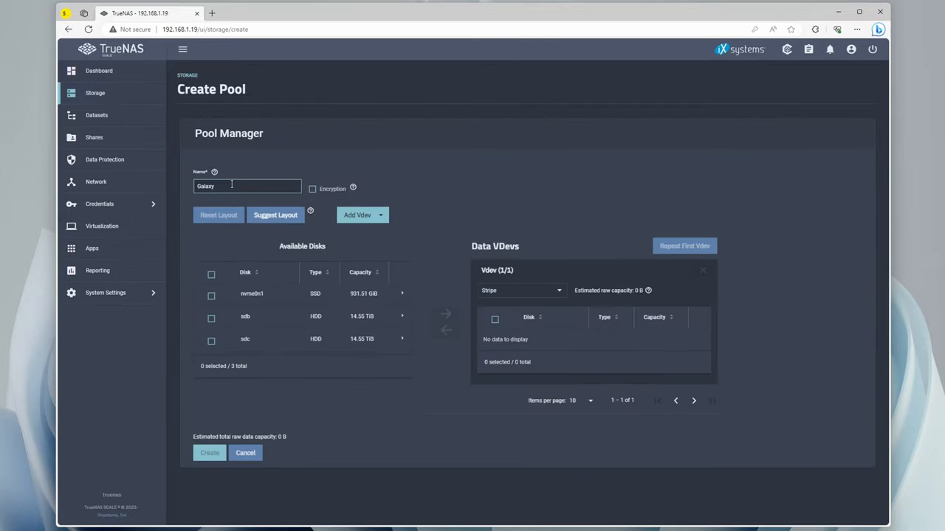
mouse_move(254, 172)
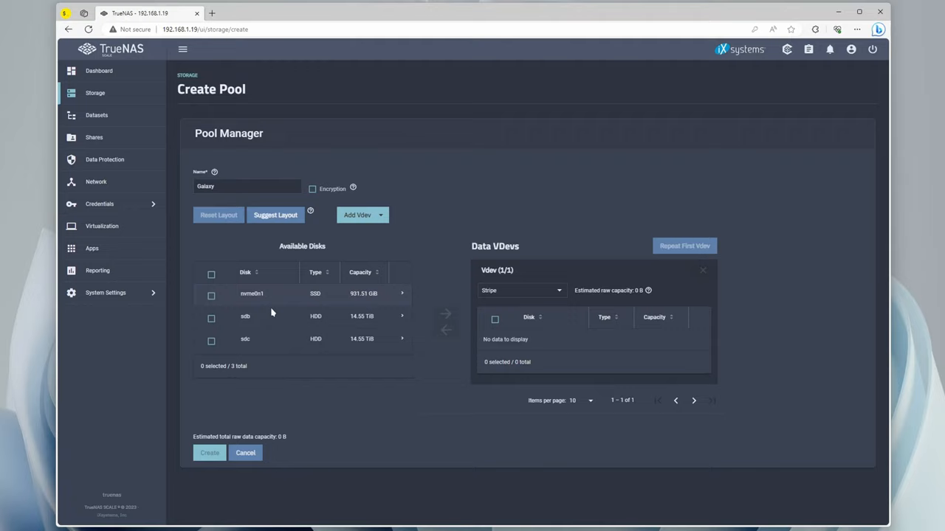
click(212, 316)
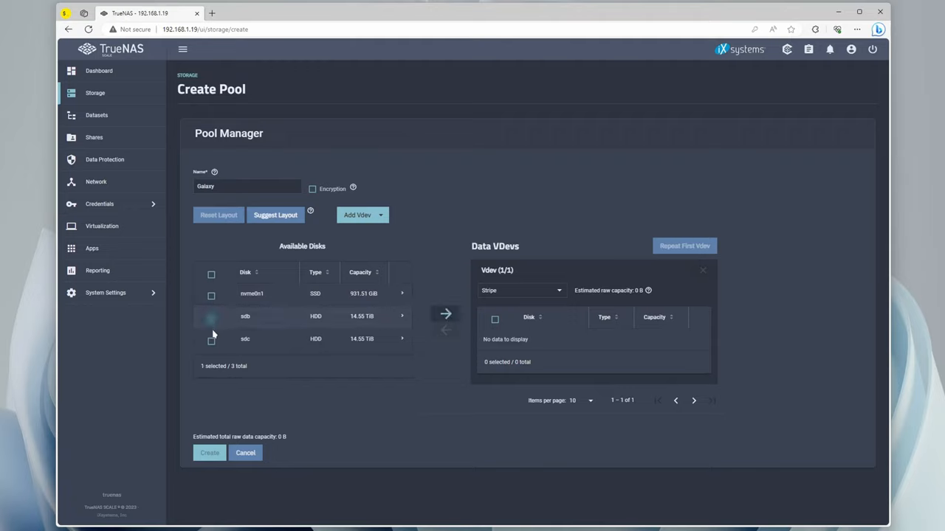
click(446, 313)
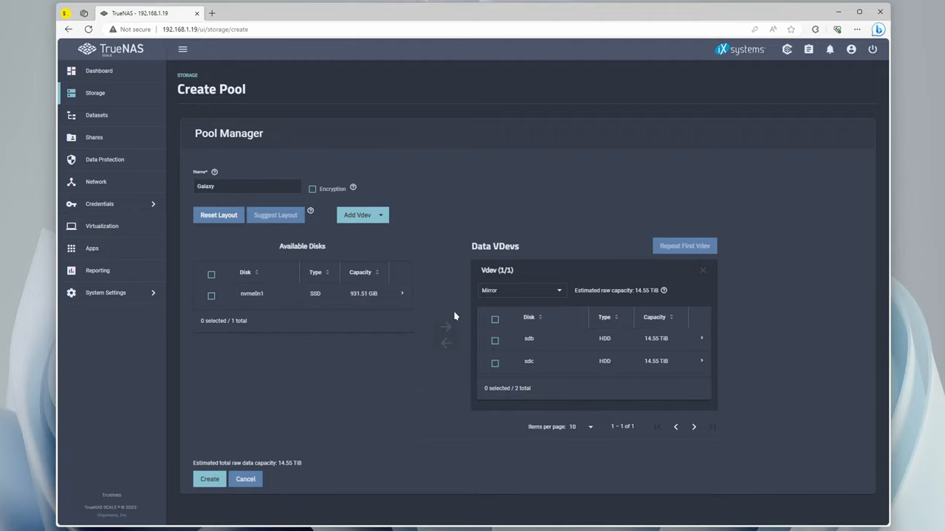
mouse_move(517, 293)
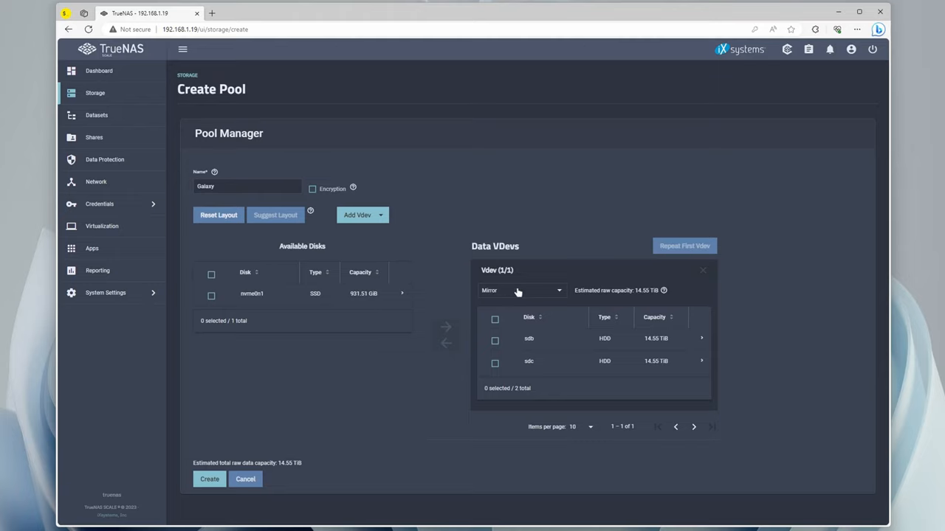
mouse_move(517, 346)
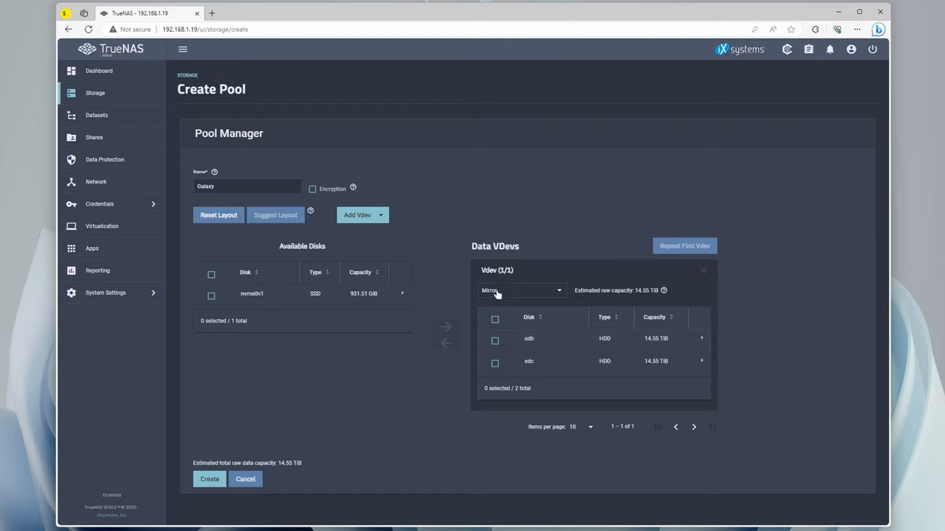
mouse_move(493, 339)
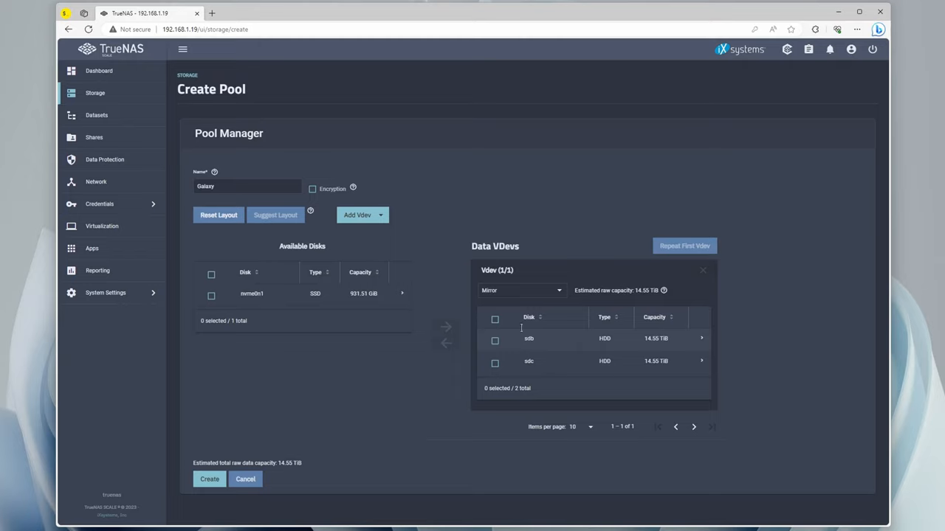
mouse_move(362, 220)
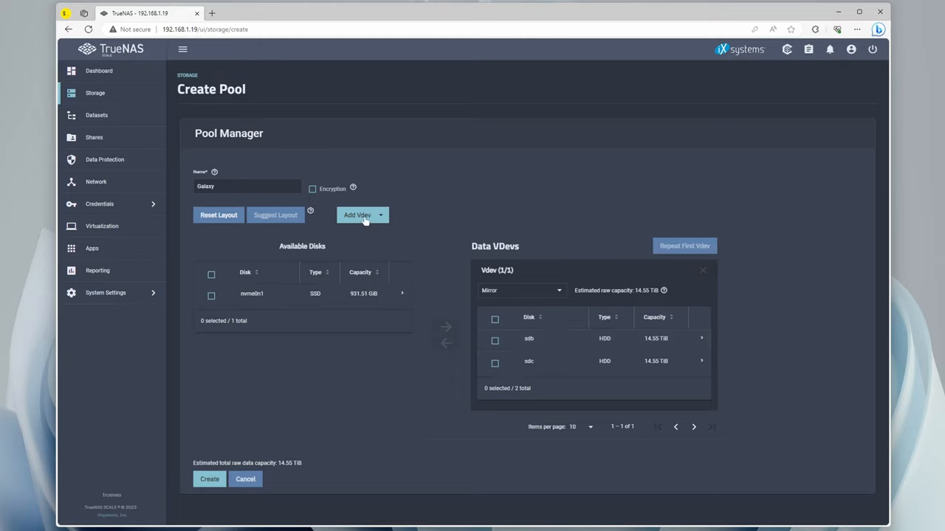
Add a cache vdev holding the SSD and create the Galaxy pool, accepting the erase warning.
click(357, 216)
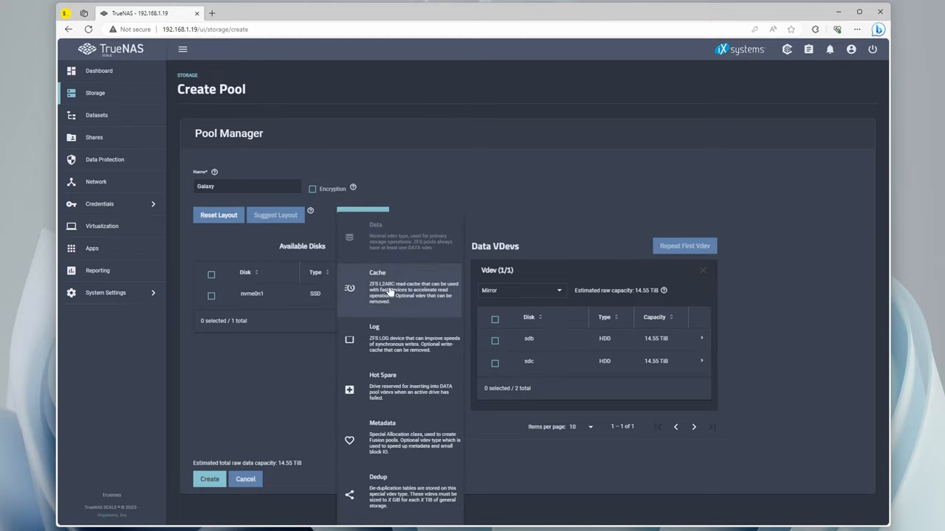
click(378, 288)
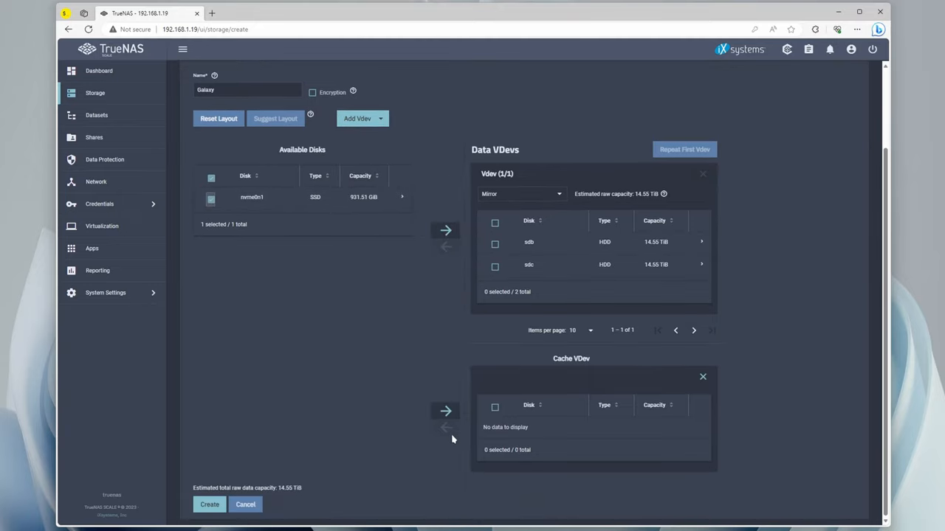
click(445, 410)
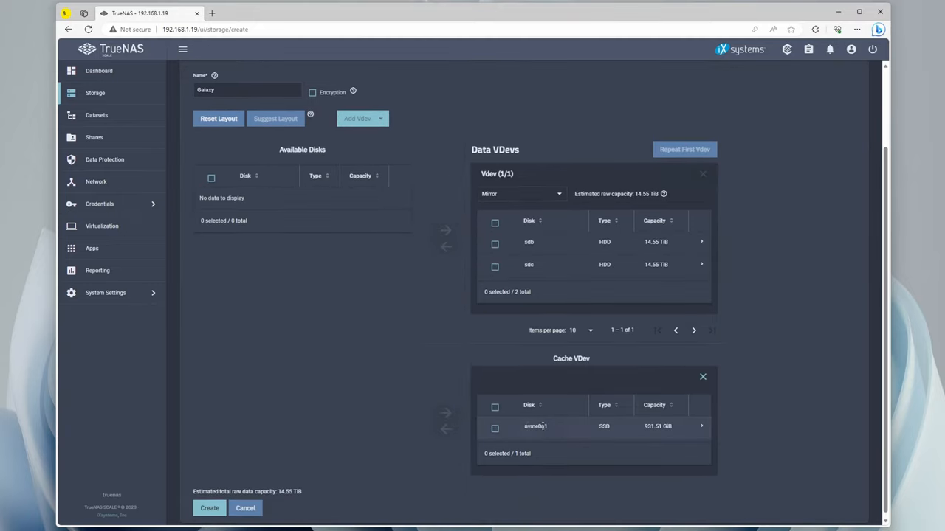
mouse_move(574, 431)
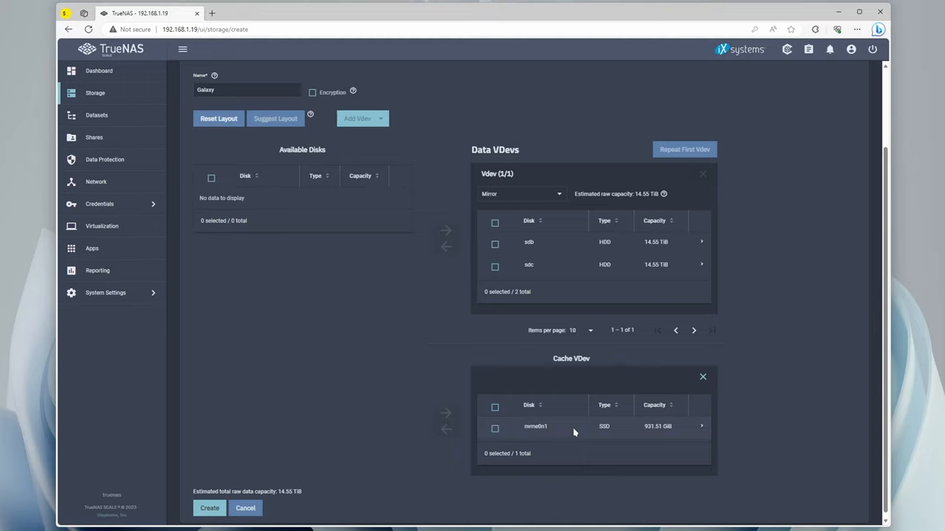
mouse_move(562, 428)
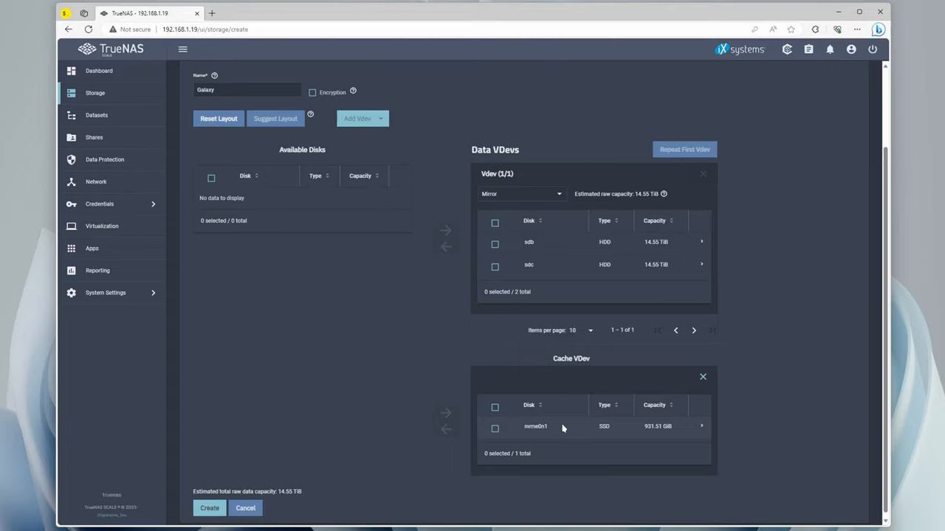
click(210, 508)
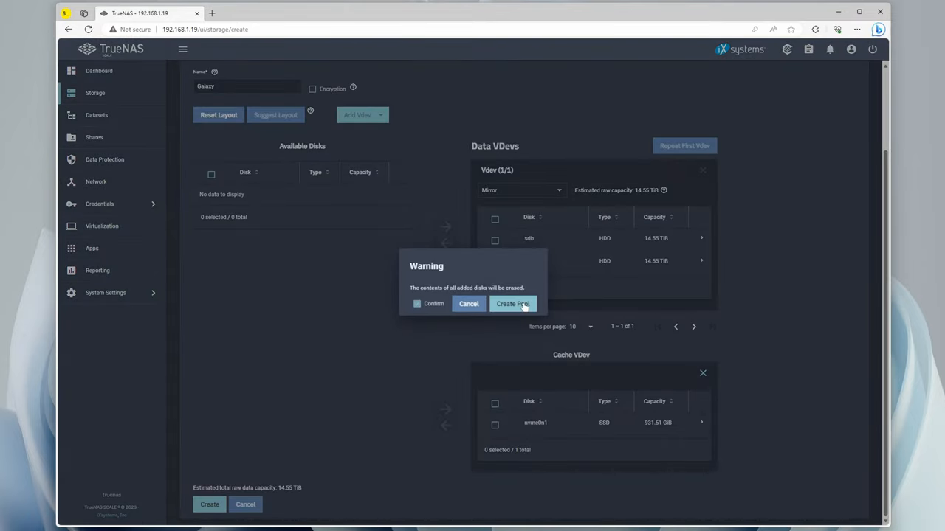
click(512, 304)
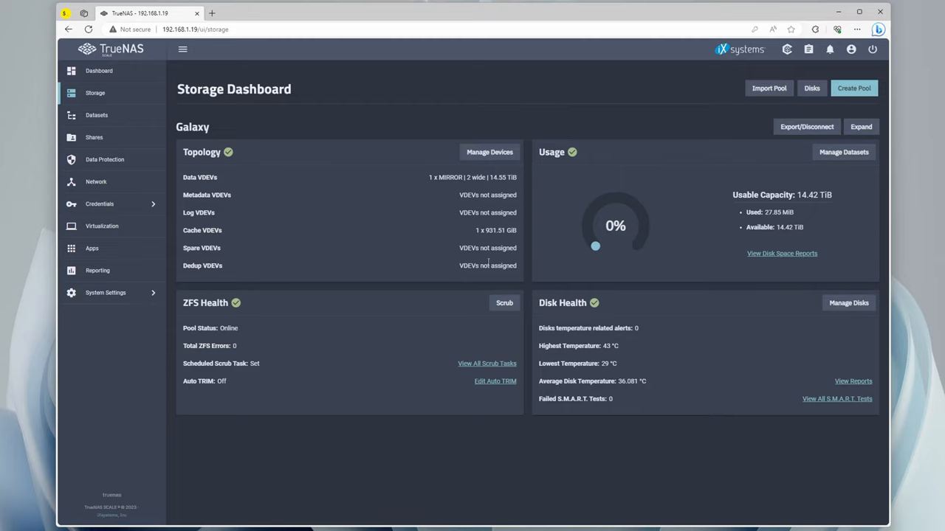
mouse_move(189, 150)
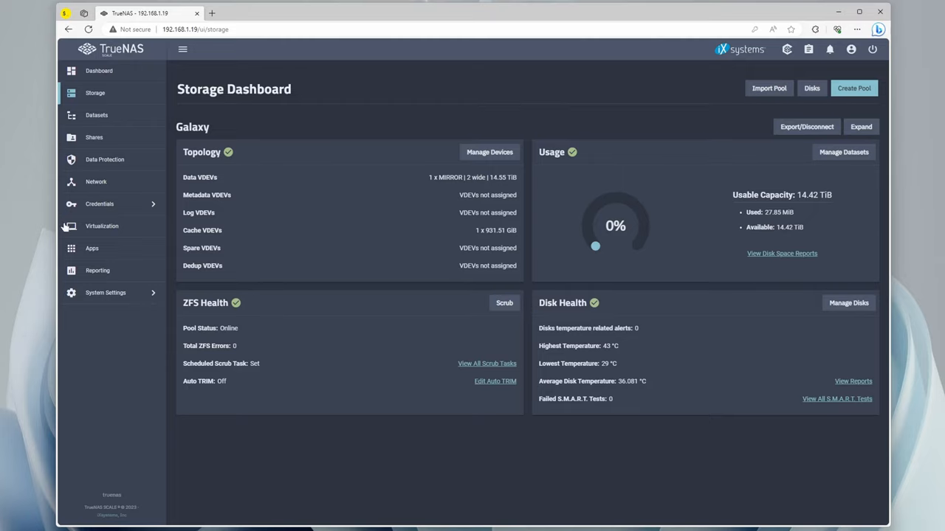
Add local user bANONYMOUS (Ben Anonymous) with its own password and save it.
click(101, 204)
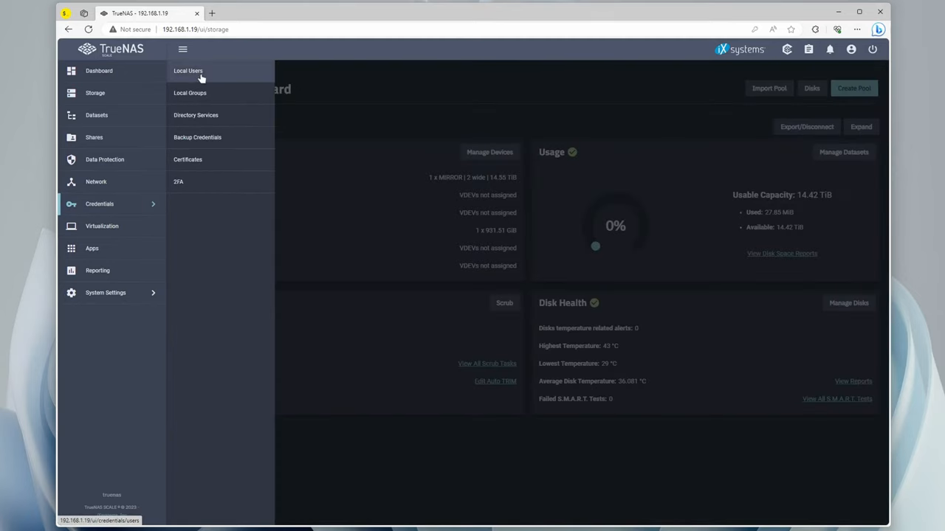
click(189, 71)
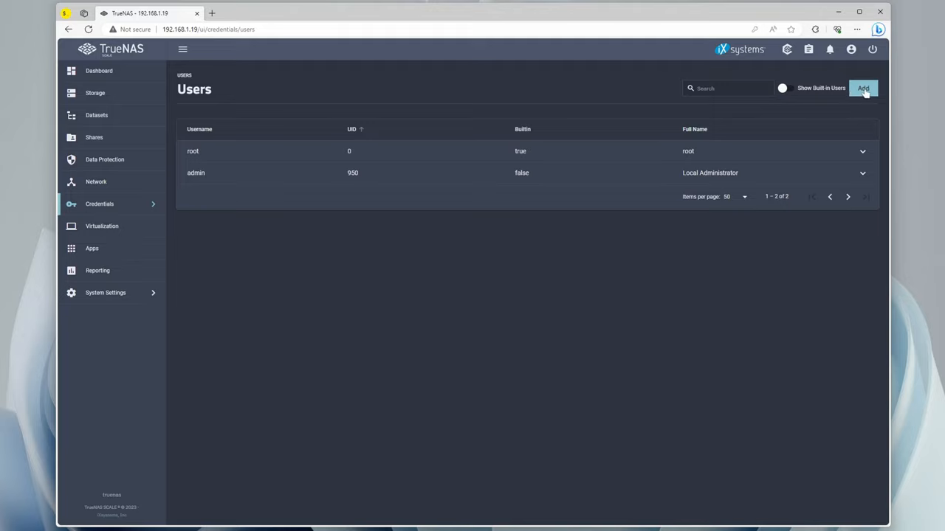
click(862, 89)
text(Ben Anonymous)
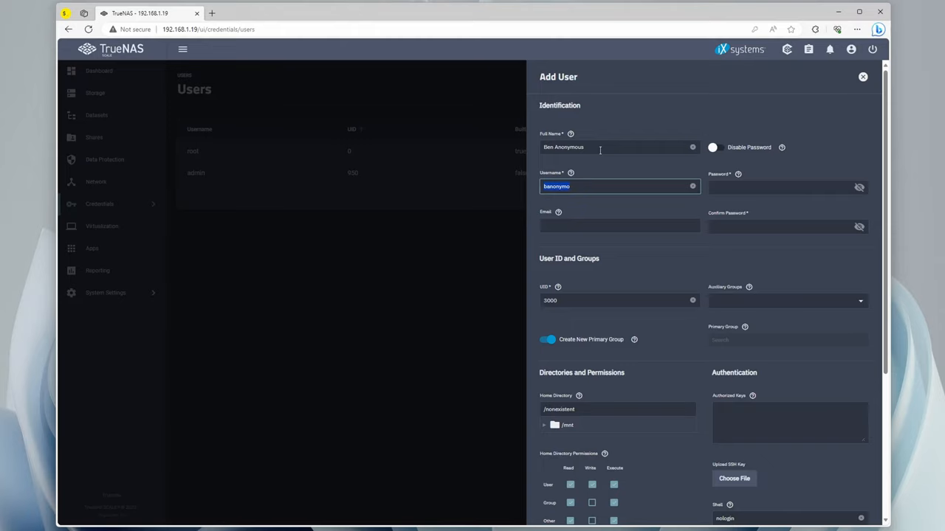
text(bANONYMOUS)
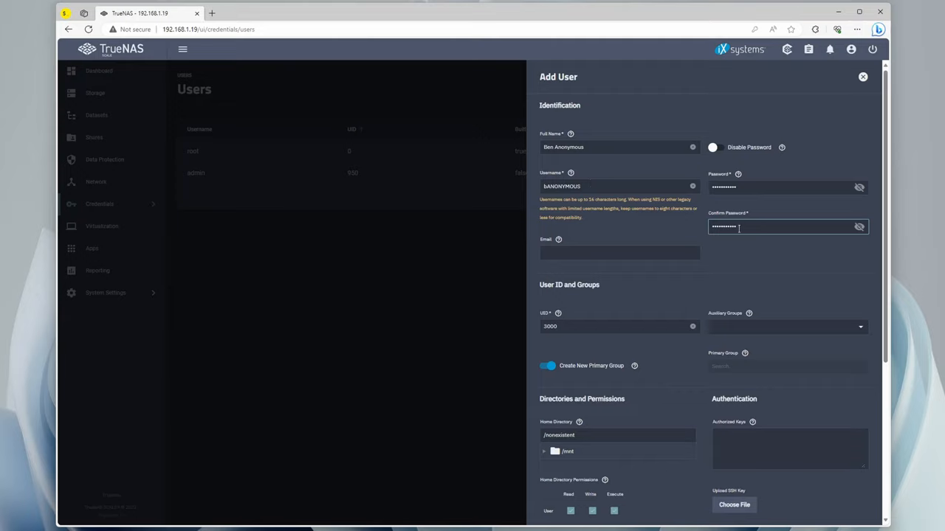
mouse_move(712, 263)
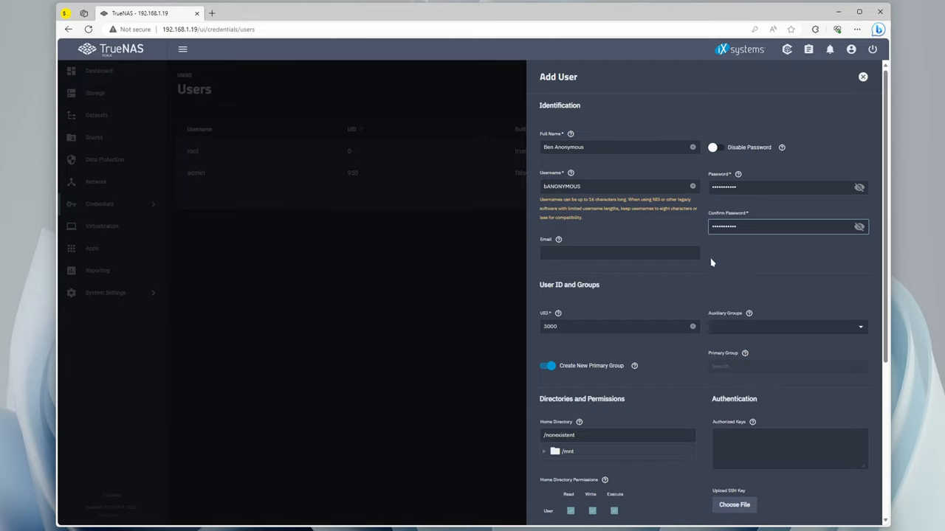
scroll(down, 3)
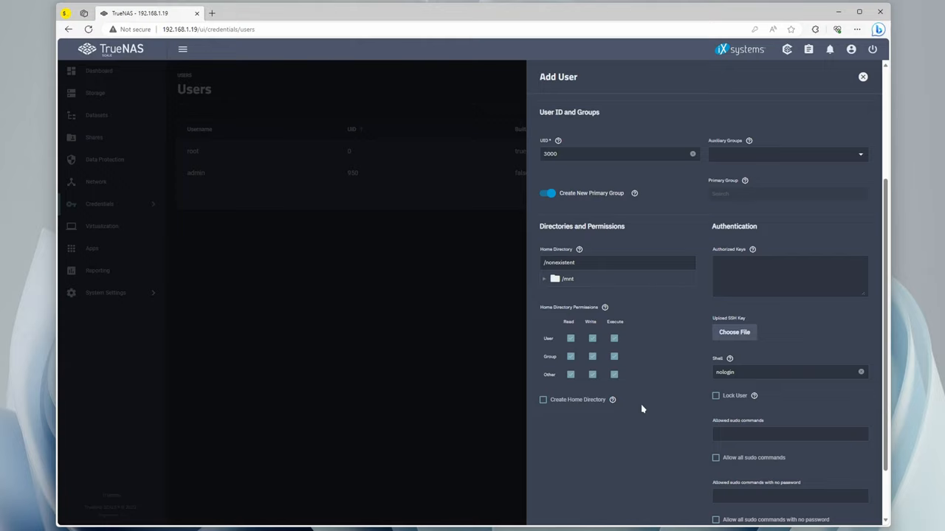
click(862, 77)
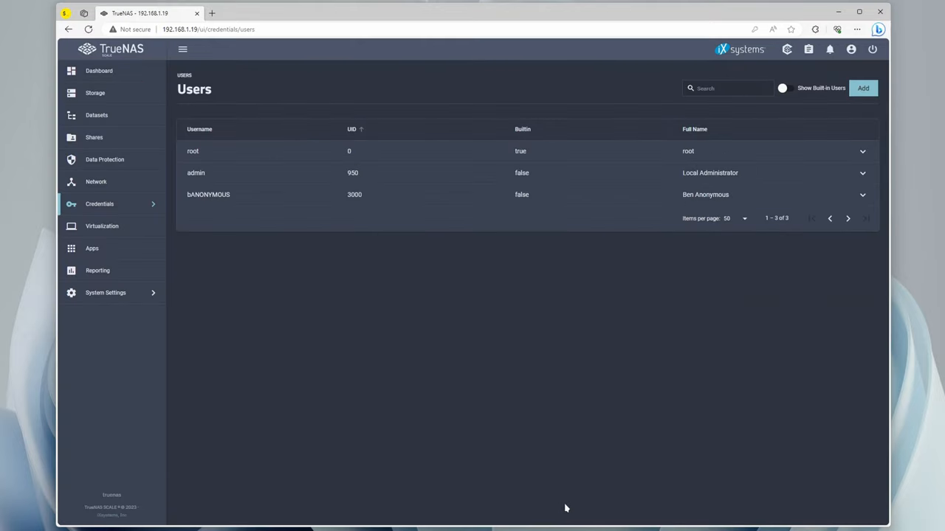
mouse_move(153, 124)
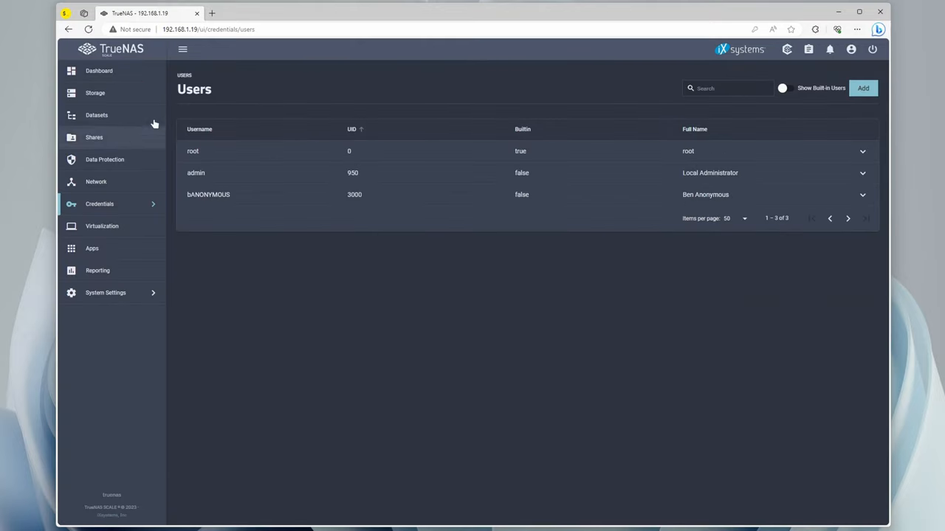
Create datasets applications and media directly under the Galaxy pool.
click(97, 115)
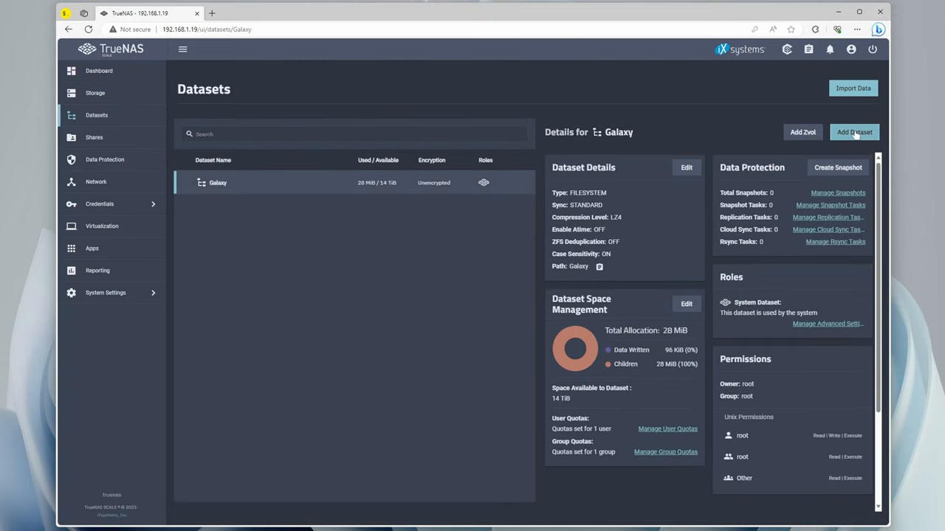
click(854, 133)
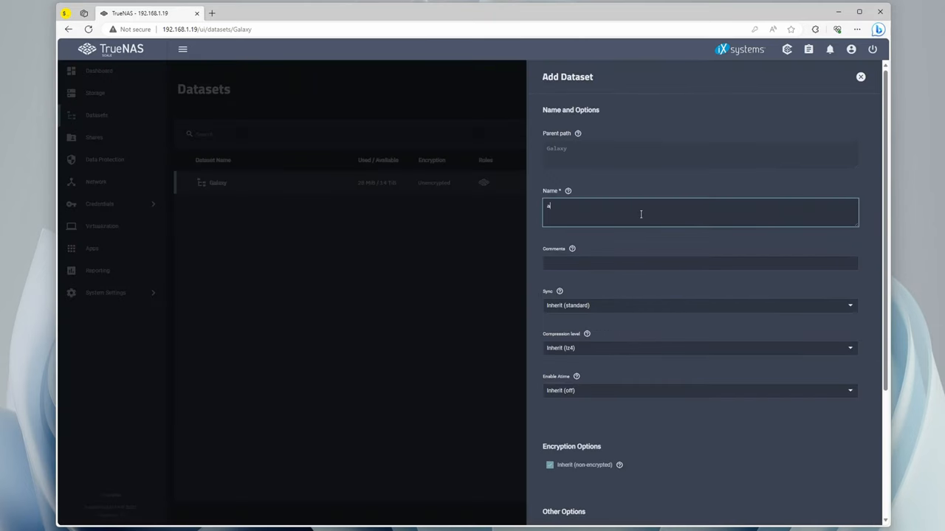
scroll(down, 3)
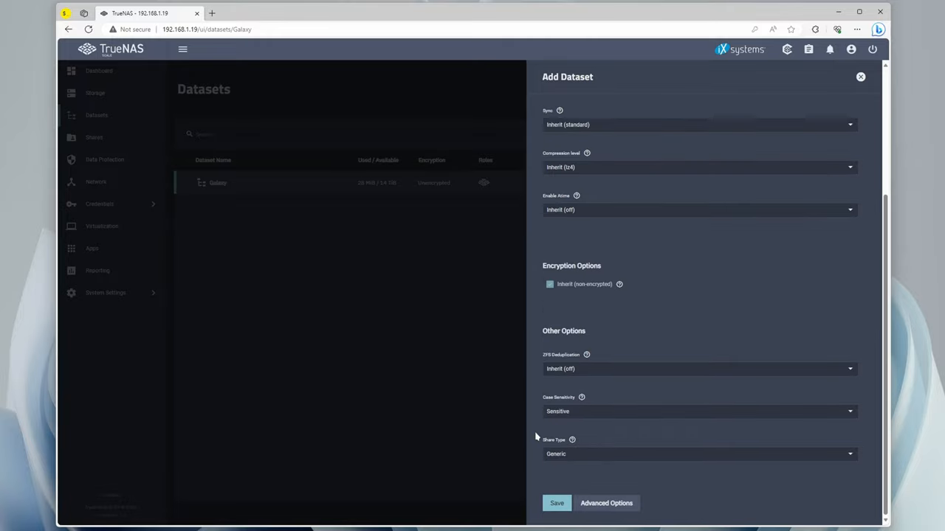
click(859, 76)
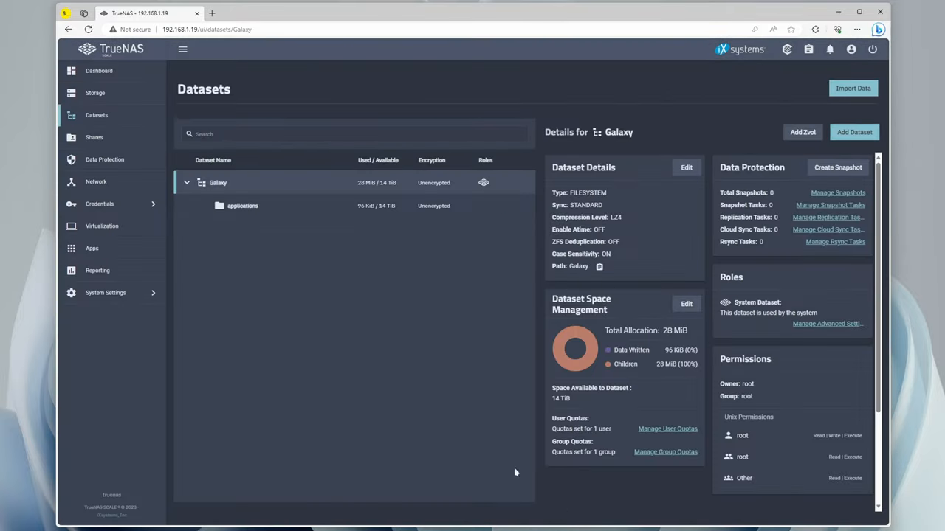
click(853, 132)
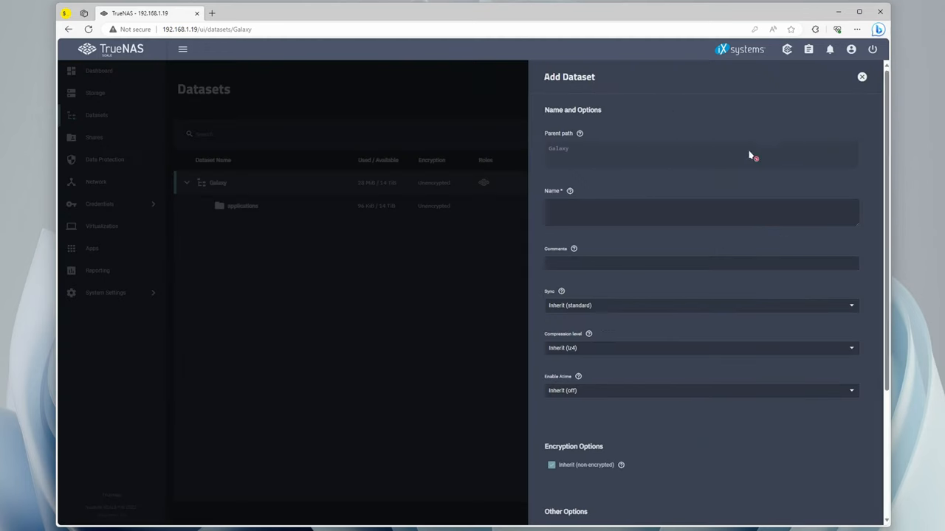
scroll(down, 3)
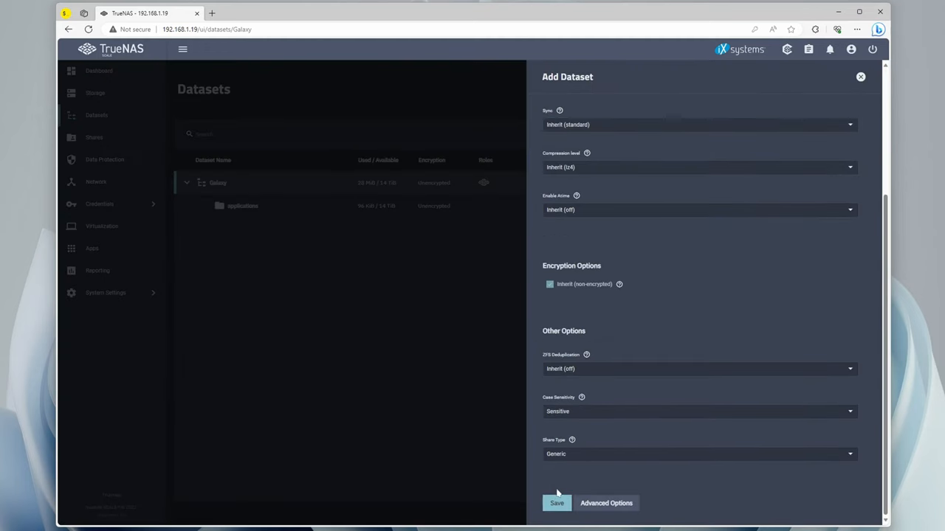
click(556, 502)
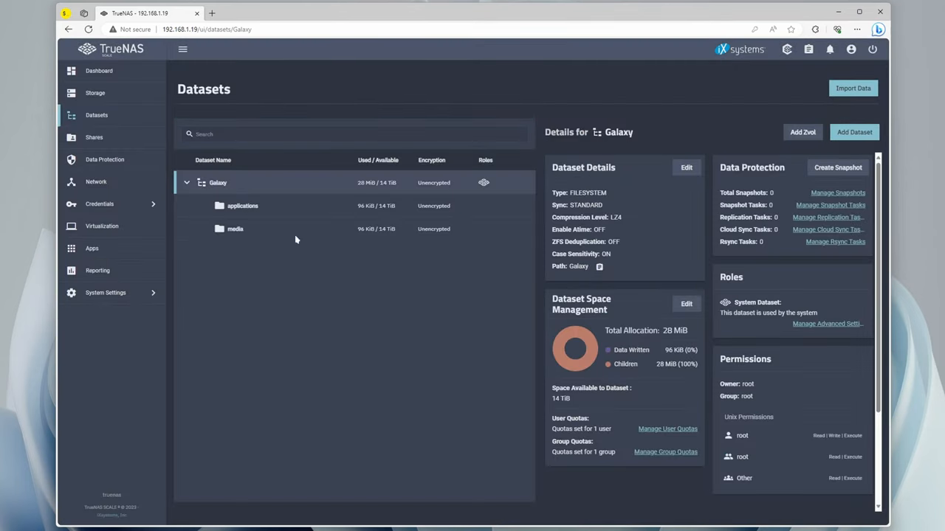
Create a plex dataset nested inside the applications dataset.
click(242, 207)
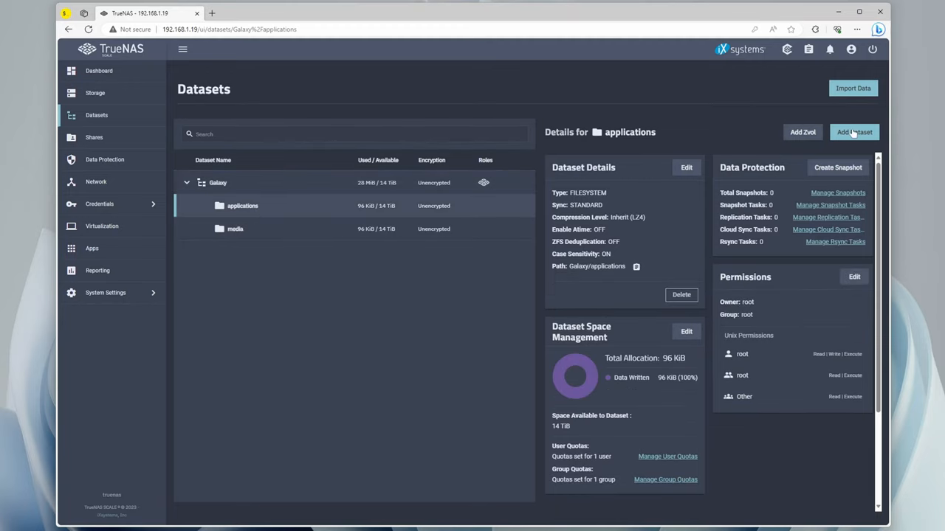
click(853, 133)
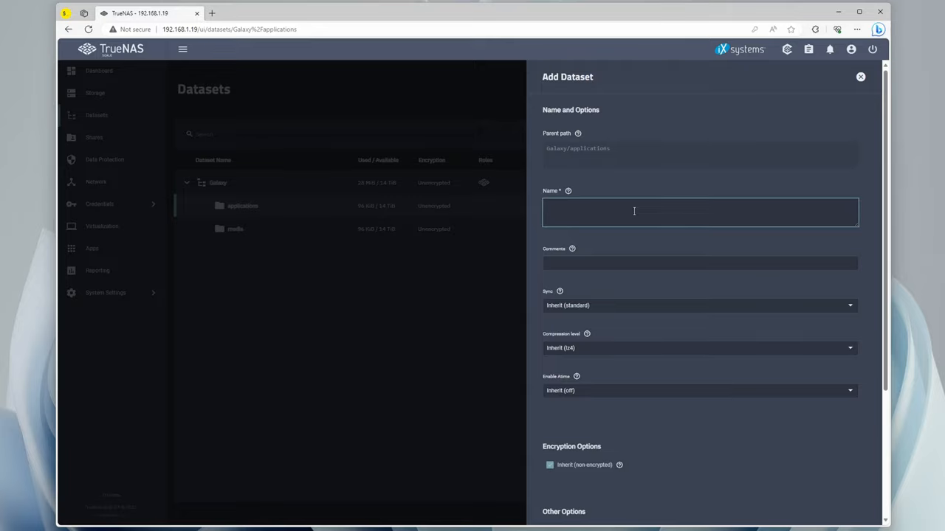
scroll(down, 3)
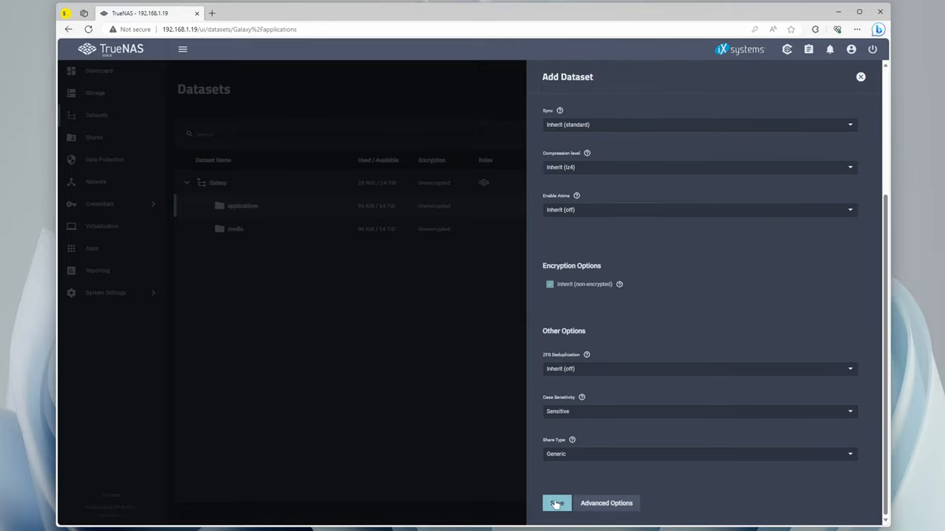
click(556, 502)
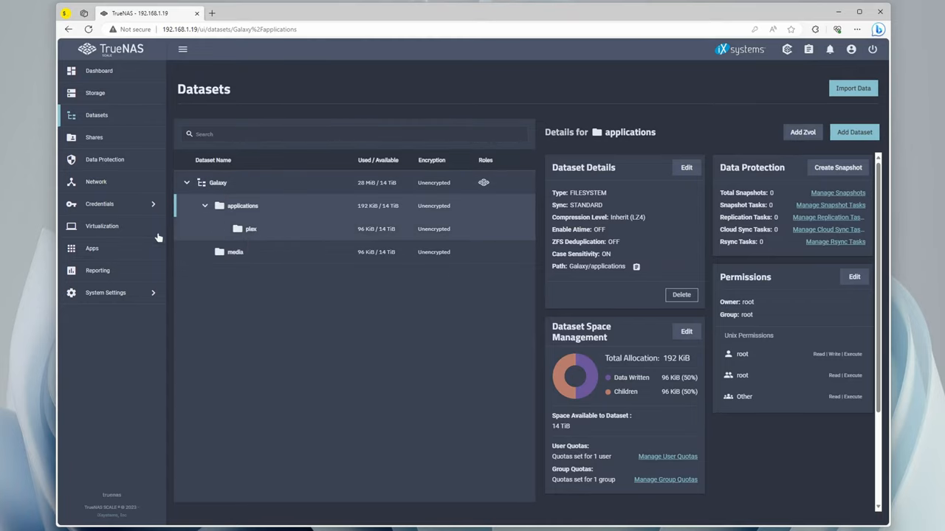
Choose Galaxy as the pool used for applications.
click(91, 248)
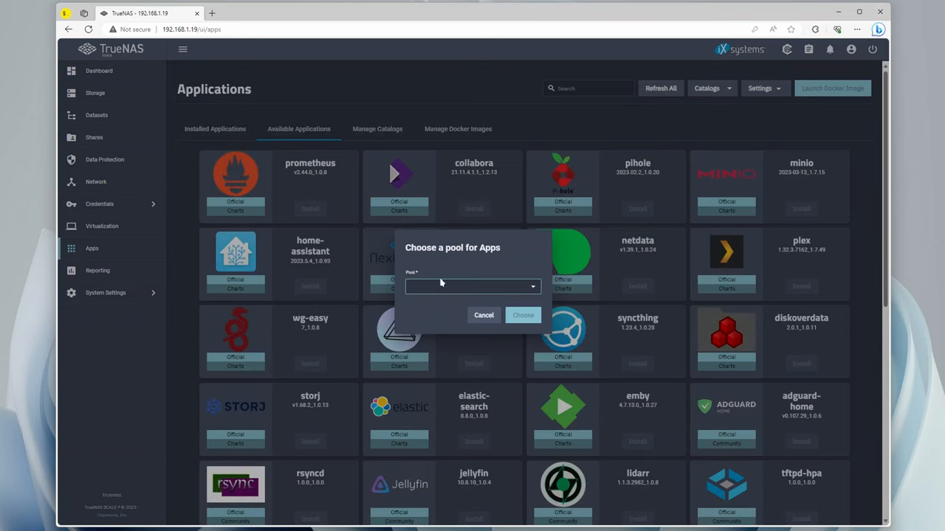
click(473, 287)
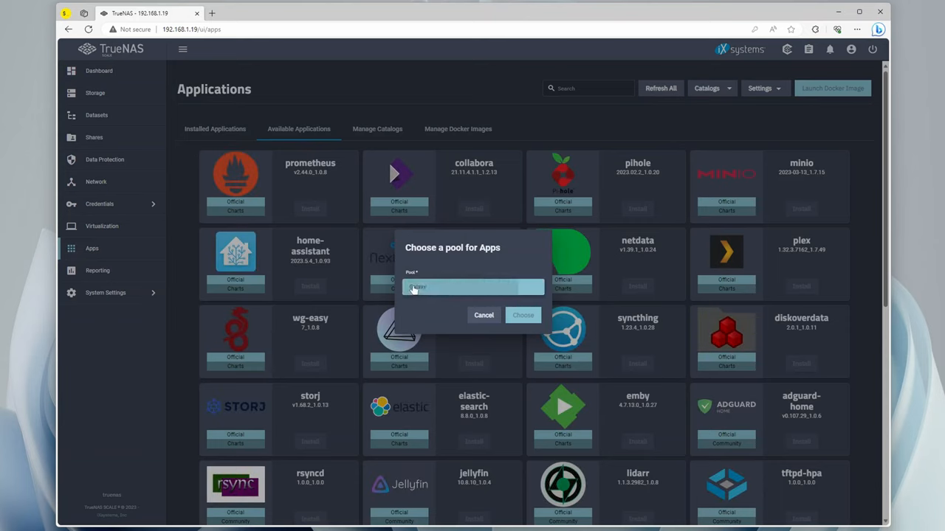
click(523, 316)
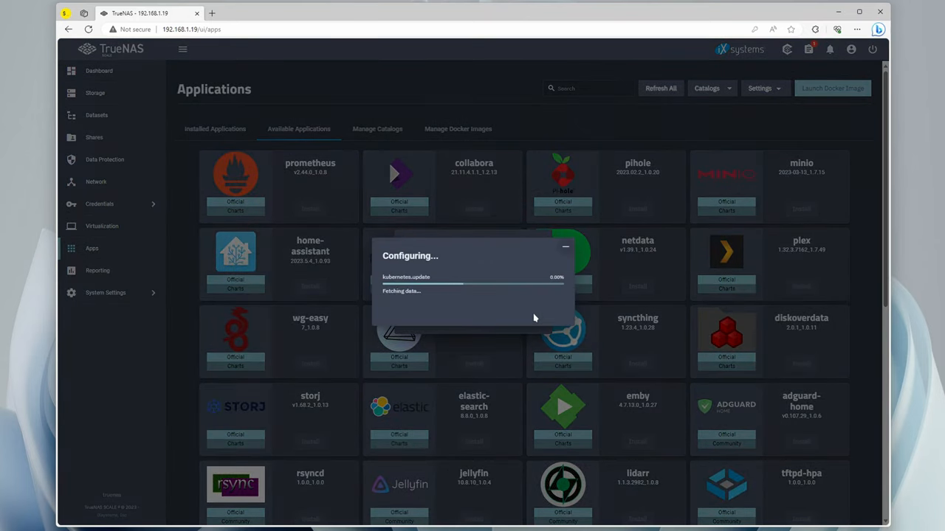
click(215, 129)
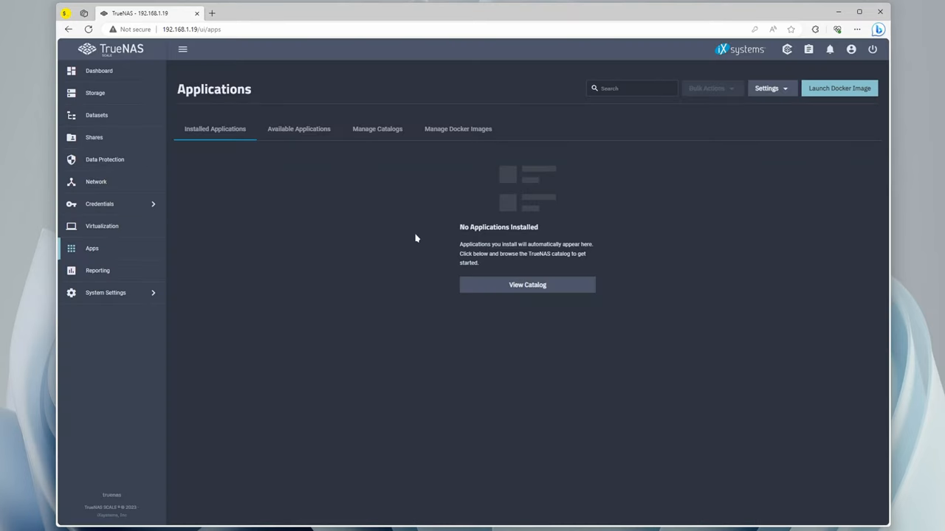
mouse_move(750, 108)
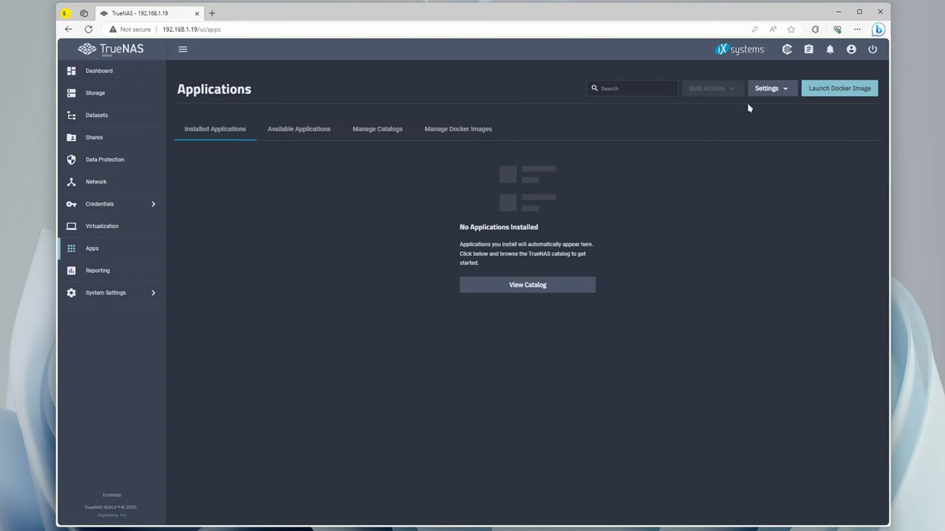
In the advanced Kubernetes settings, disable host path safety checks and confirm.
click(768, 88)
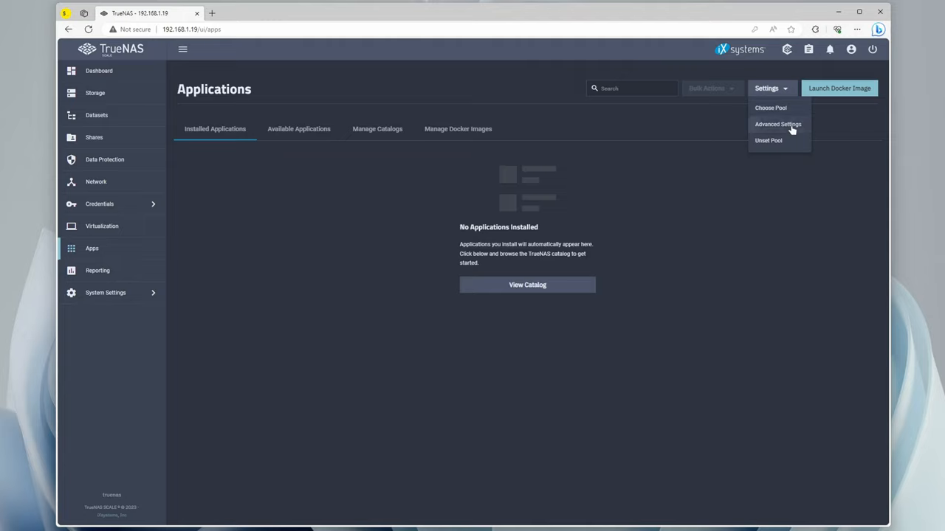
click(777, 124)
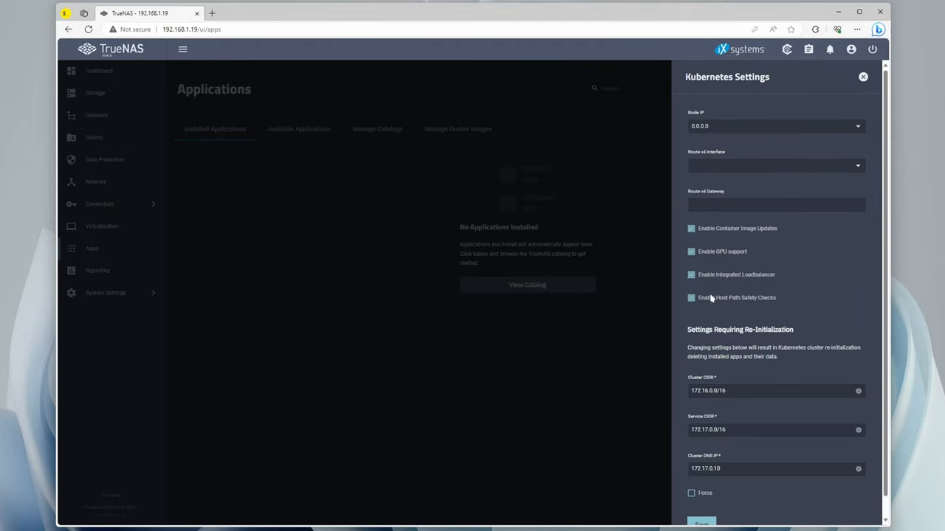
mouse_move(750, 304)
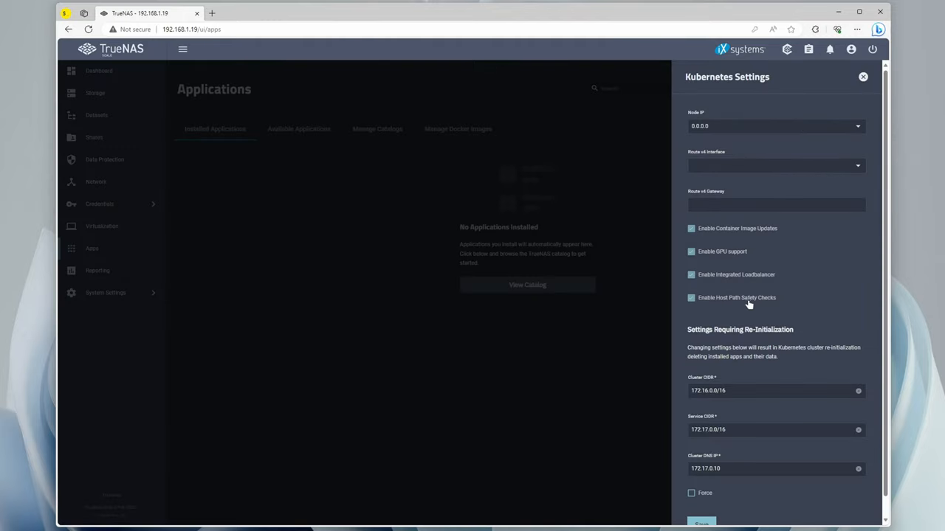
mouse_move(745, 303)
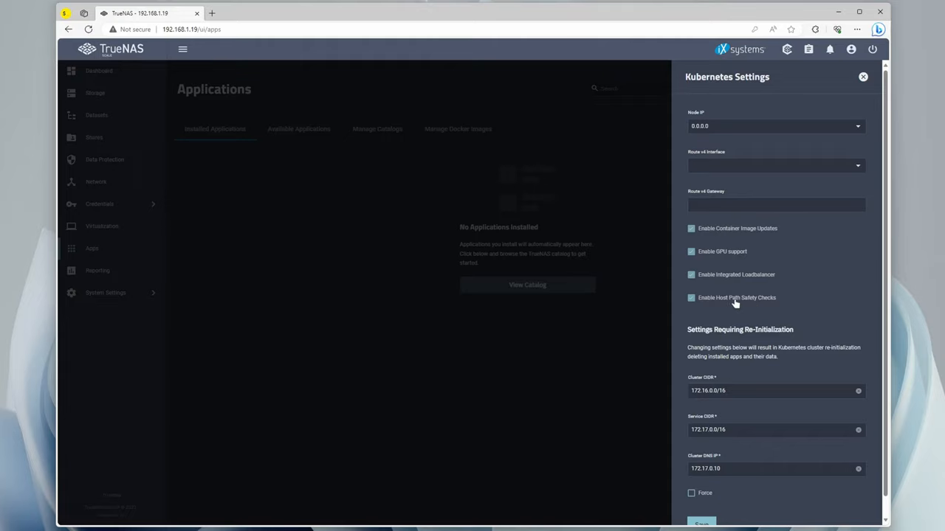
click(690, 298)
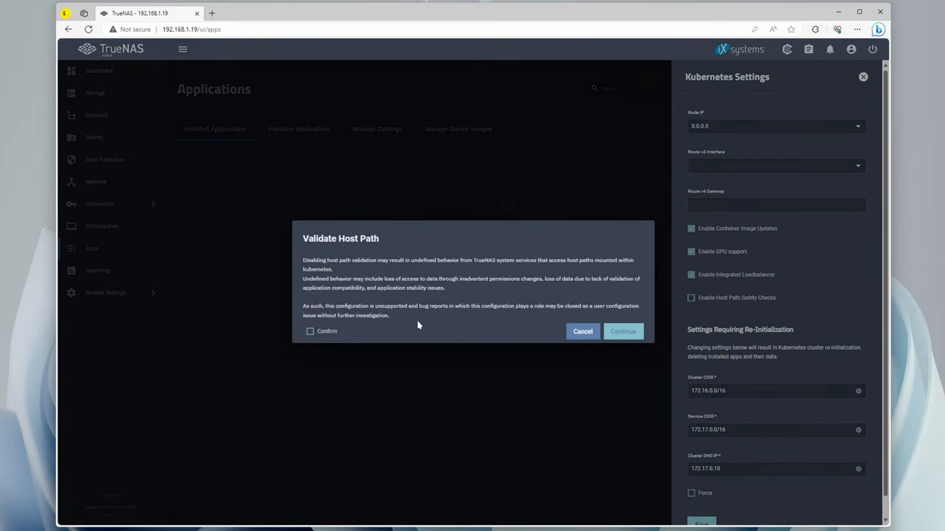
click(582, 331)
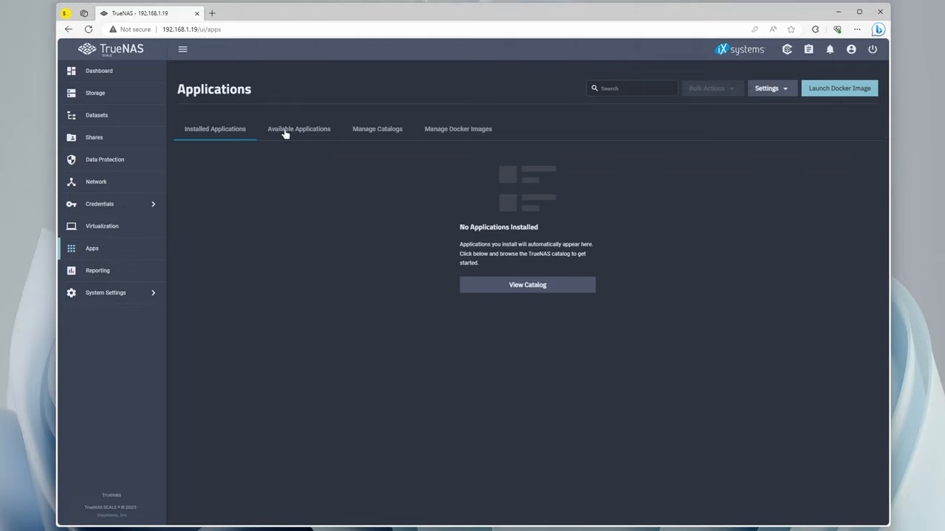
Start installing Plex from the catalog with host networking enabled.
click(298, 128)
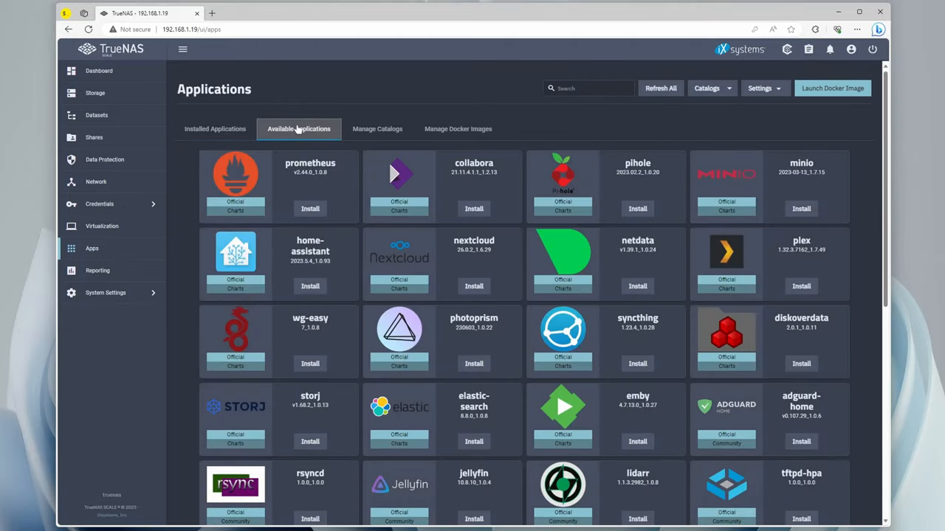
mouse_move(802, 287)
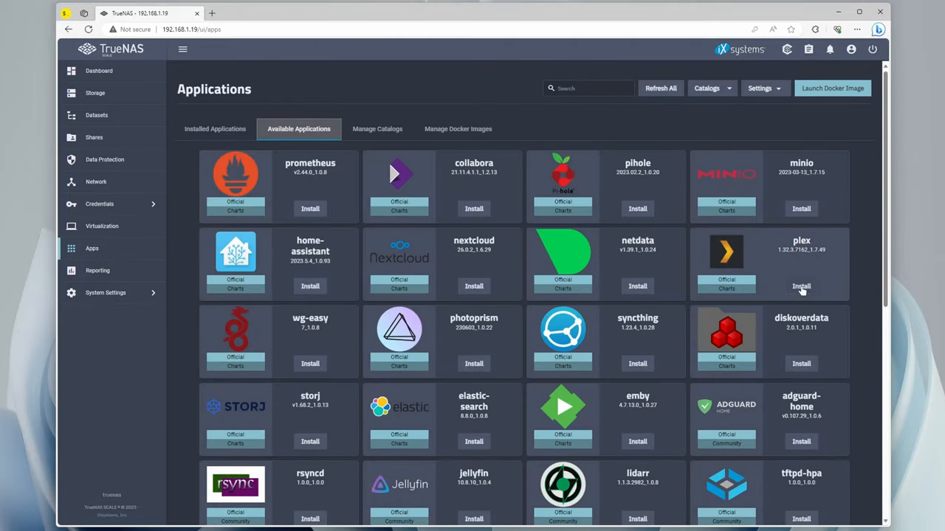
click(800, 287)
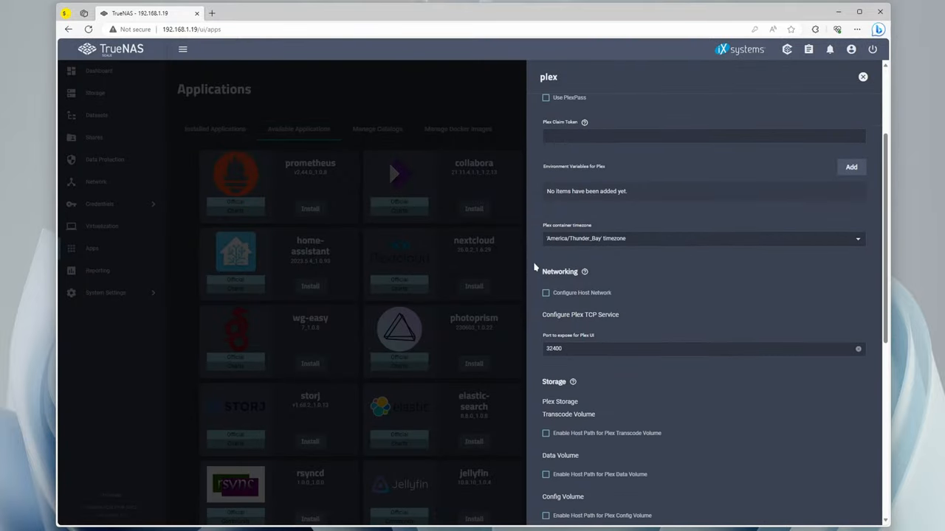
scroll(down, 3)
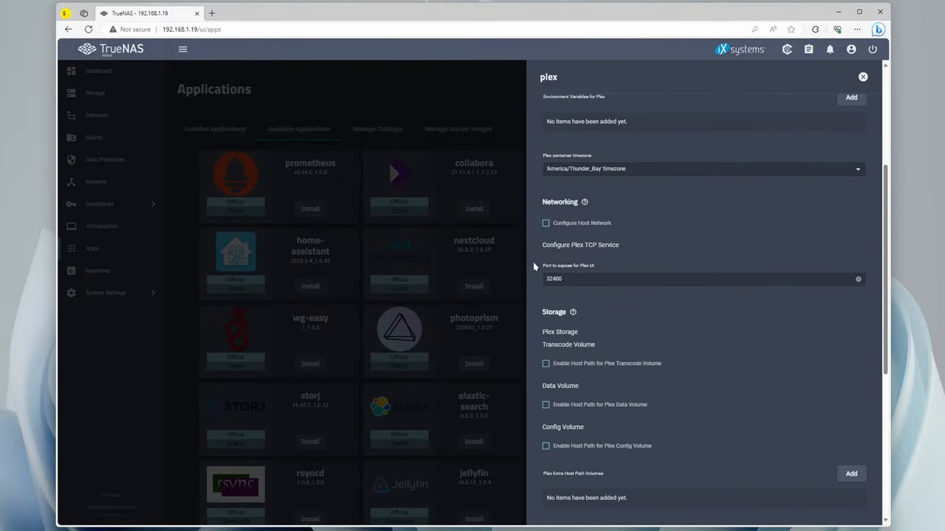
click(546, 223)
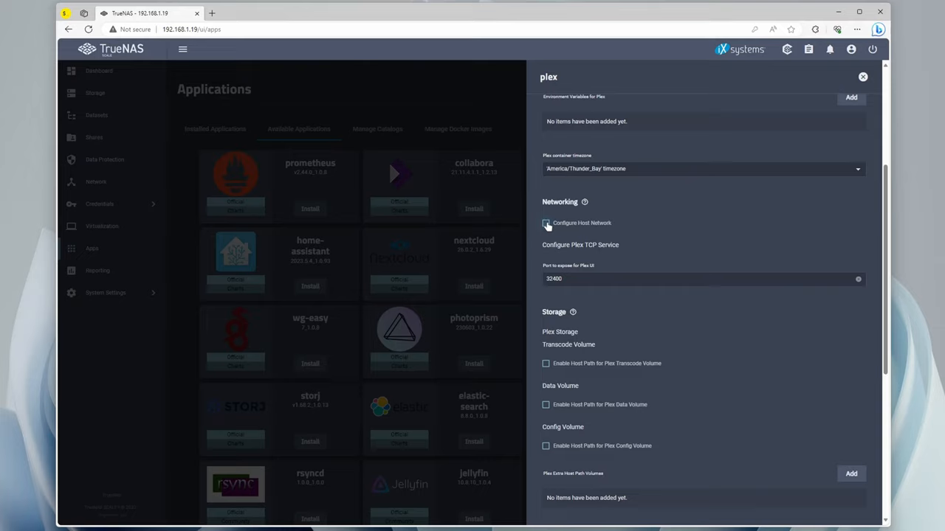
click(546, 223)
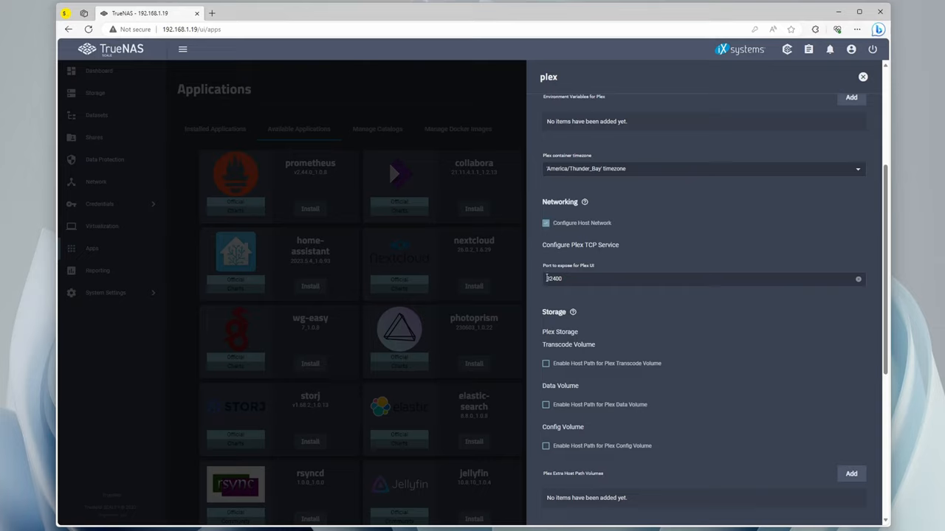
triple_click(702, 278)
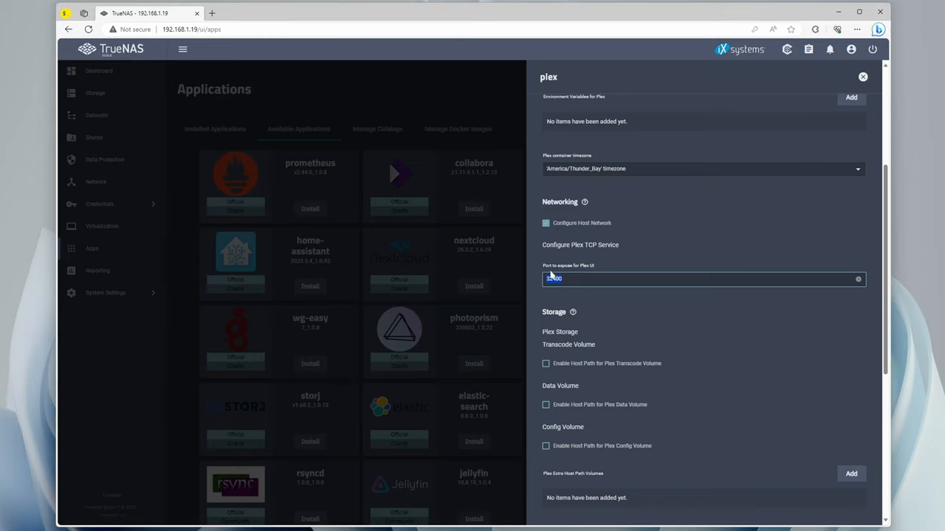
scroll(down, 3)
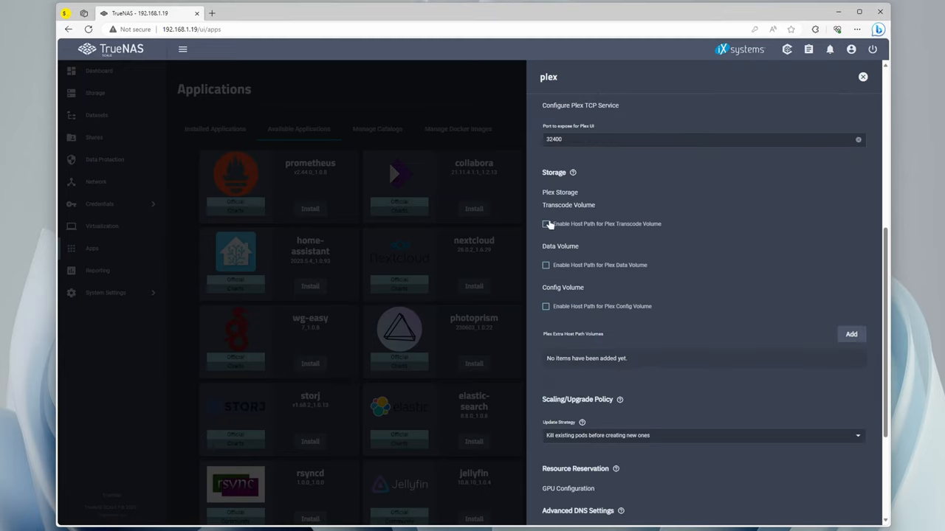
Point the Plex transcode volume at host path /mnt/Galaxy/applications/plex.
click(546, 225)
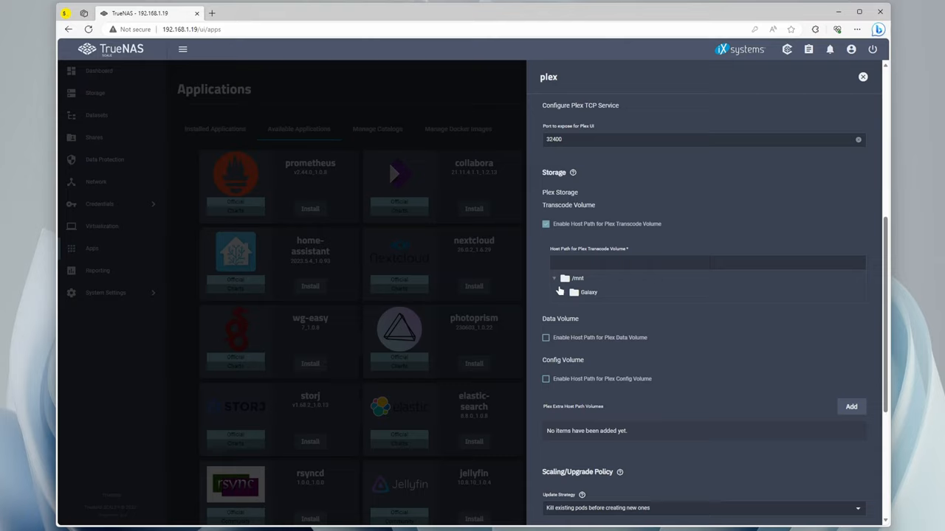
click(564, 292)
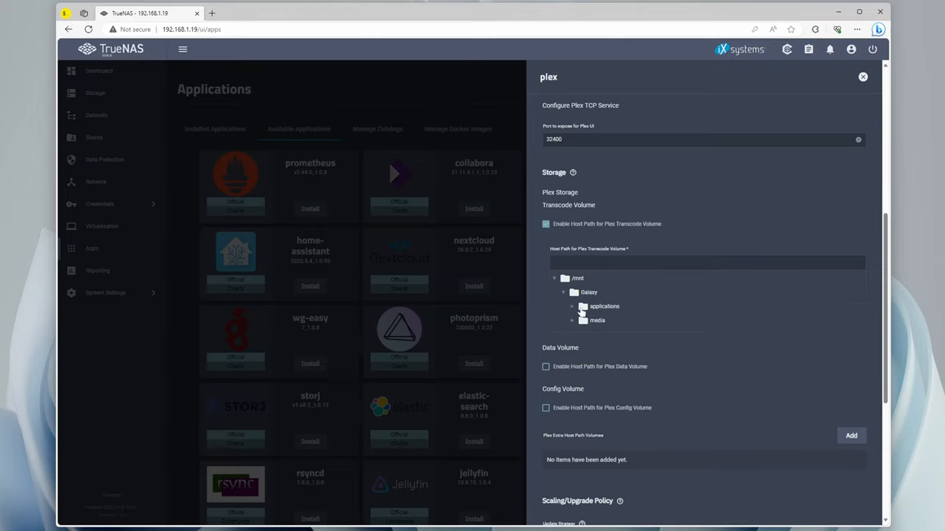
click(606, 306)
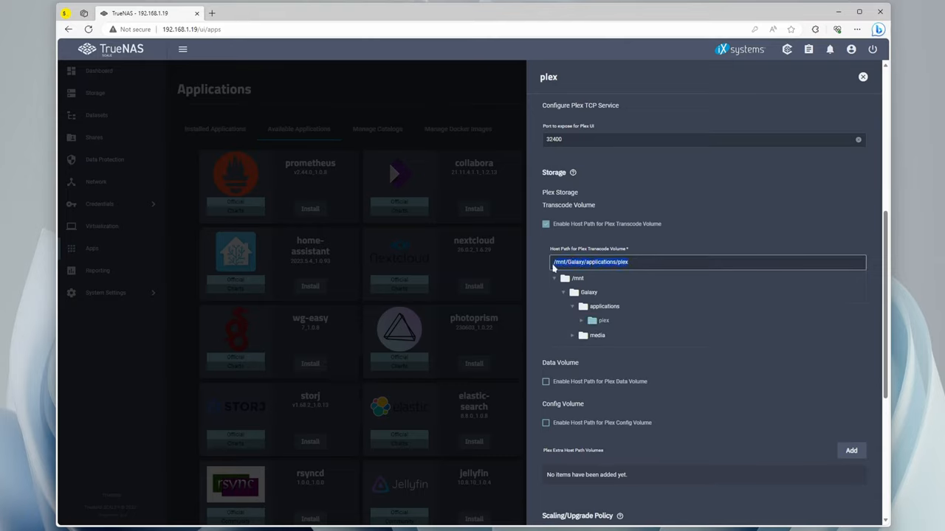
scroll(down, 3)
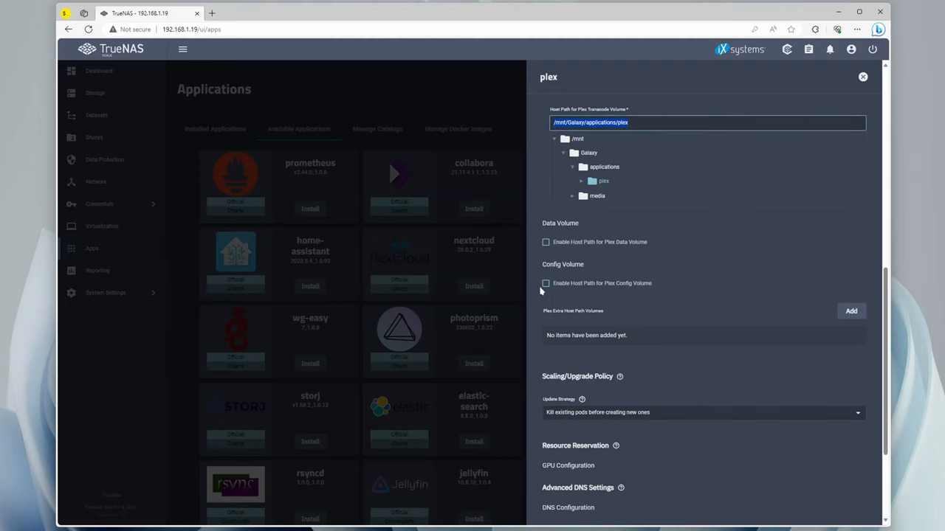
Set the Plex data and config volumes to host path /mnt/Galaxy/applications/plex.
click(546, 242)
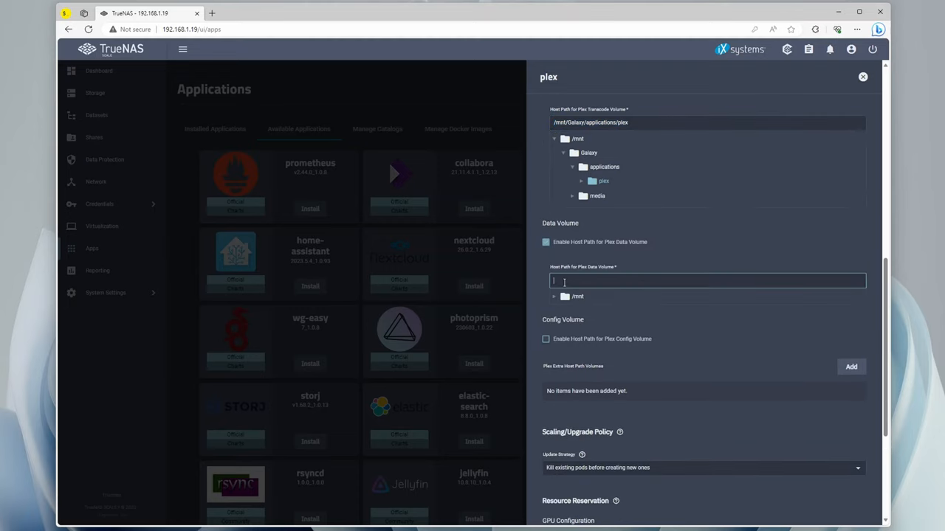
text(/mnt/Galaxy/applications/plex)
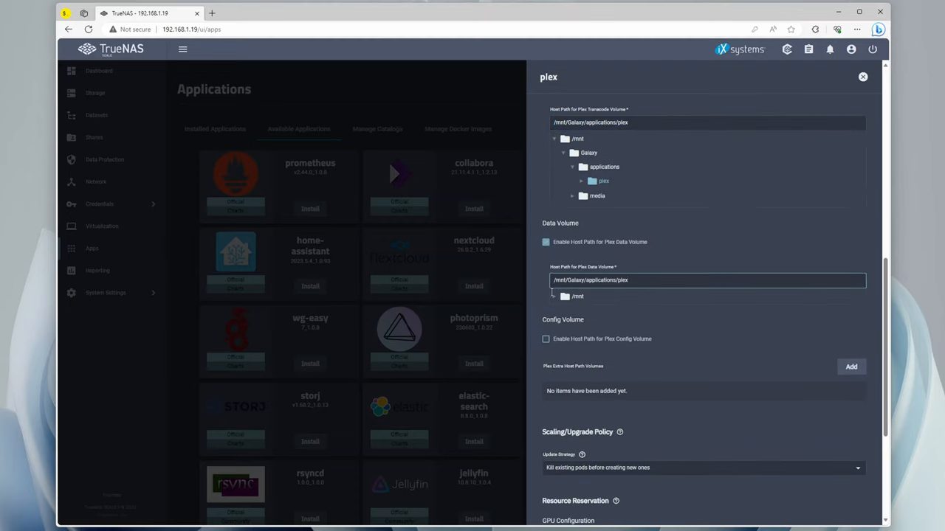
click(547, 338)
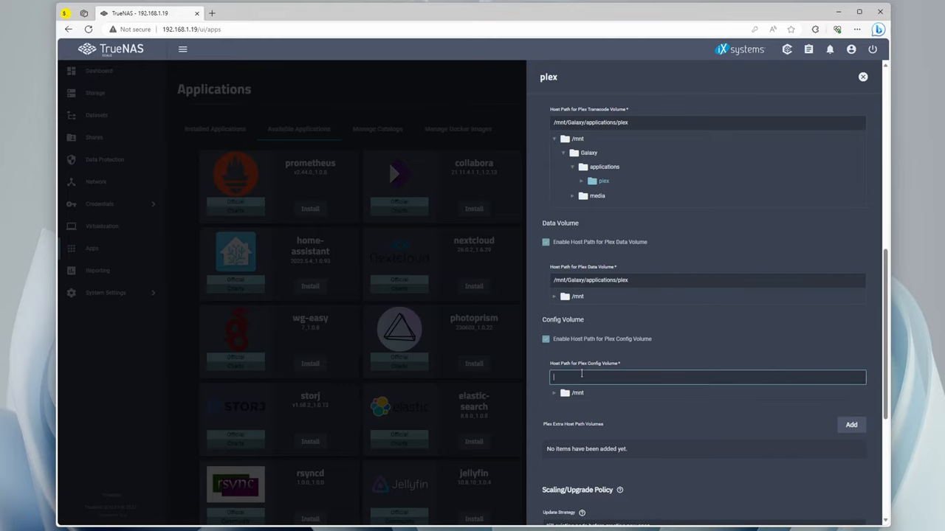
text(/mnt/Galaxy/applications/plex)
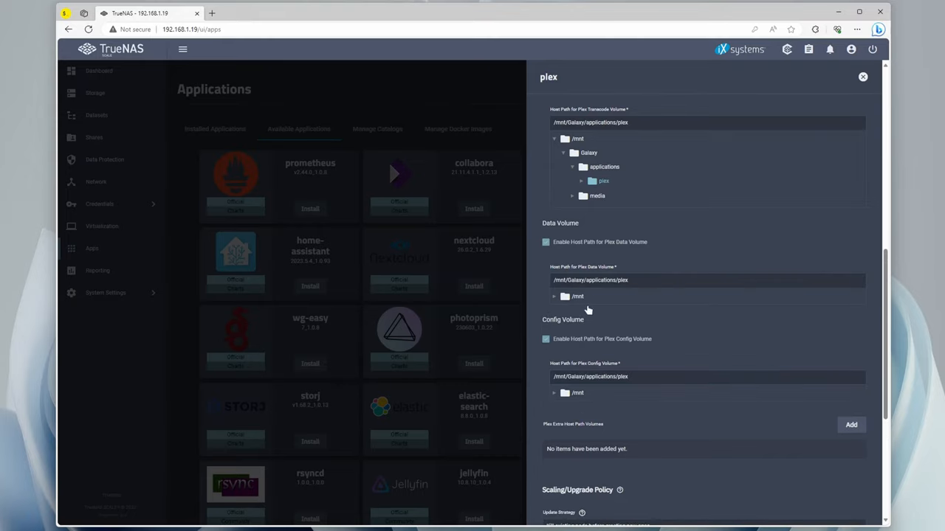
scroll(down, 3)
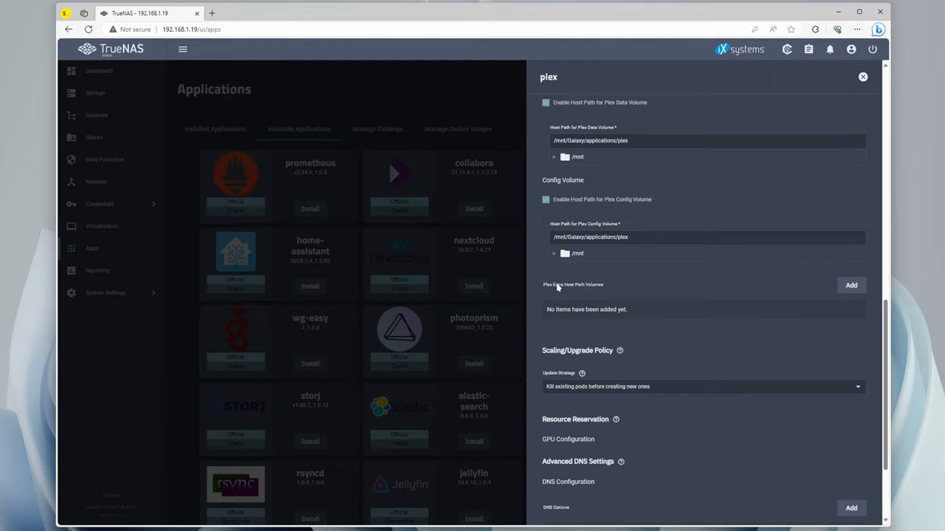
mouse_move(583, 291)
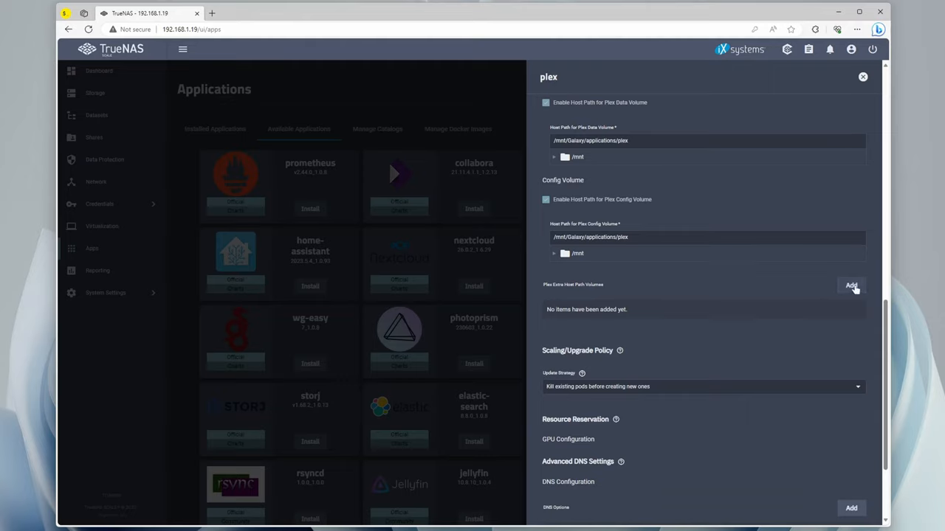
Add an extra volume mapping host path /mnt/Galaxy/media to /Media inside Plex.
click(850, 287)
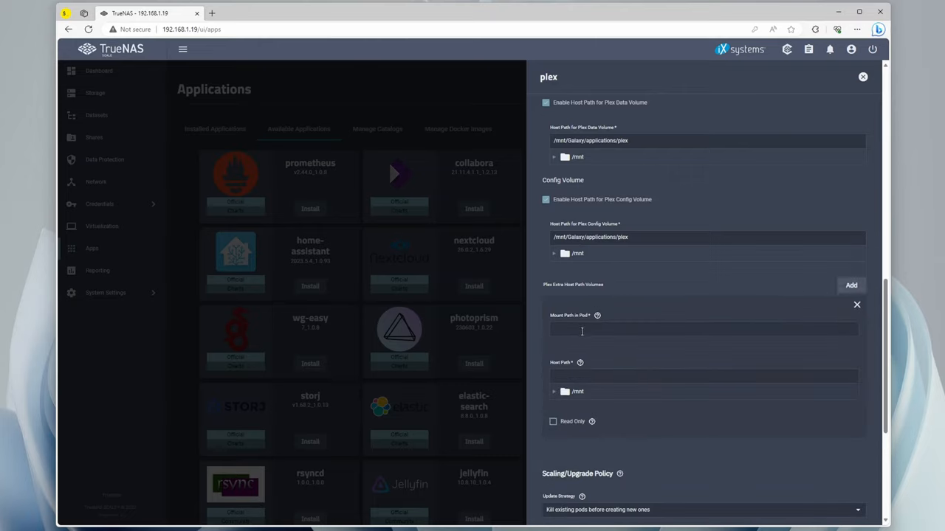
text(/)
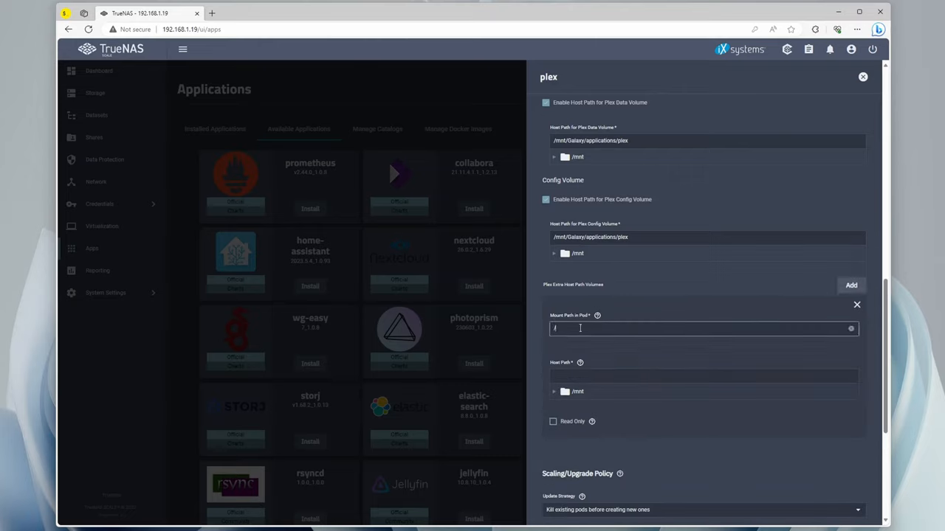
text(/Media)
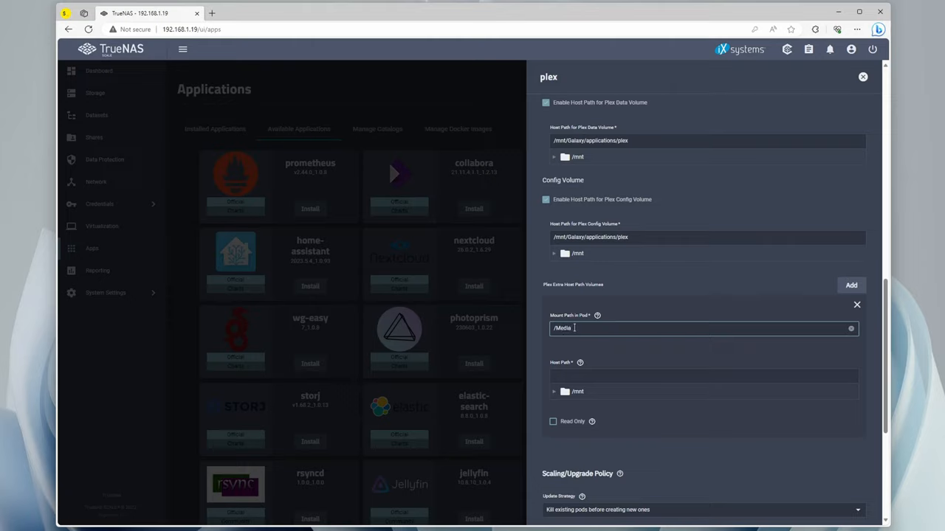
click(555, 391)
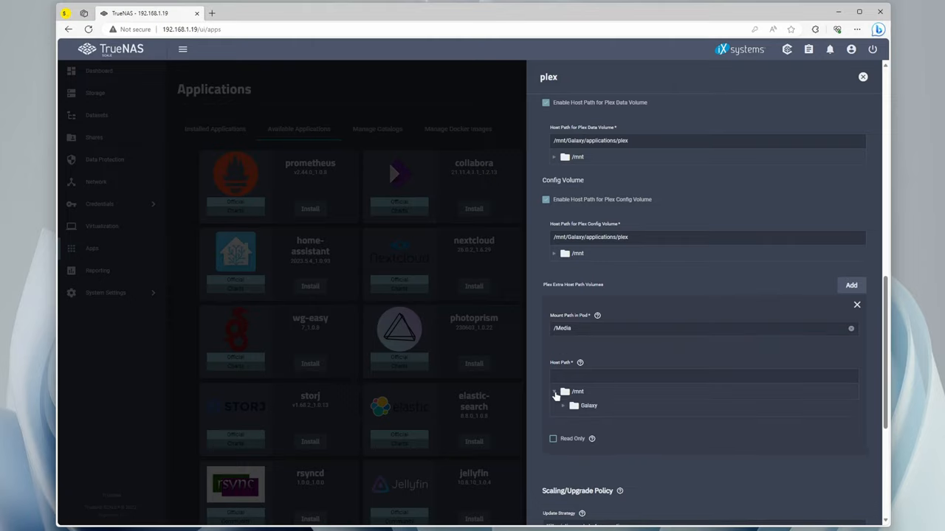
click(555, 391)
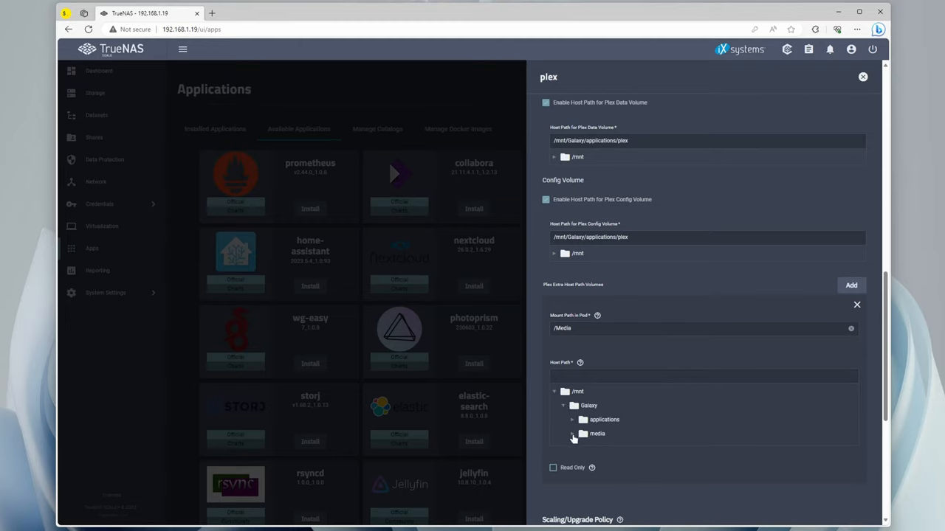
click(596, 434)
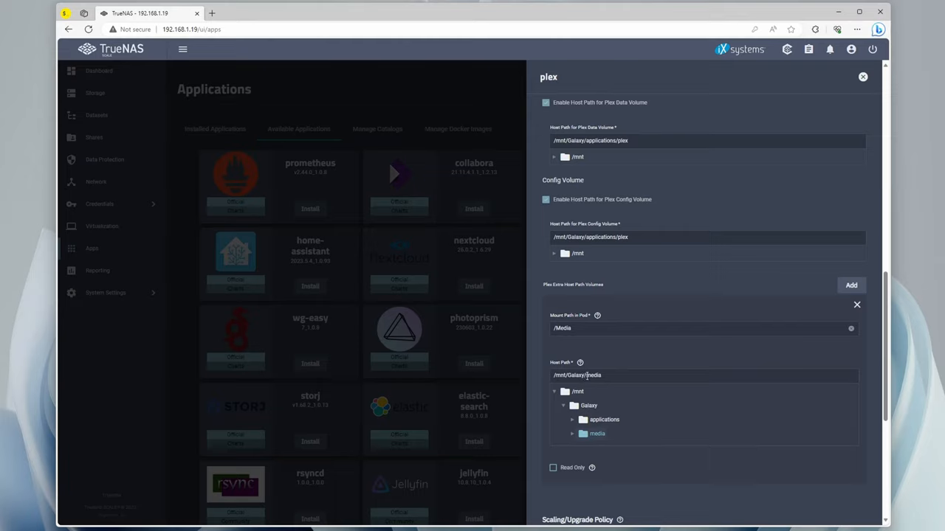
click(596, 434)
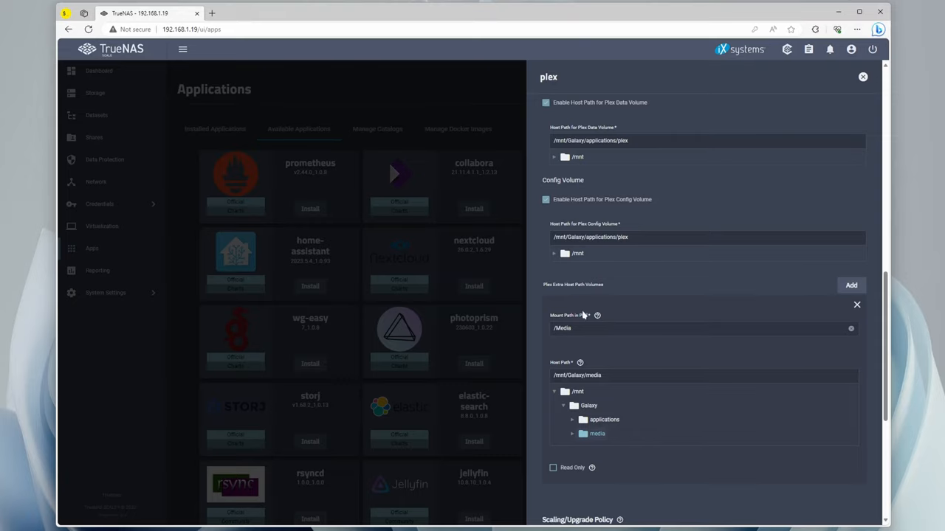
Install Plex with these settings so it appears as an active app.
scroll(down, 3)
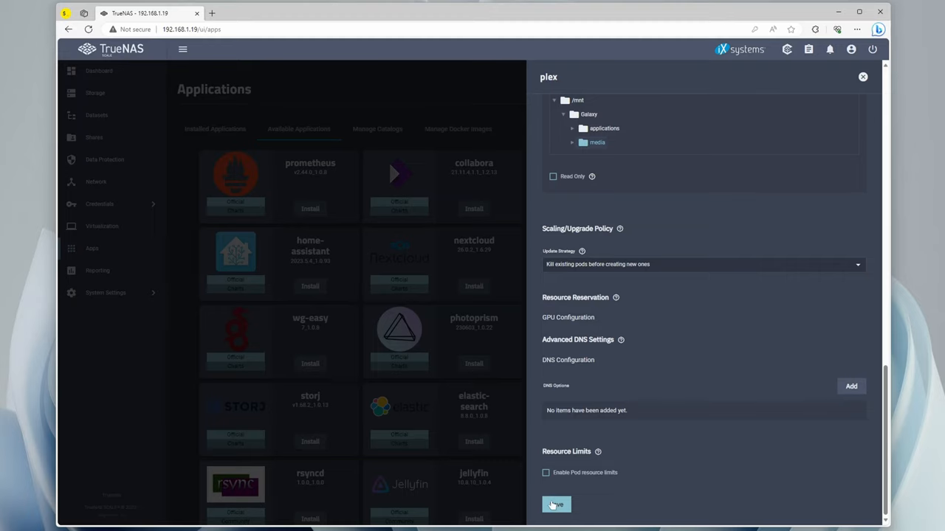
click(555, 505)
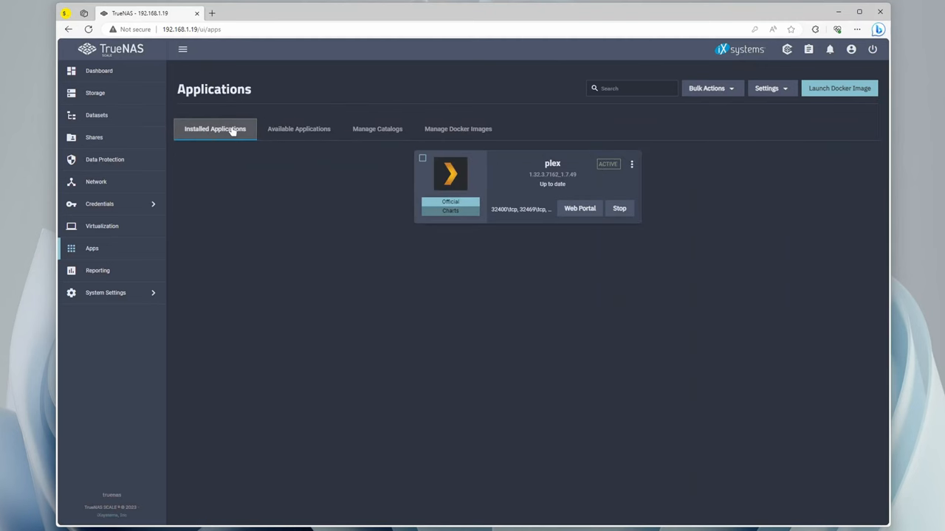
mouse_move(596, 186)
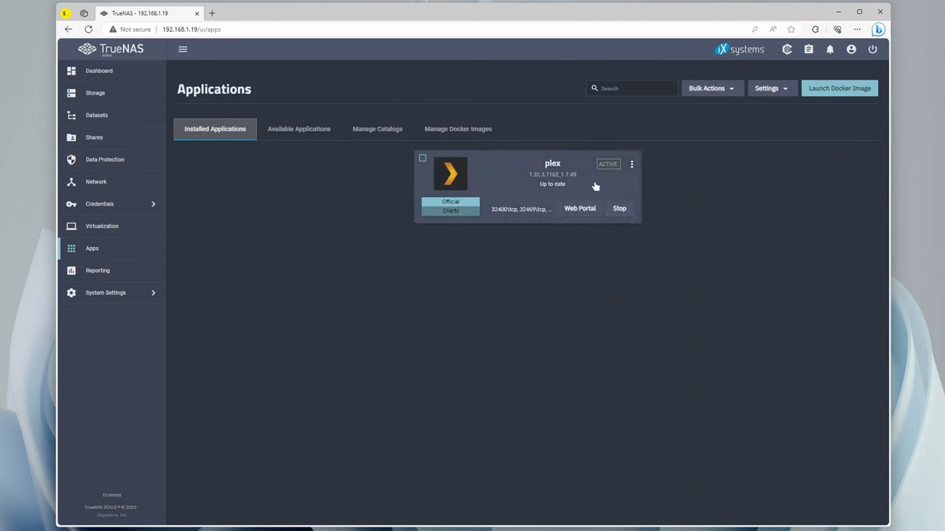
mouse_move(546, 186)
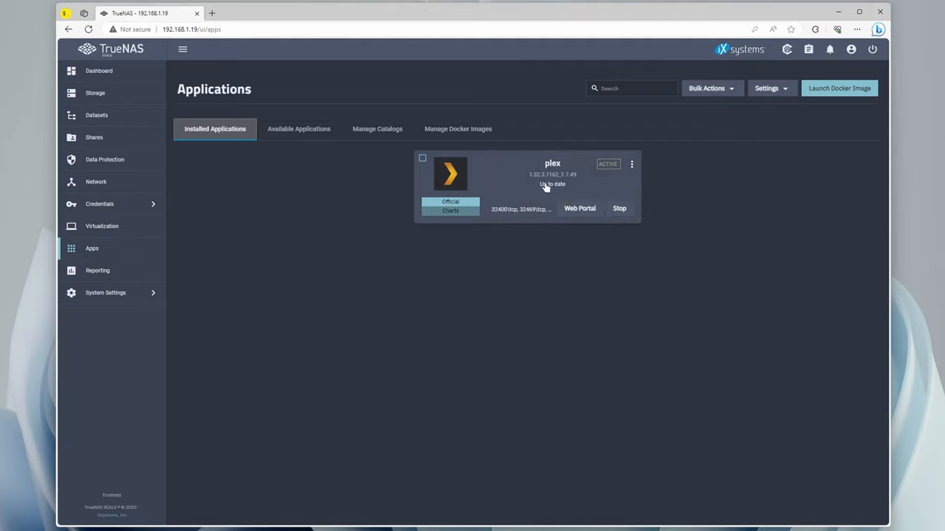
Create an SMB share named Plex for /mnt/Galaxy/media and proceed to its dataset permissions.
click(94, 138)
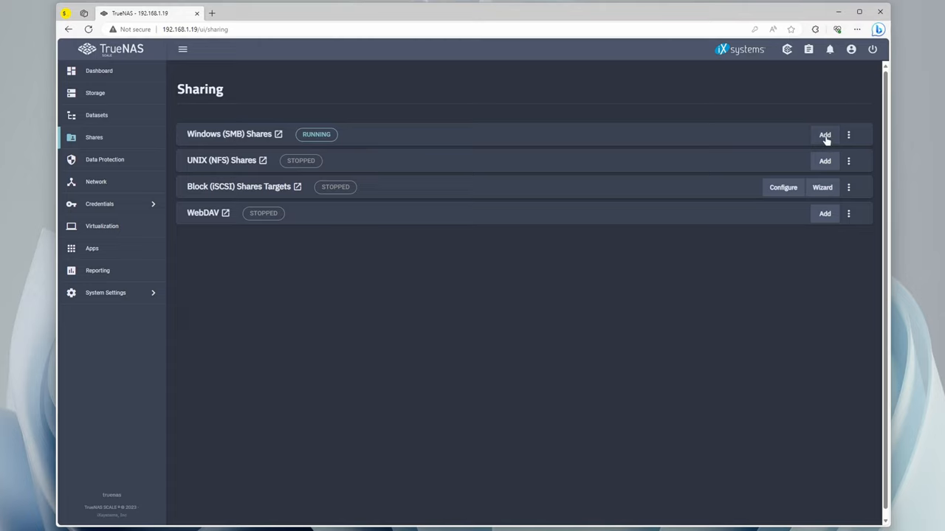
click(824, 135)
text(Ple)
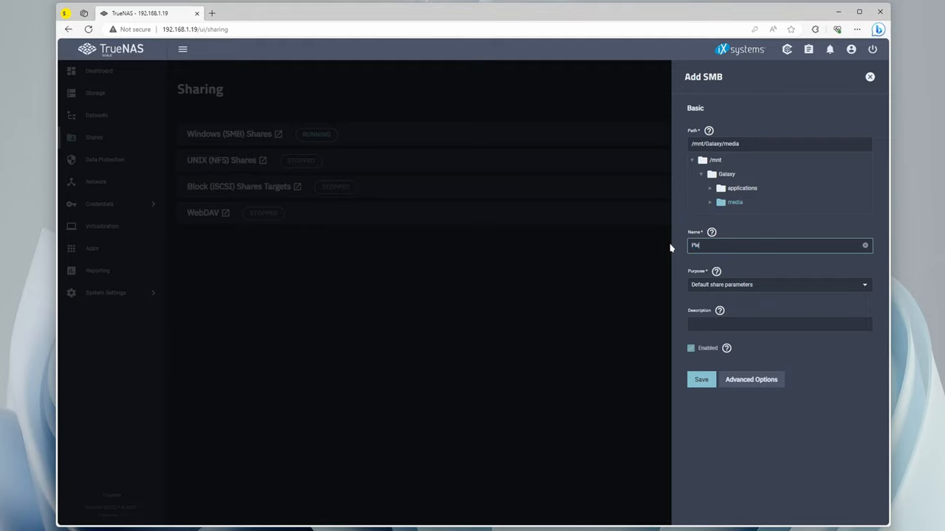
text(x)
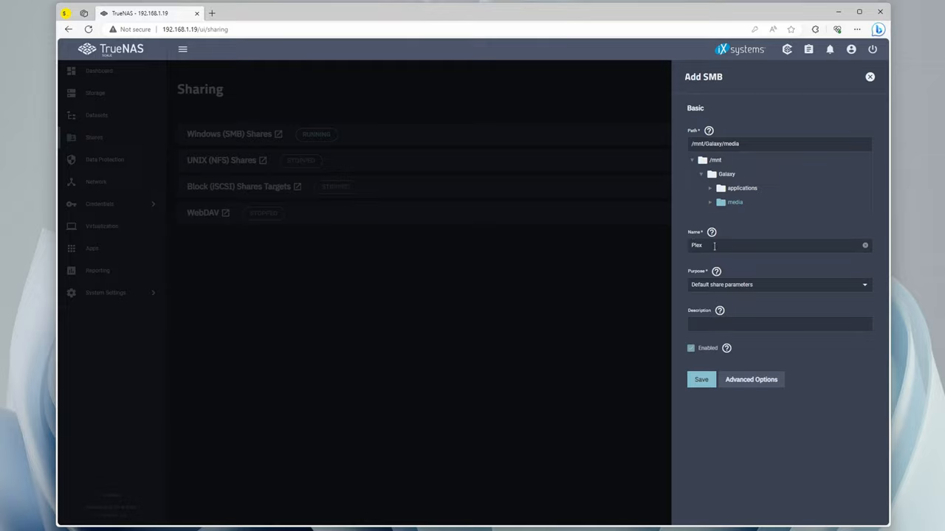
click(700, 379)
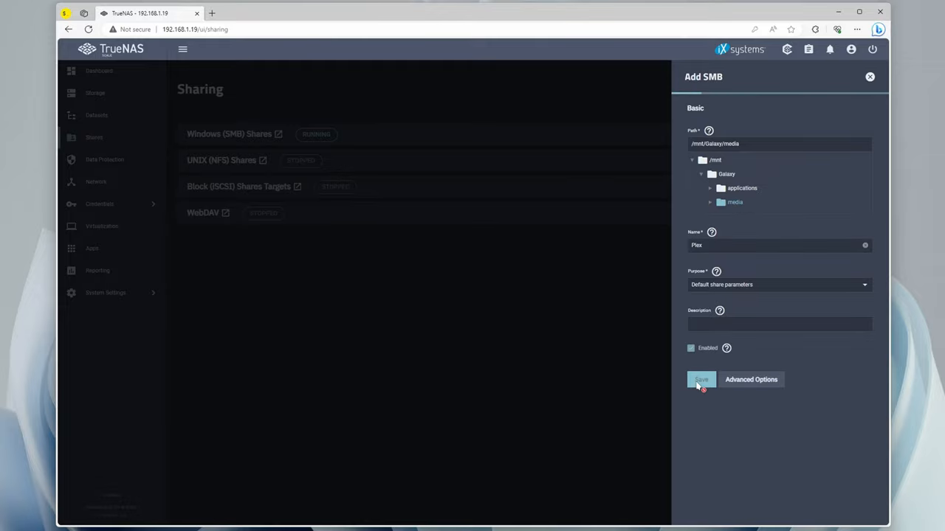
click(700, 379)
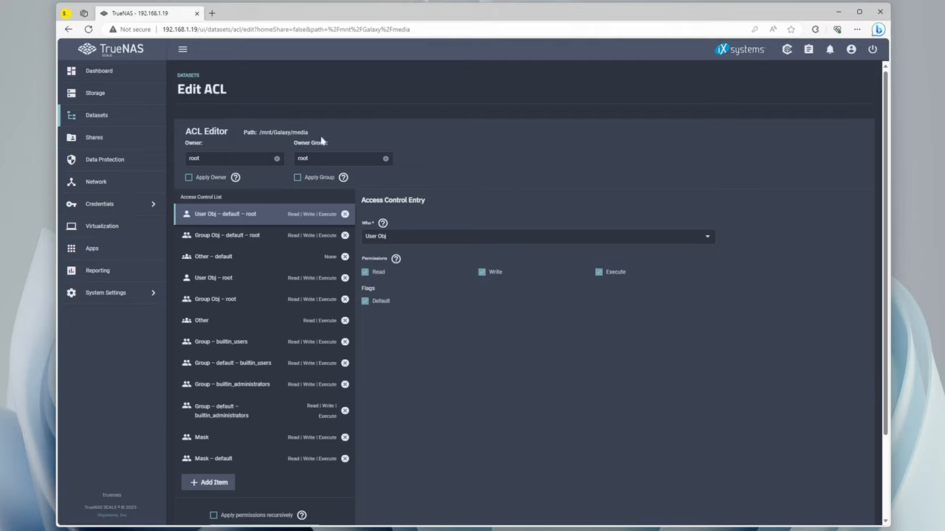
Add ACL entries giving the apps user and the guest user Read/Write/Execute on the media dataset.
scroll(down, 3)
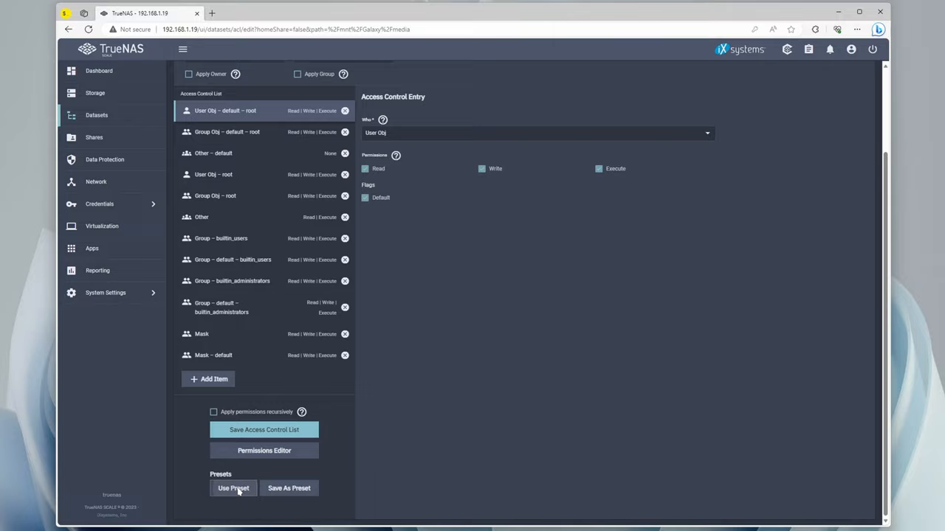
click(234, 487)
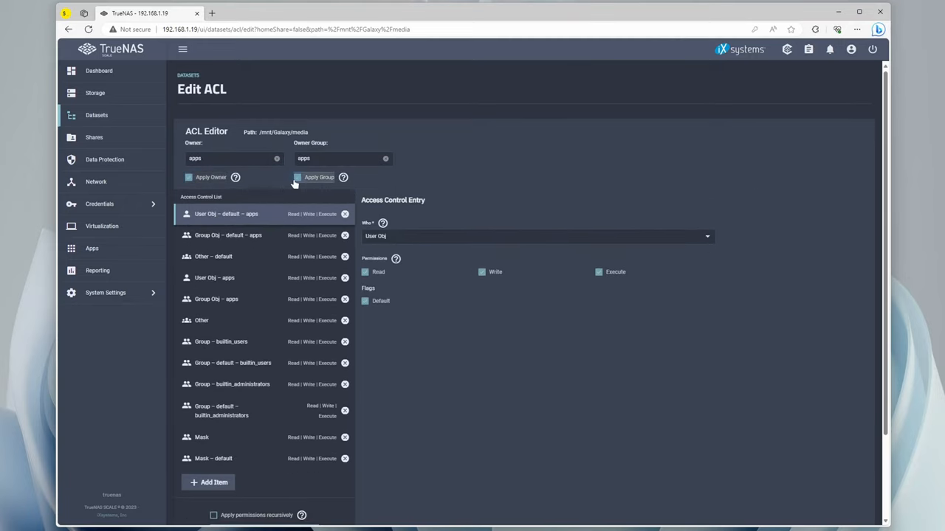
scroll(down, 3)
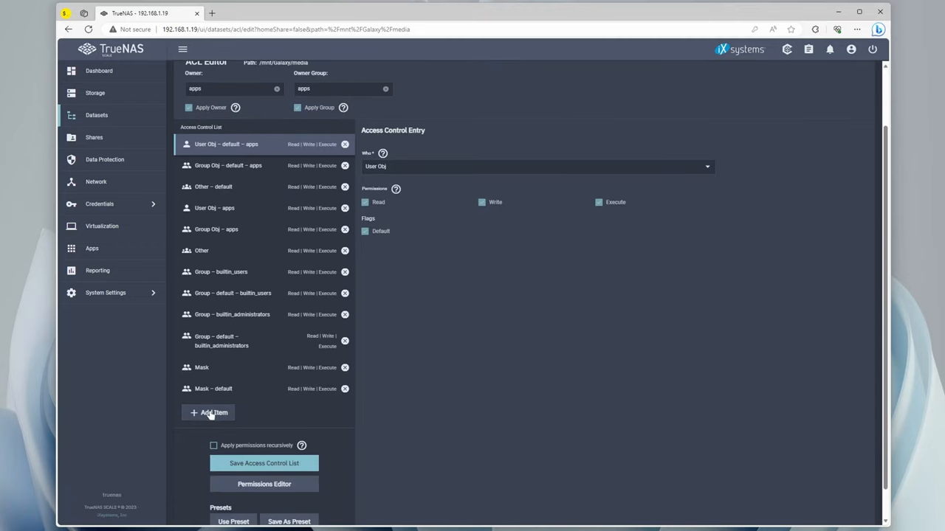
click(213, 413)
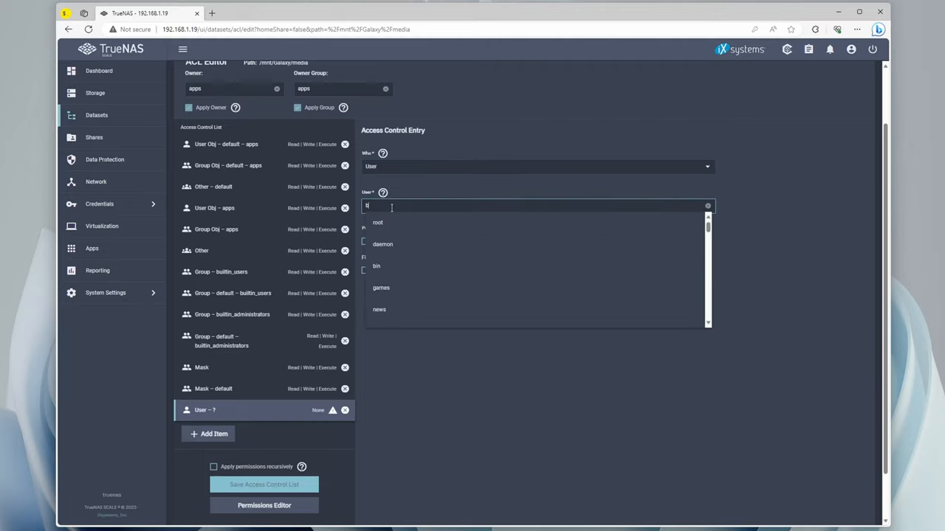
text(b)
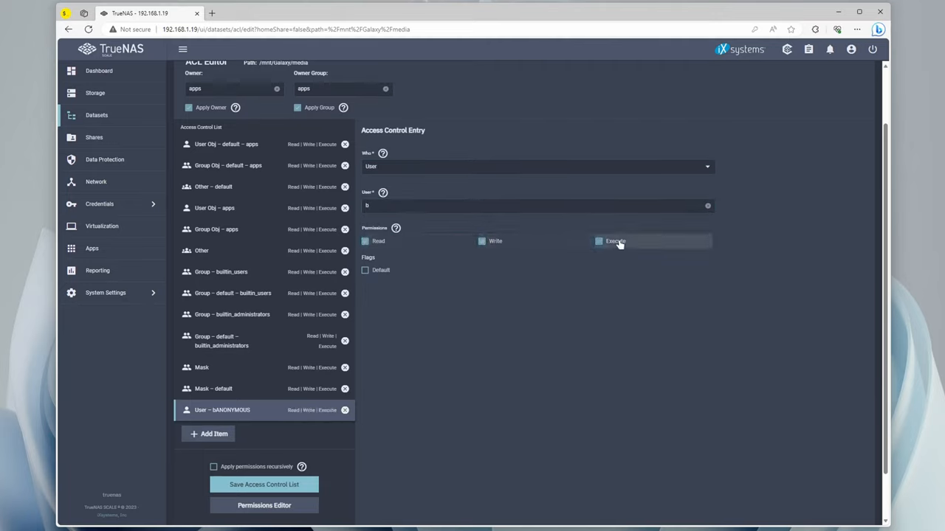
click(208, 434)
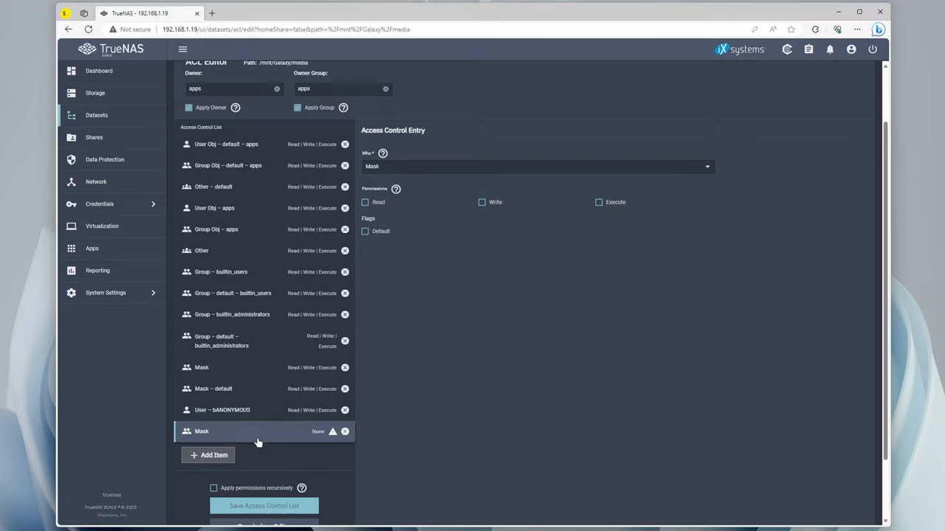
click(537, 165)
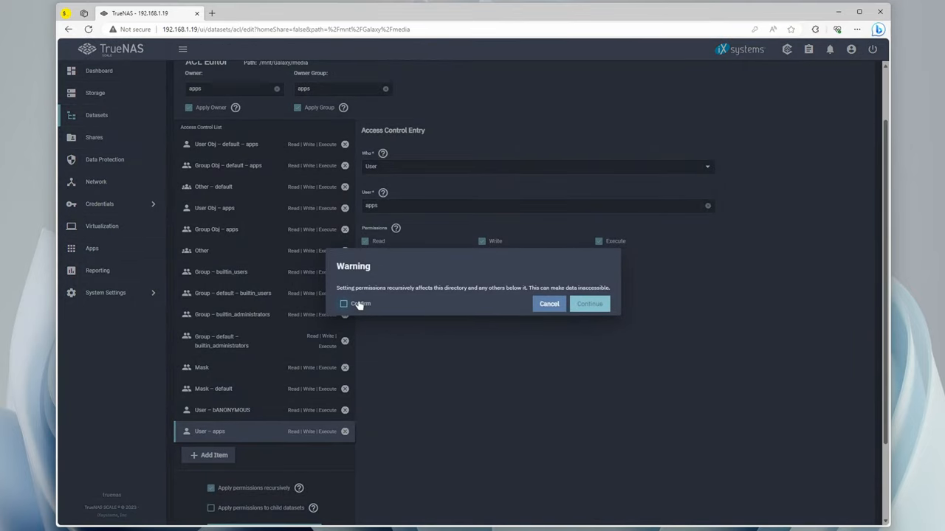
Apply the permissions recursively, accept the warning and save the access control list.
click(549, 304)
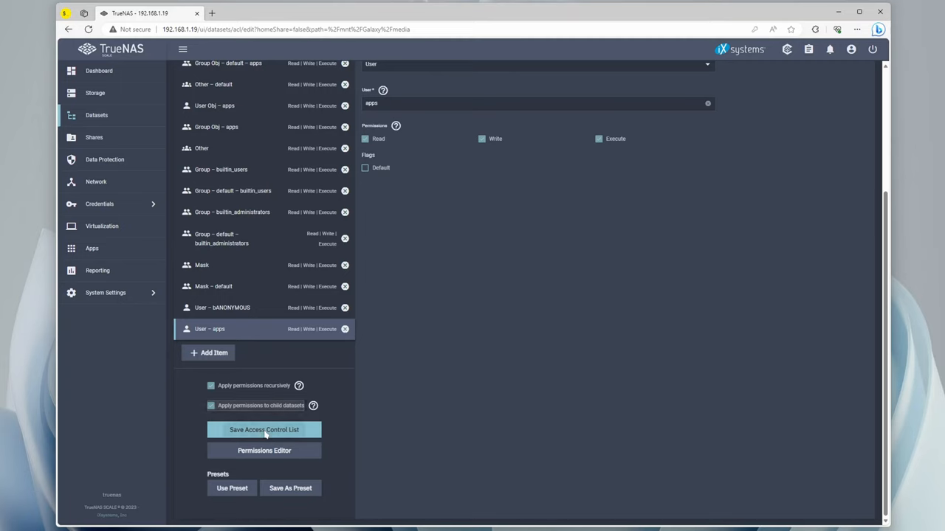
click(263, 430)
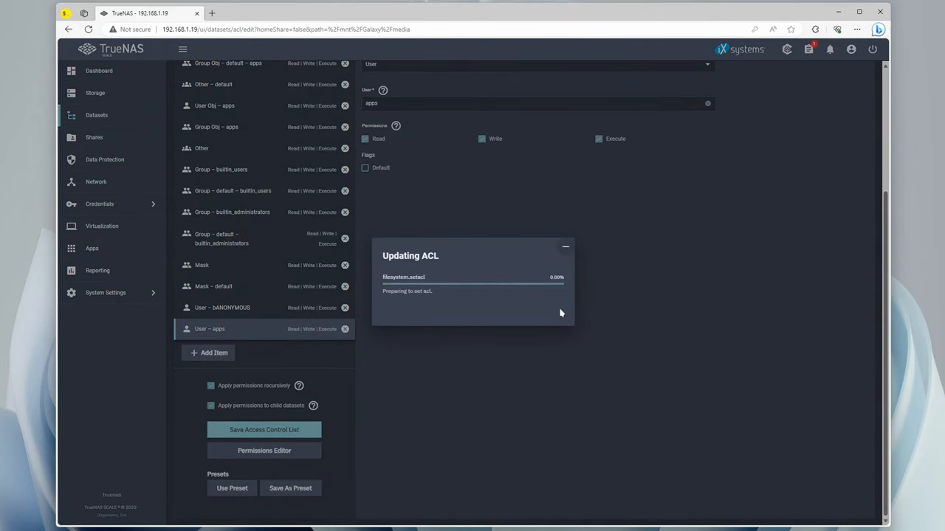
mouse_move(567, 311)
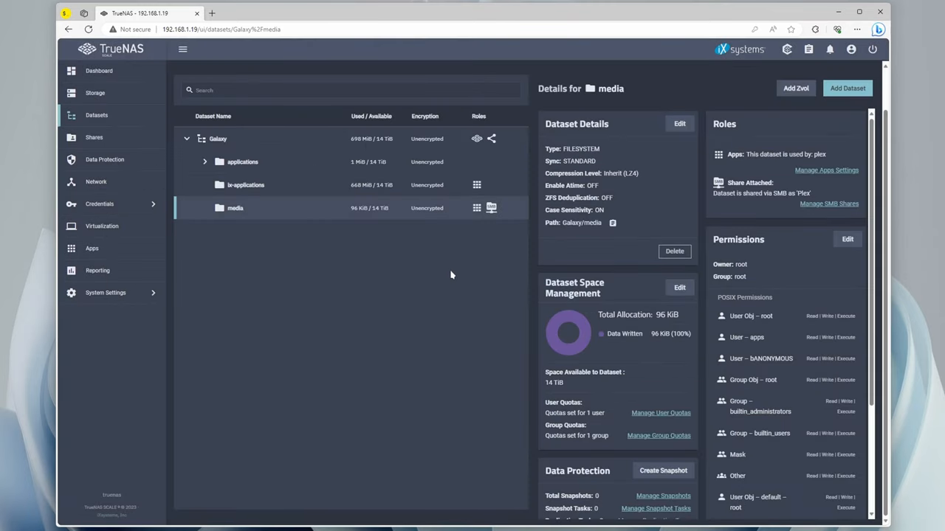
mouse_move(673, 268)
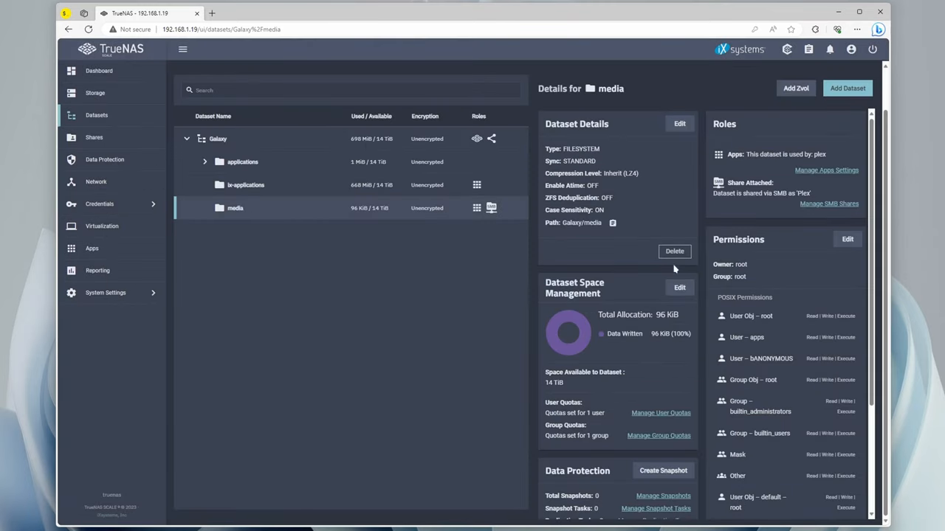
mouse_move(249, 210)
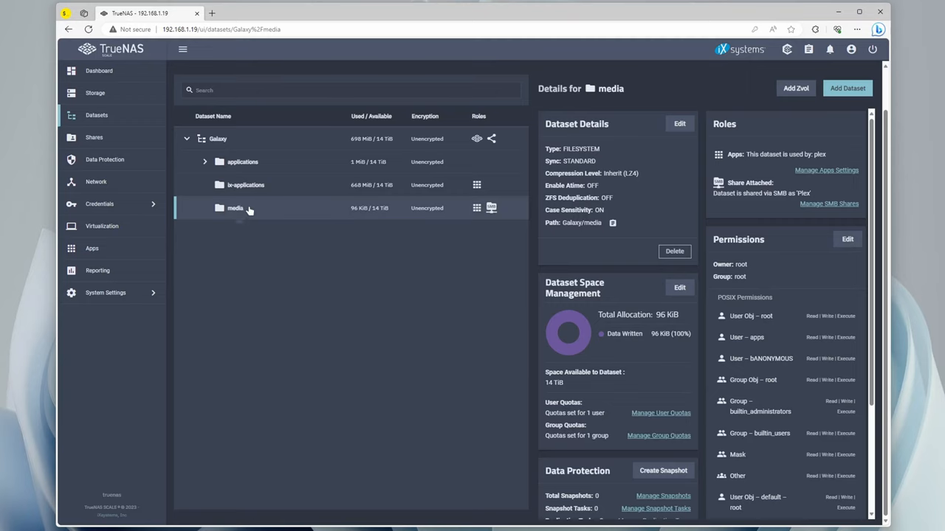
Set the media dataset's owner and owning group to apps and save the ACL.
click(847, 239)
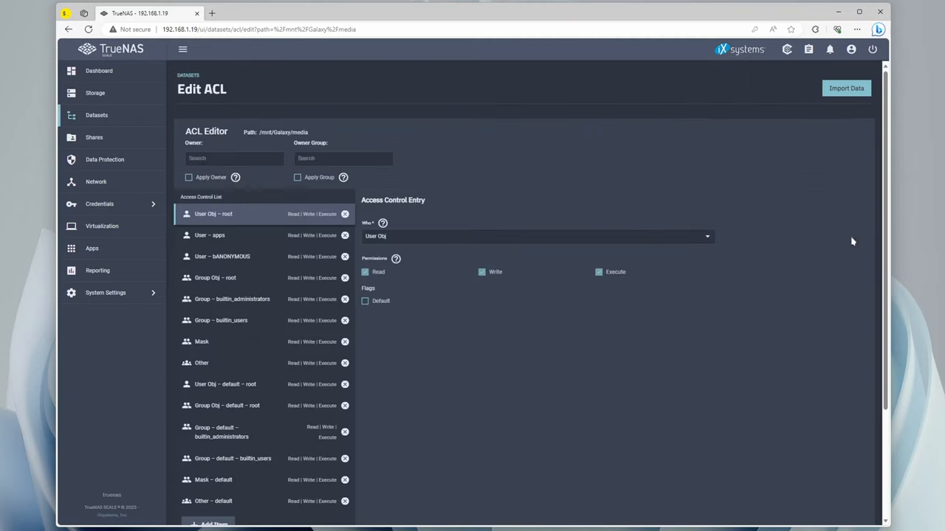
text(a)
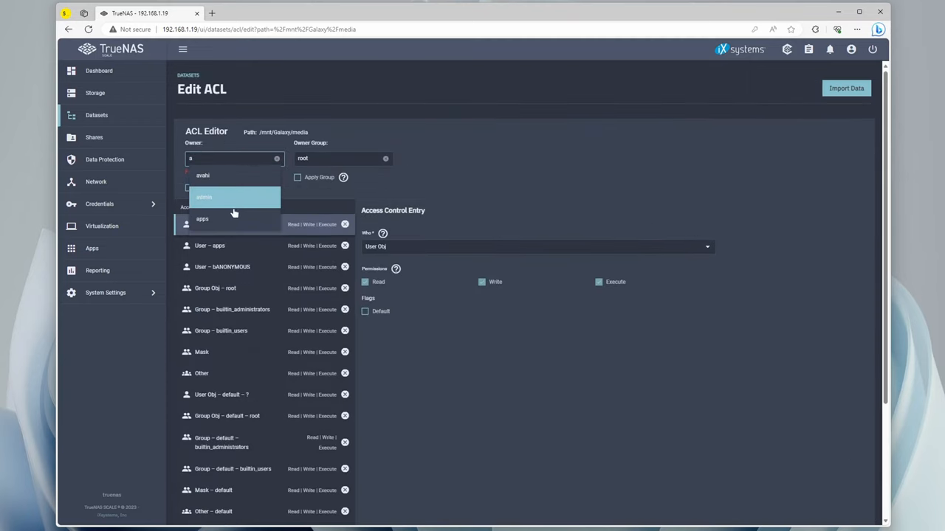
click(202, 218)
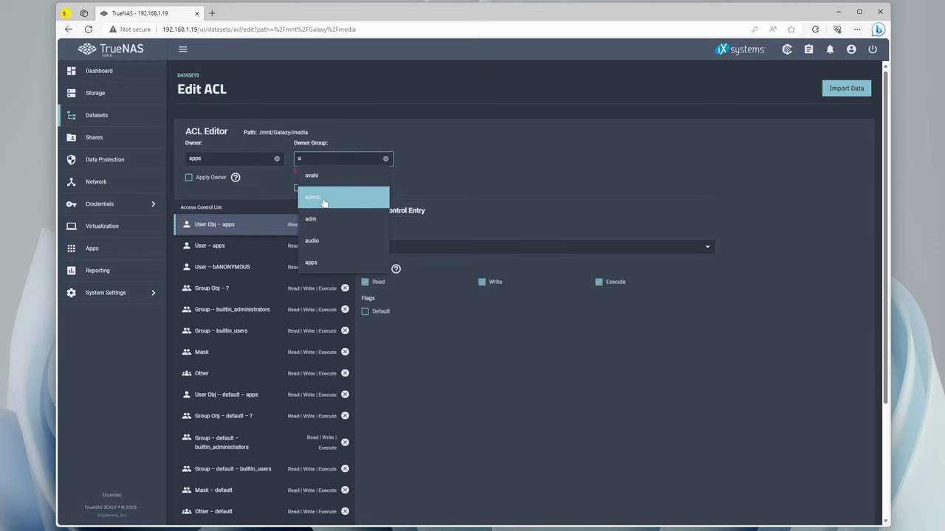
click(310, 263)
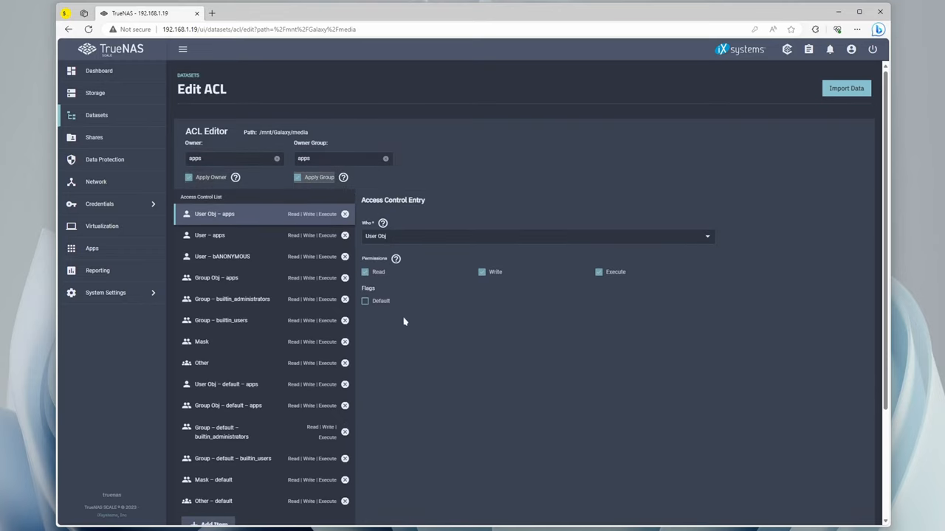
click(263, 430)
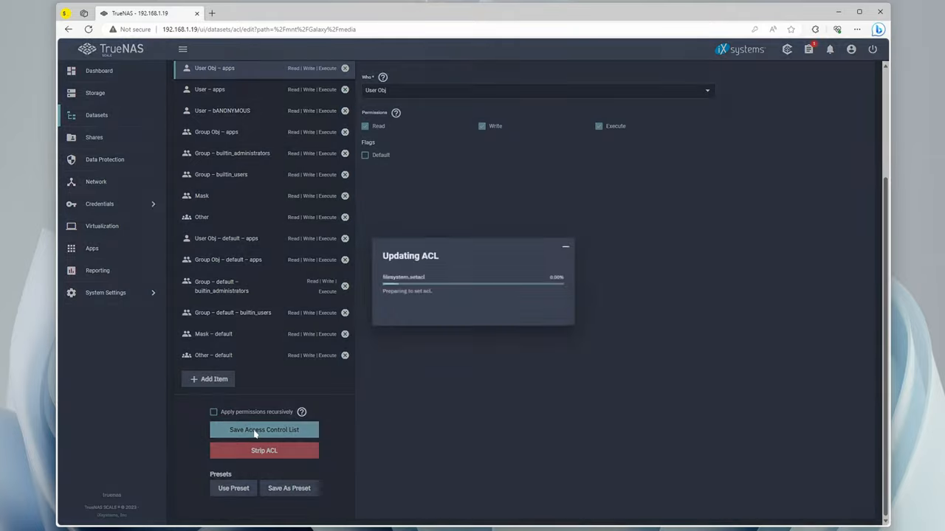
click(265, 430)
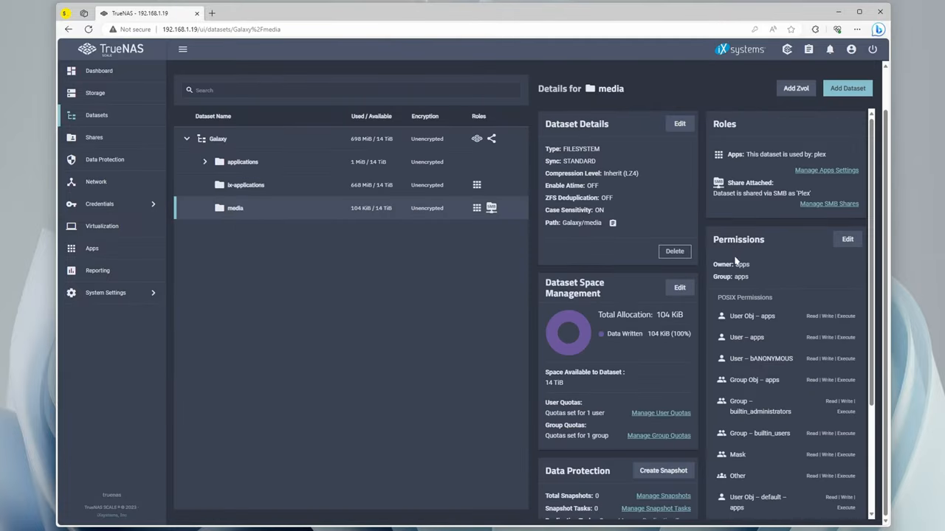
mouse_move(732, 359)
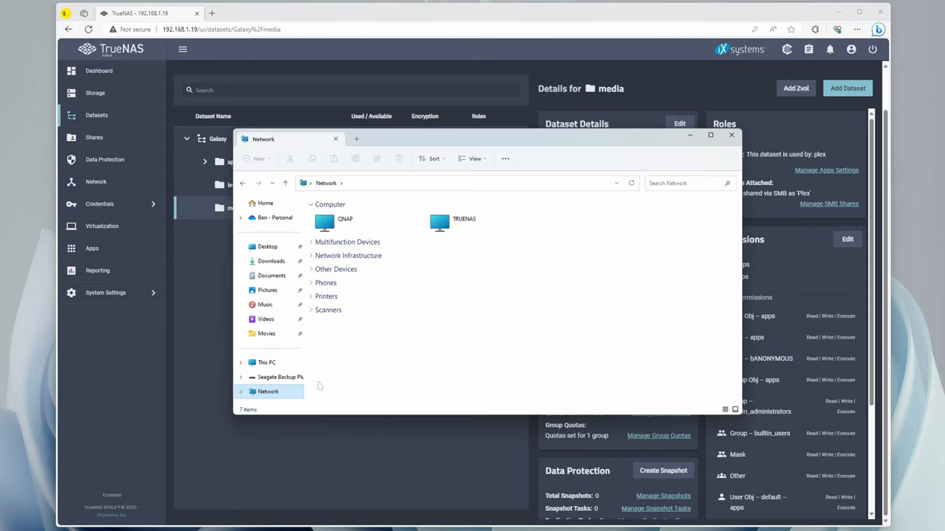
Browse the network to the TRUENAS server and go into the Plex SMB share.
click(463, 223)
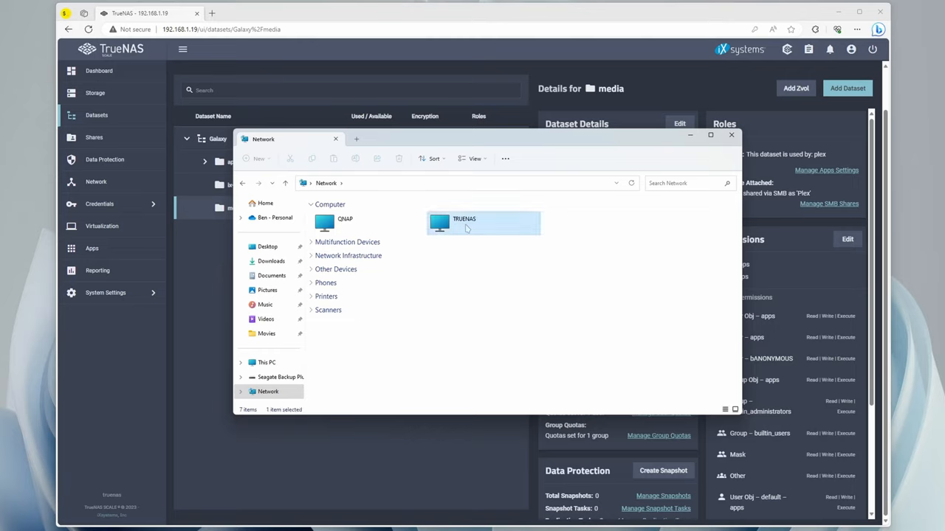
double_click(484, 223)
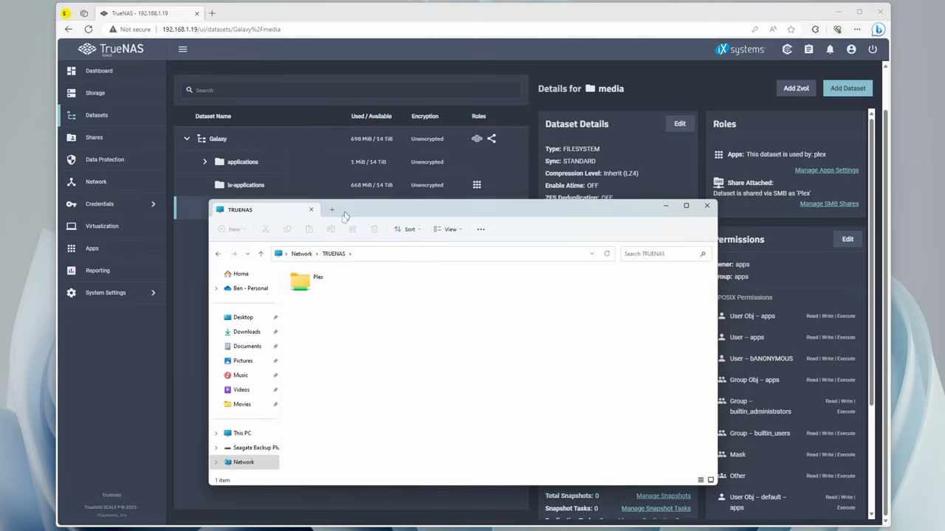
click(95, 137)
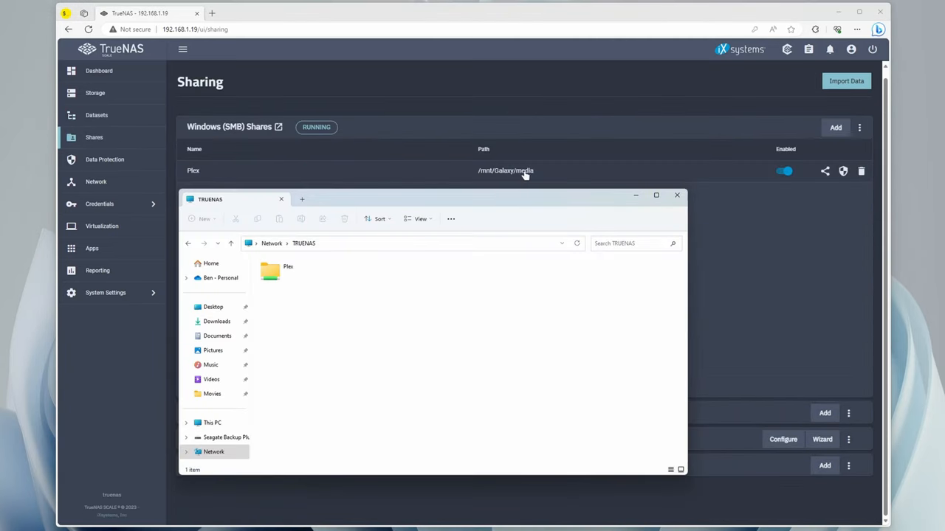
mouse_move(190, 174)
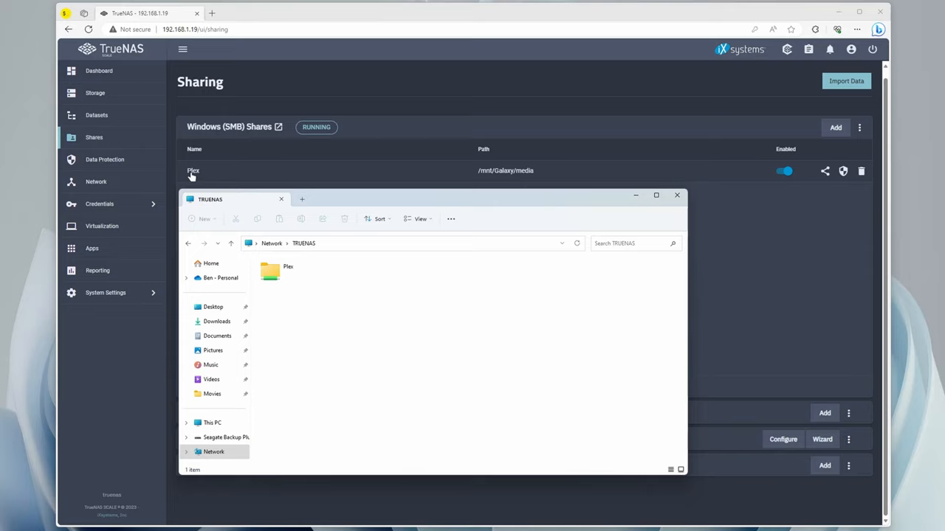
double_click(268, 271)
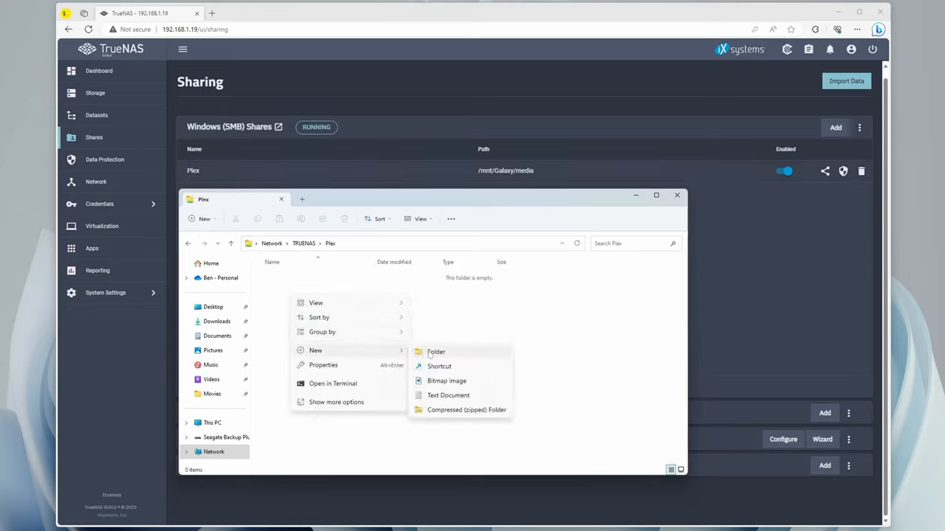
Create Movies and TV Shows folders in the Plex share and paste a movie folder into Movies.
click(435, 351)
text(TV Shows)
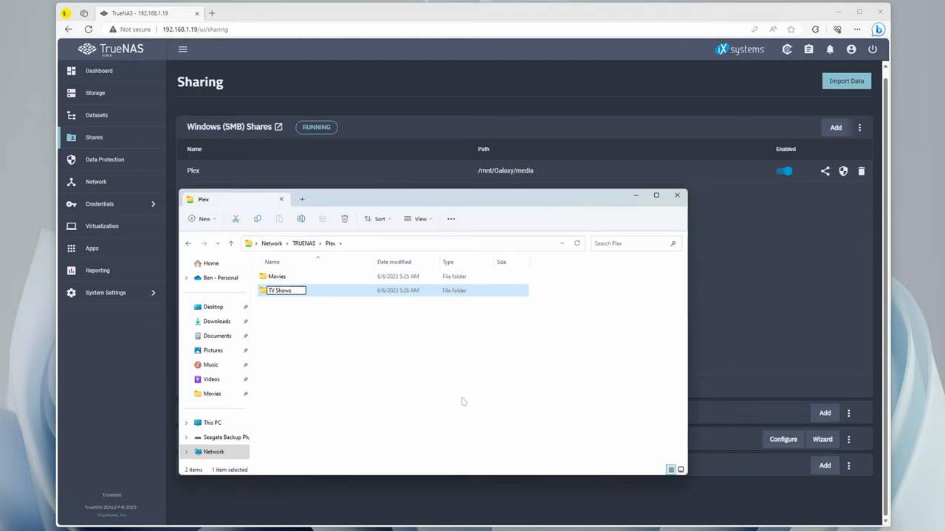
double_click(278, 276)
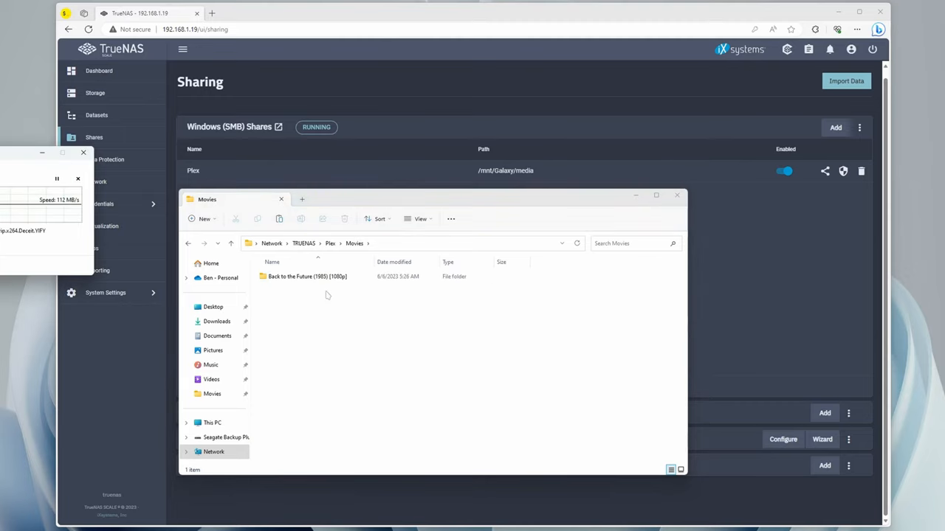
click(91, 248)
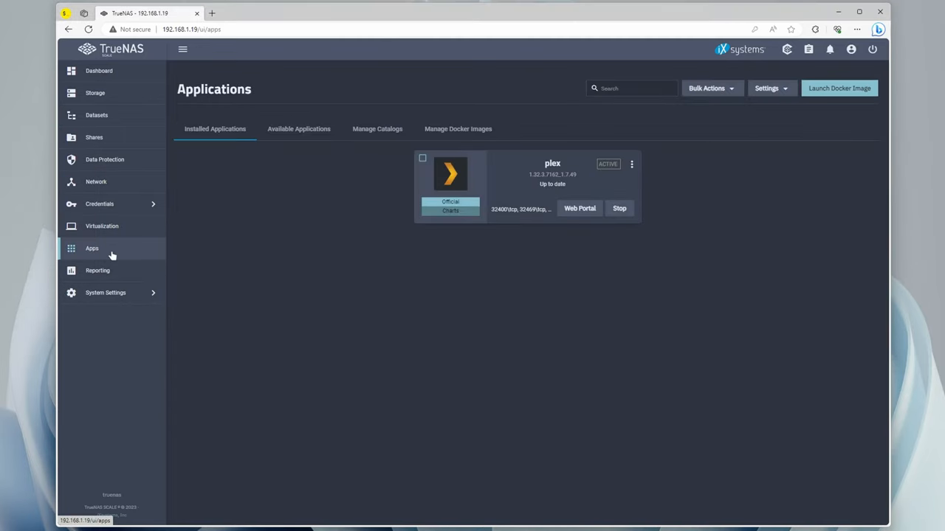
mouse_move(581, 208)
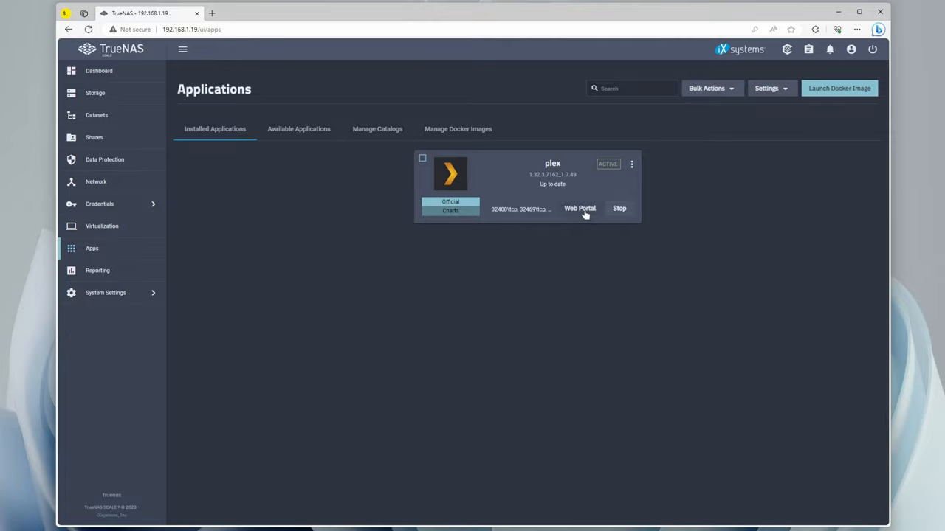
Launch the Plex web setup, dismiss the Plex Pass offer and name the server Galaxy.
click(579, 208)
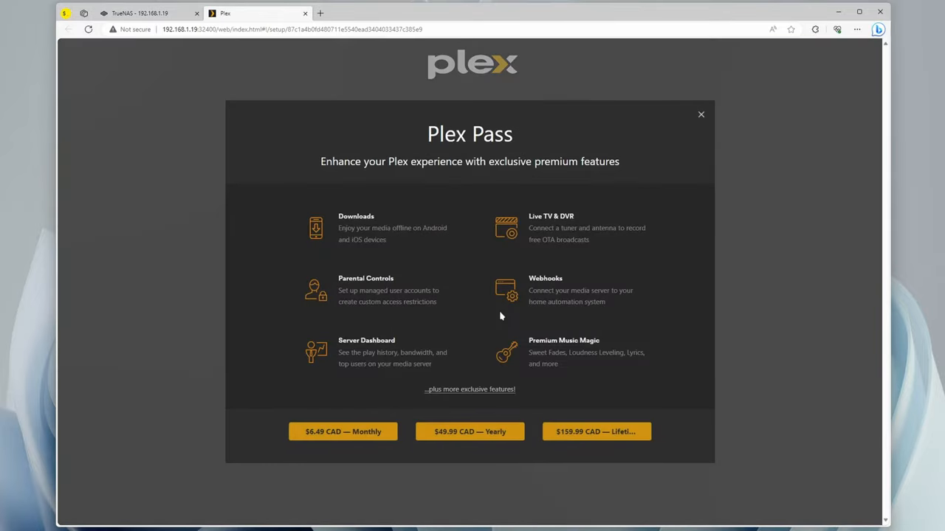
click(700, 115)
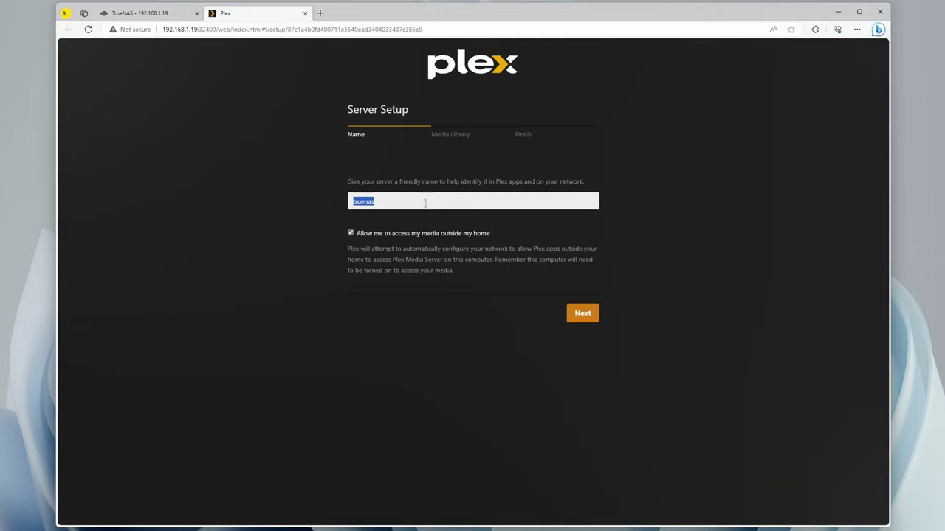
text(Galaxy)
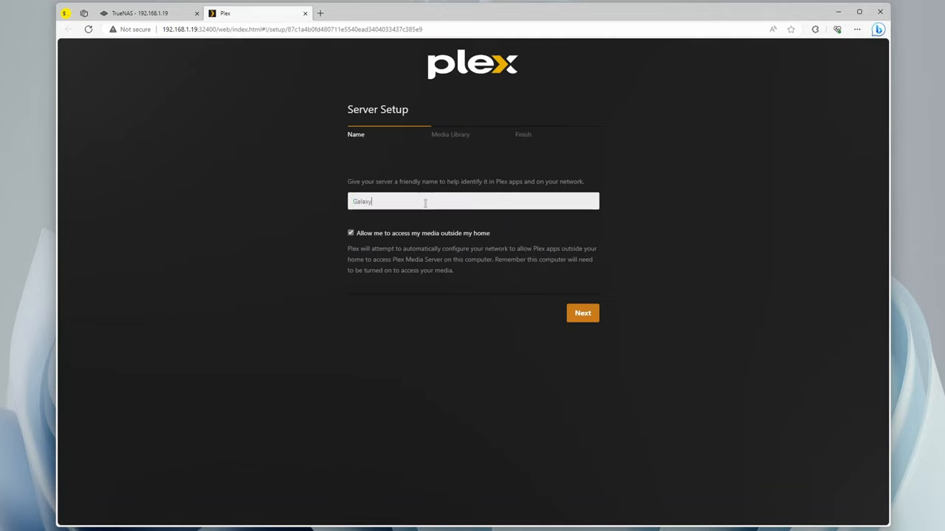
mouse_move(443, 220)
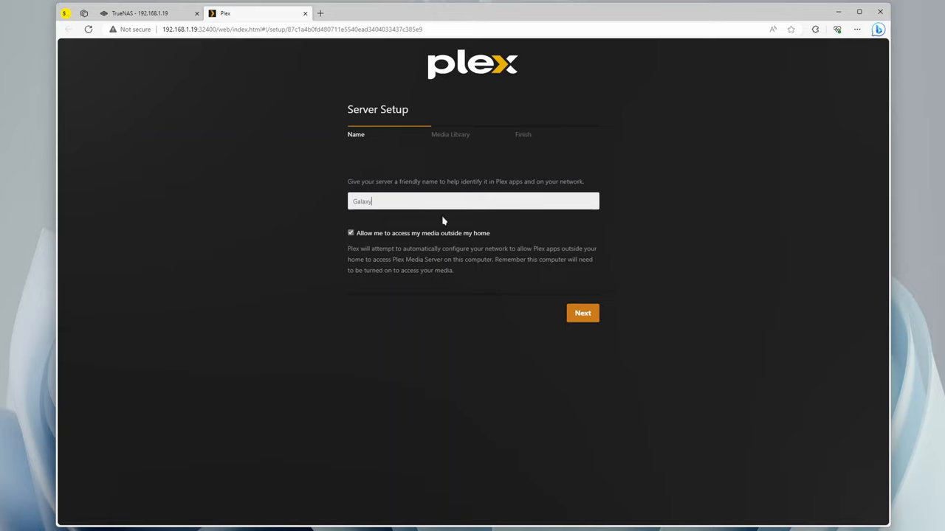
mouse_move(555, 329)
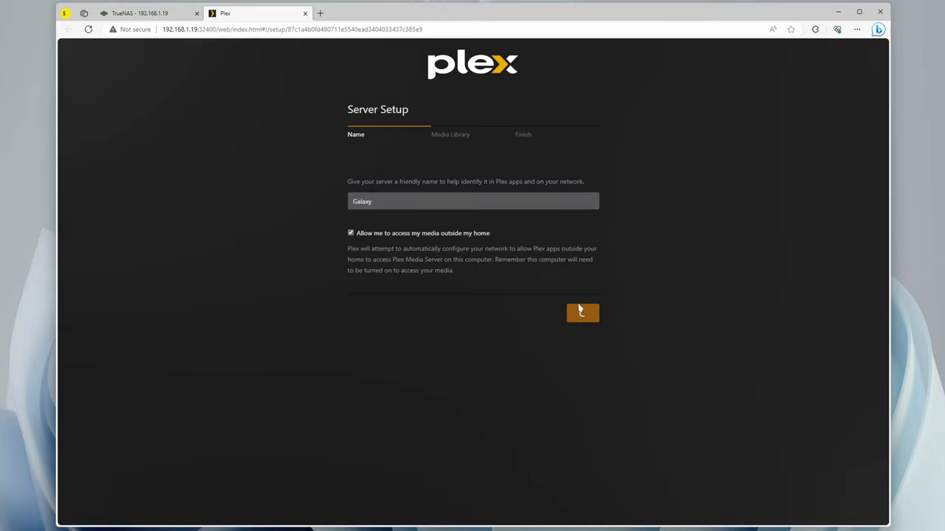
Add a Movies library in Plex pointing at /Media/Movies.
click(582, 313)
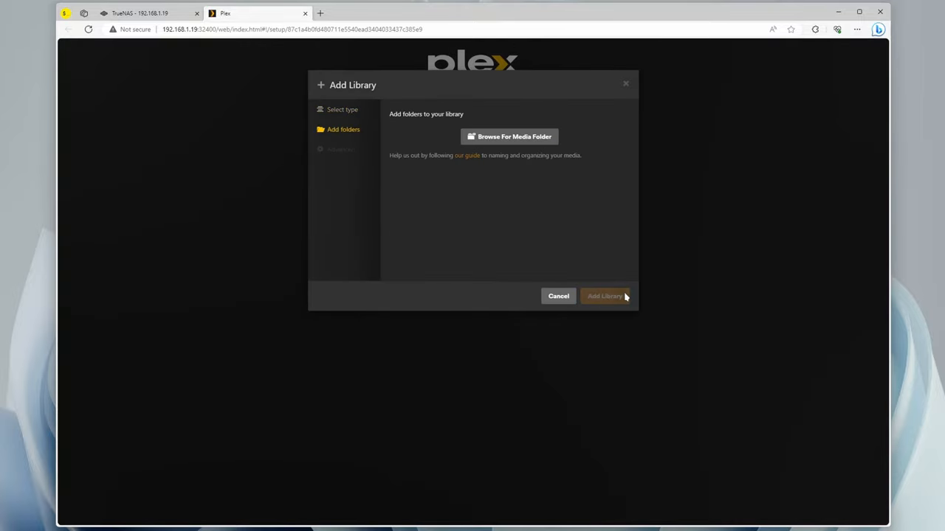
click(508, 136)
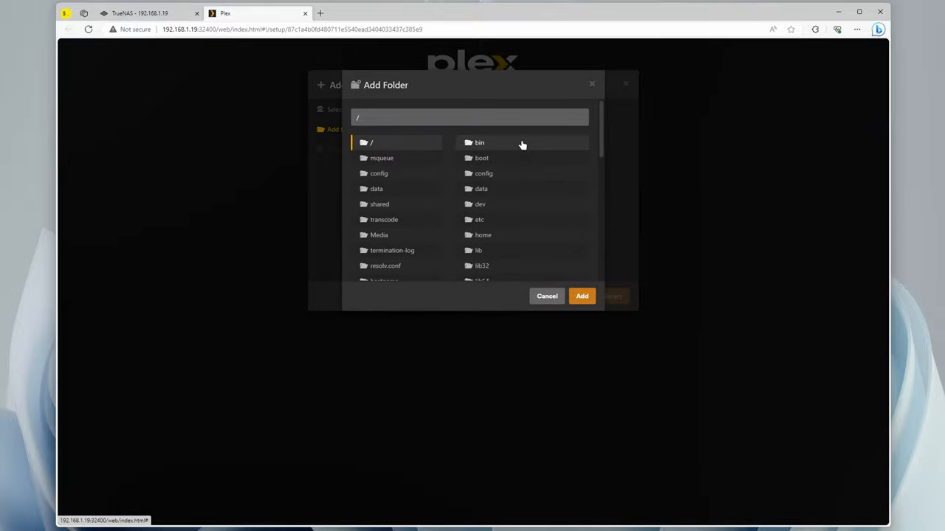
mouse_move(378, 235)
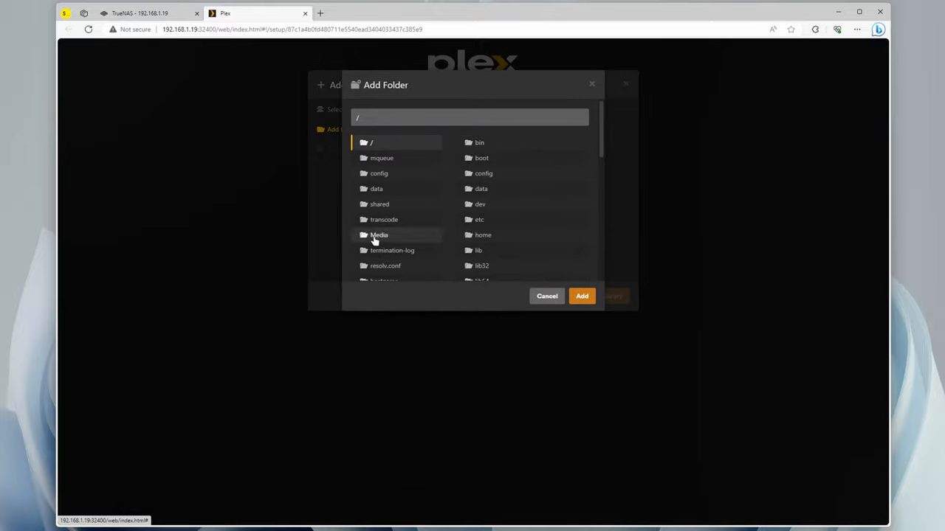
mouse_move(396, 239)
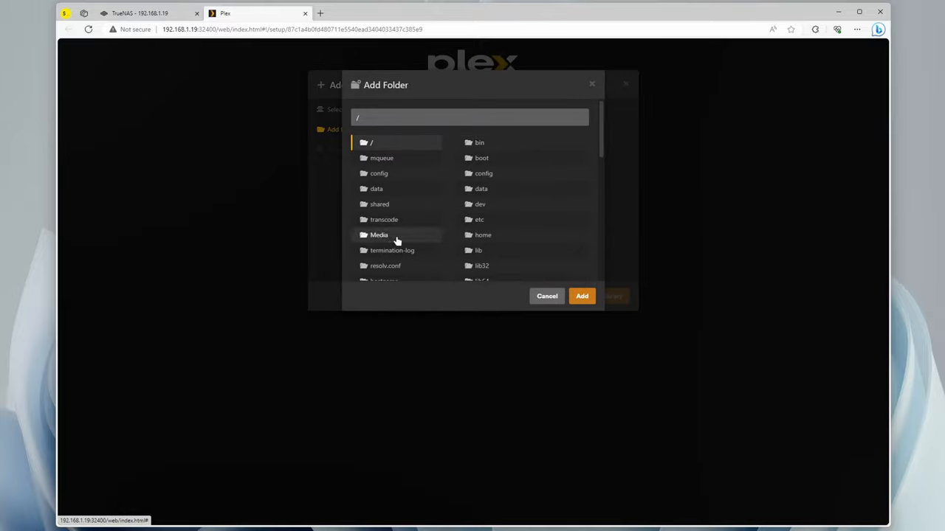
click(378, 235)
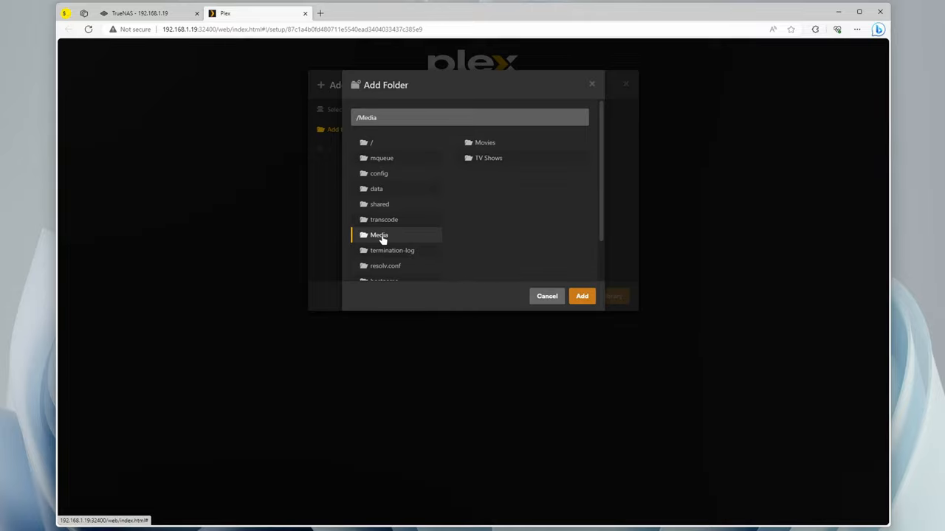
click(484, 141)
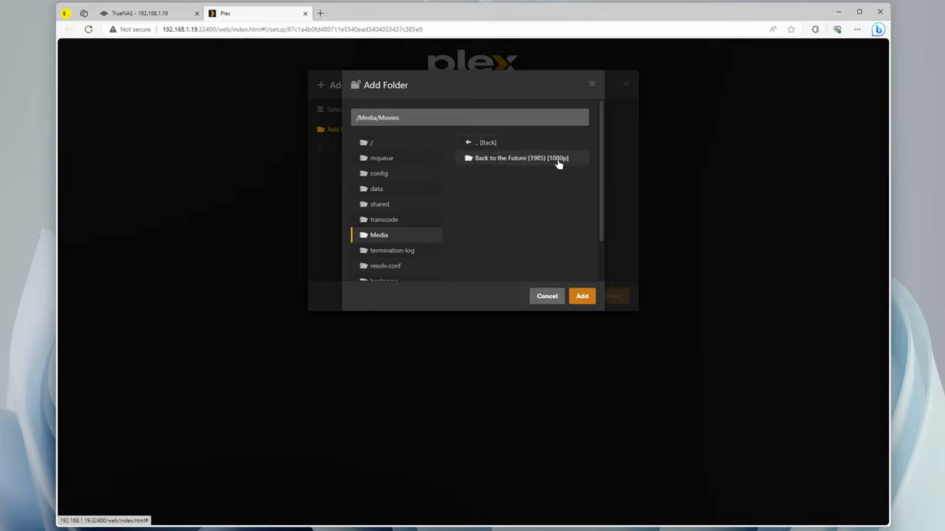
mouse_move(549, 161)
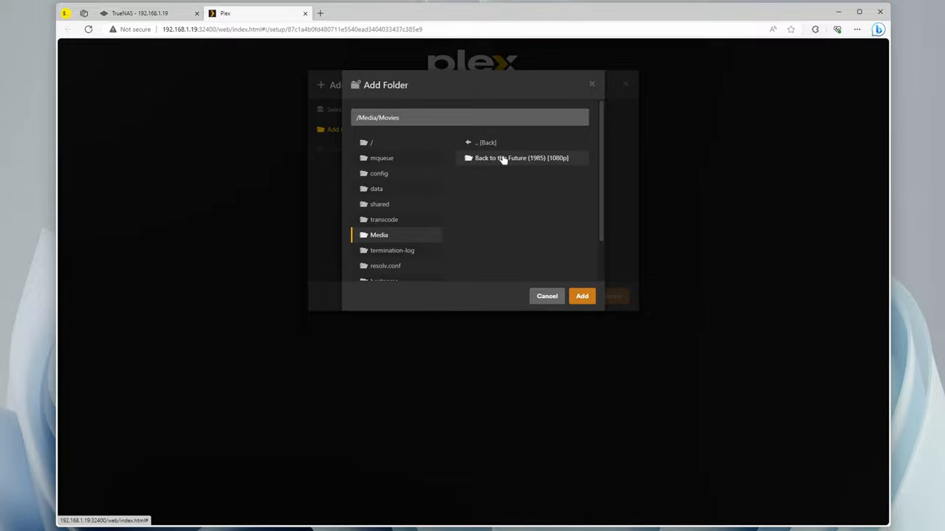
click(582, 295)
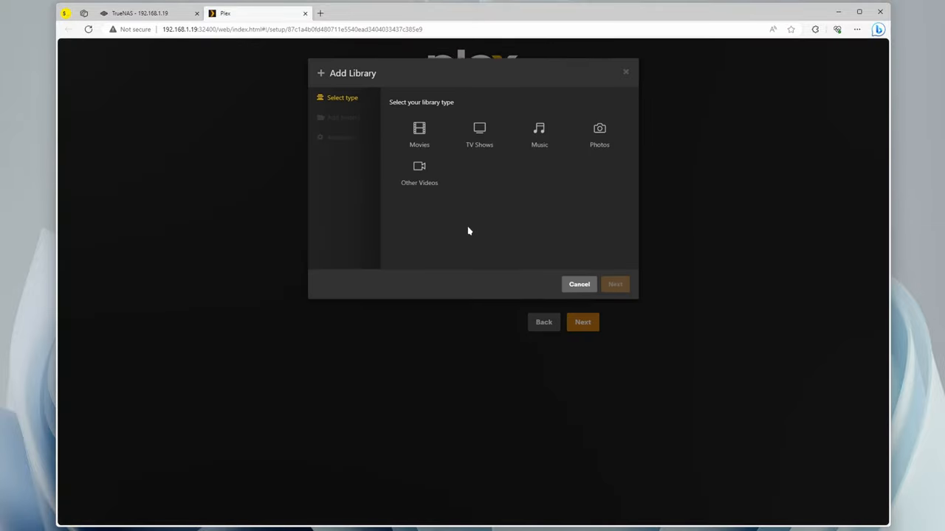
Add a TV Shows library on /Media/TV Shows and finish the Plex server setup.
click(614, 283)
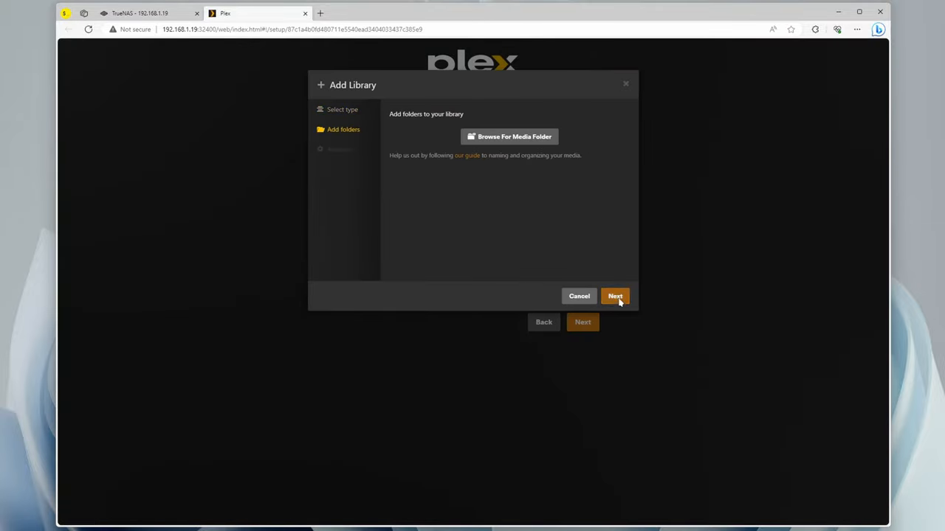
click(508, 136)
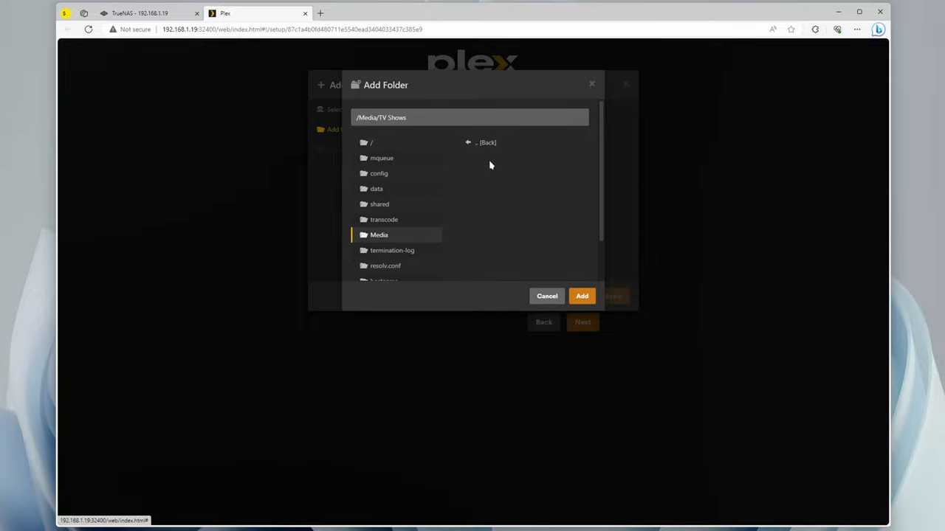
click(582, 295)
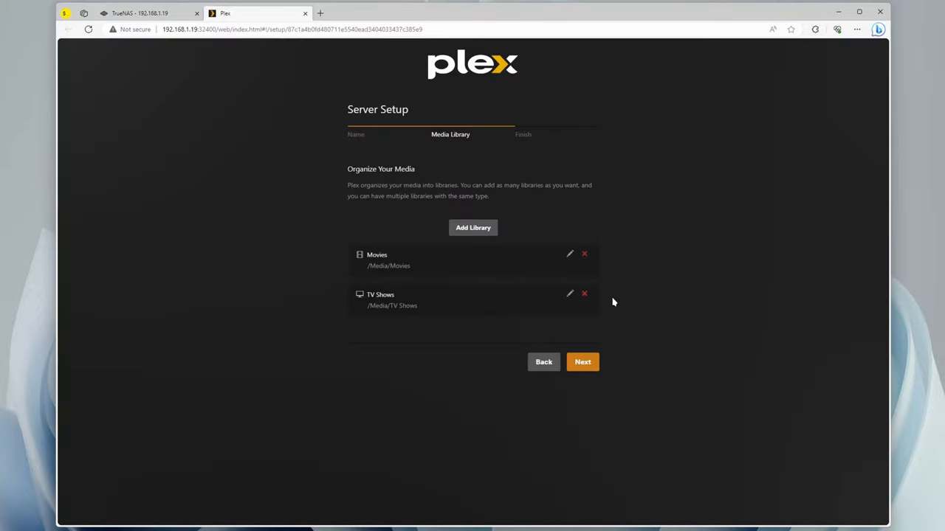
click(582, 362)
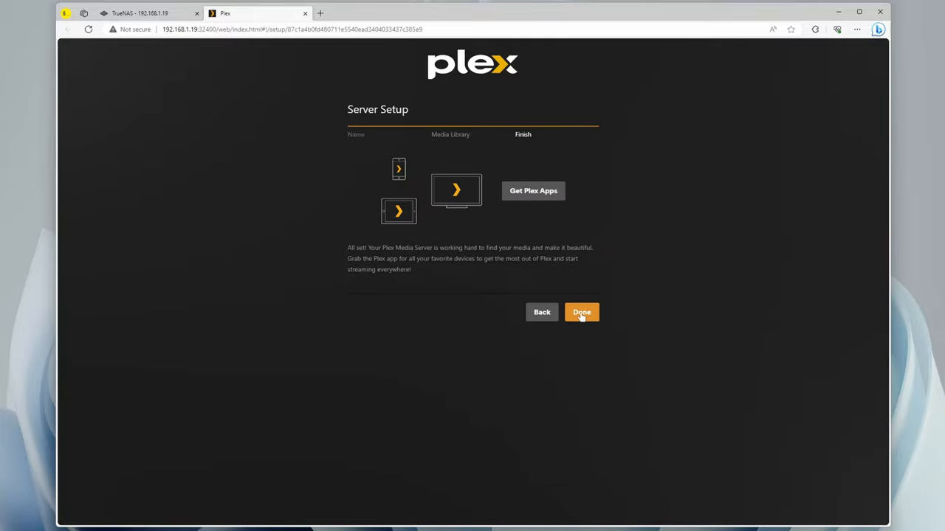
click(582, 312)
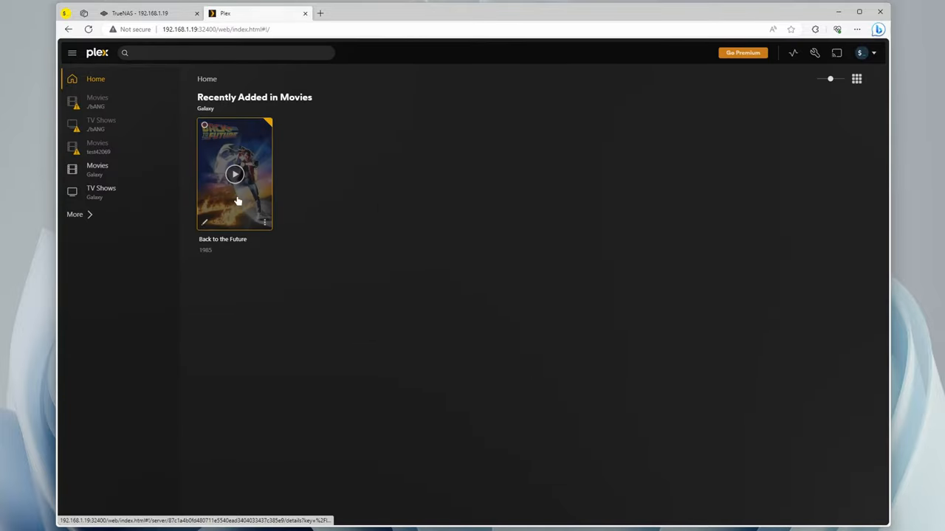
Play Back to the Future, skip ahead, pause it and return to the Plex home page.
click(235, 174)
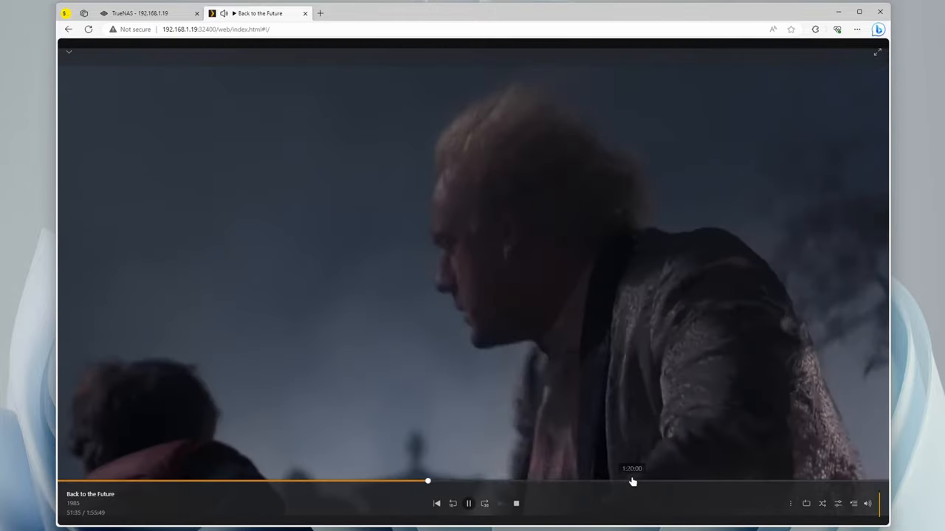
click(251, 481)
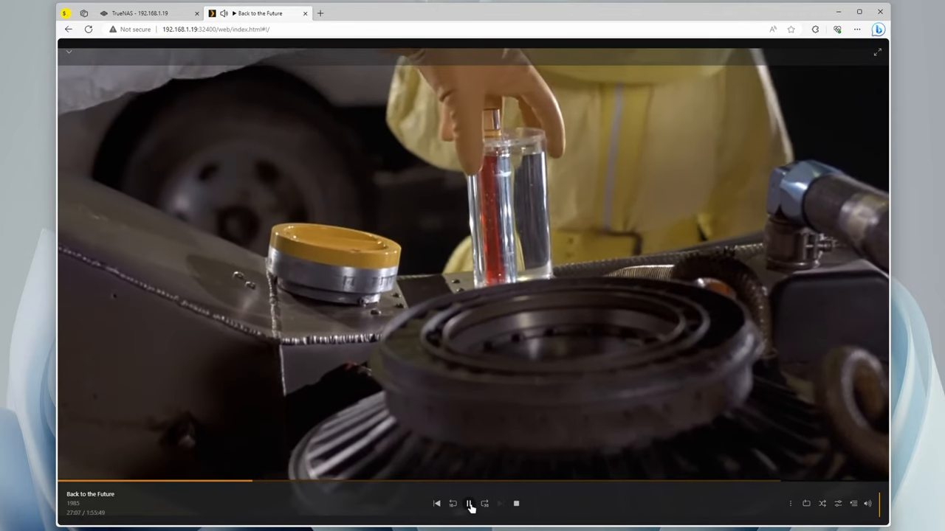
click(470, 504)
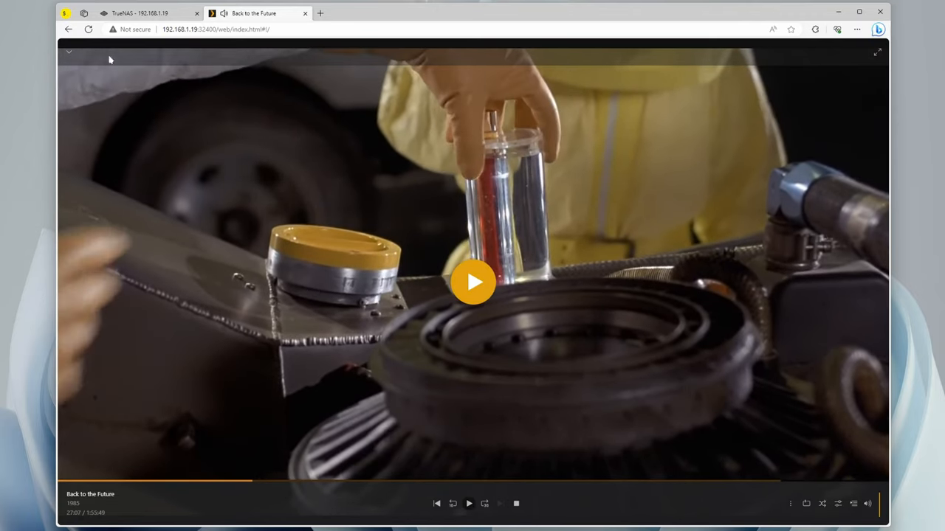
click(68, 52)
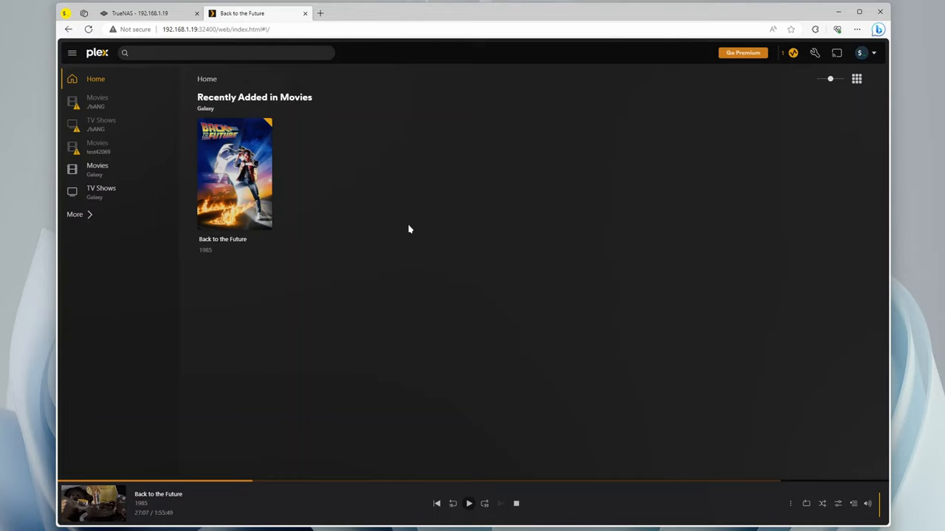
mouse_move(428, 273)
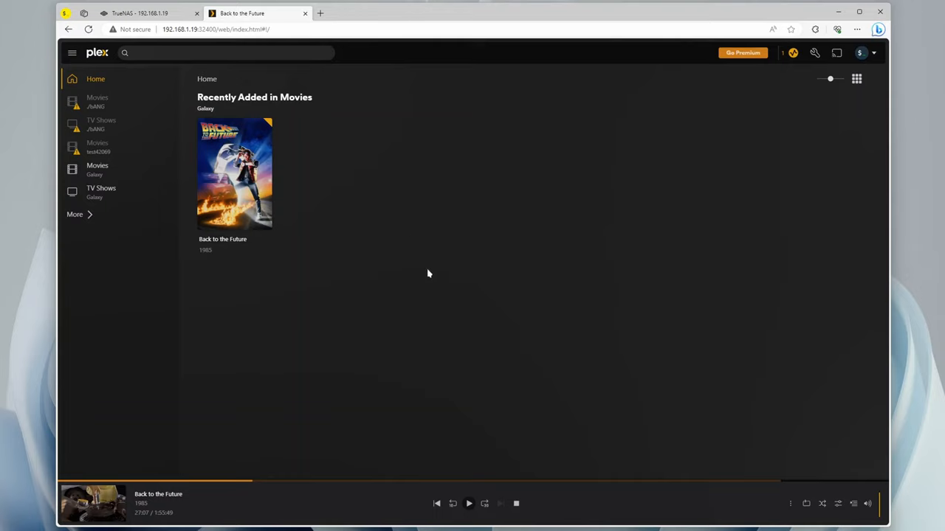
mouse_move(573, 351)
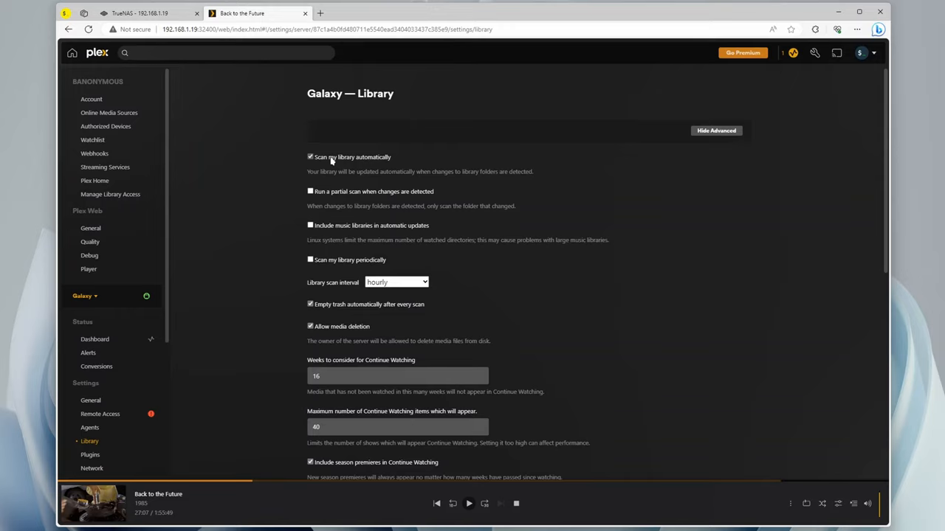
Save the automatic library scan setting for Galaxy and go to its Movies library.
scroll(down, 3)
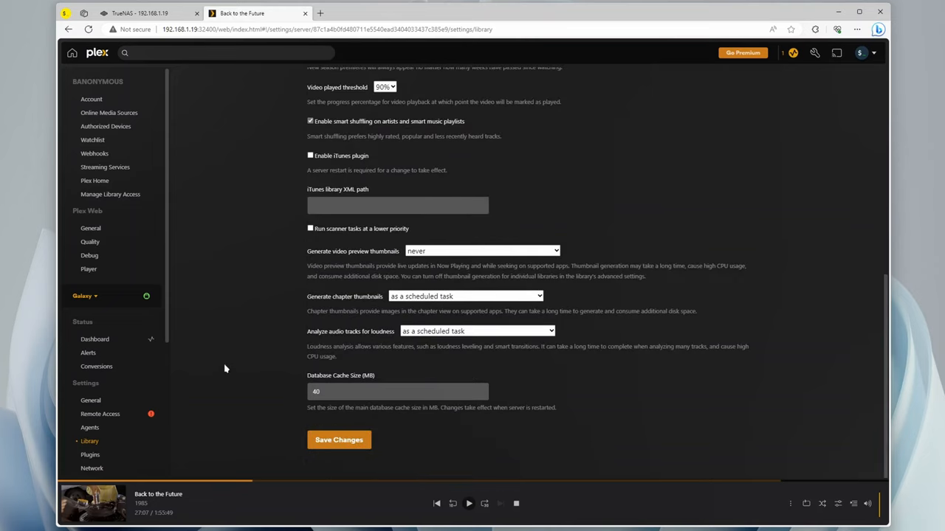
click(338, 440)
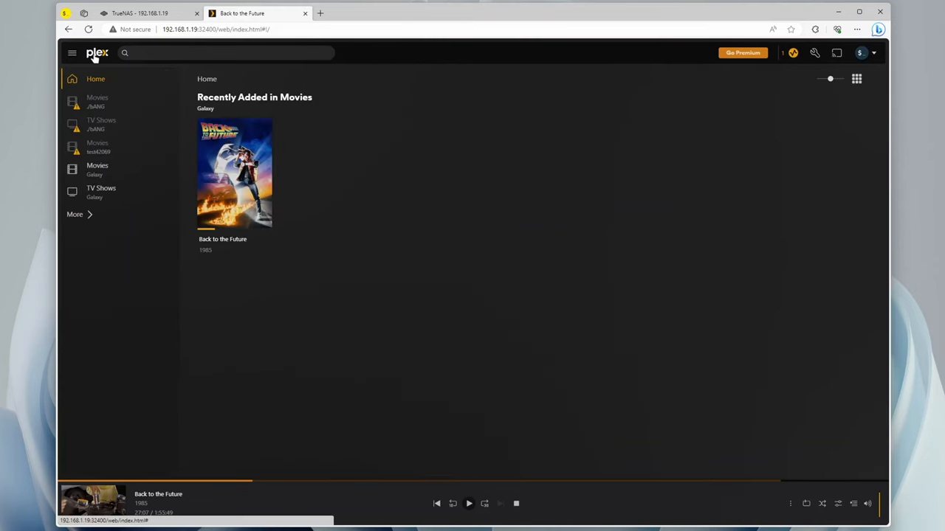
click(97, 169)
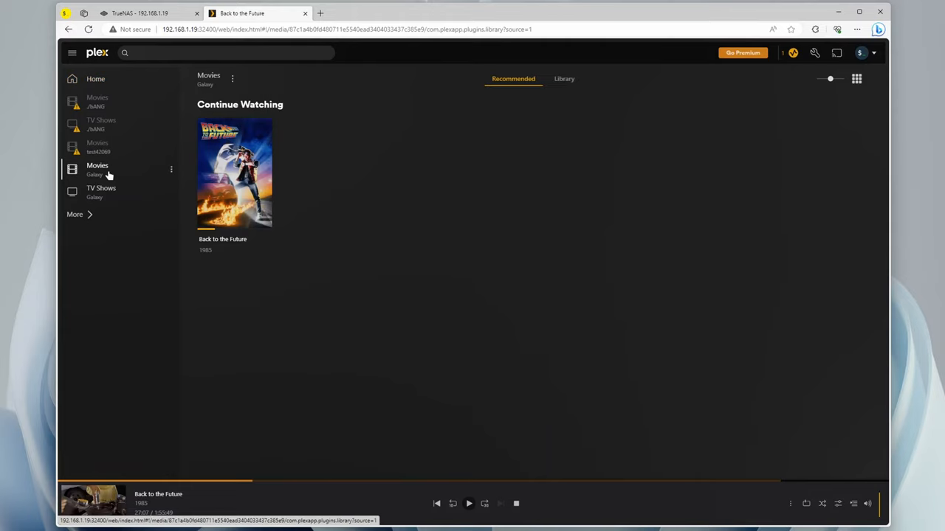
Show the full Movies listing, then map the \\TRUENAS\Plex share as a network drive.
click(564, 78)
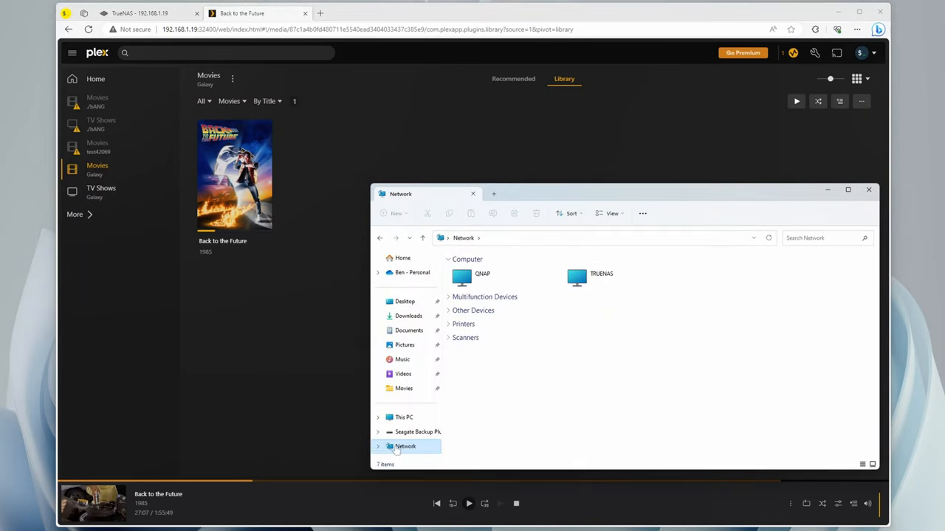
click(600, 277)
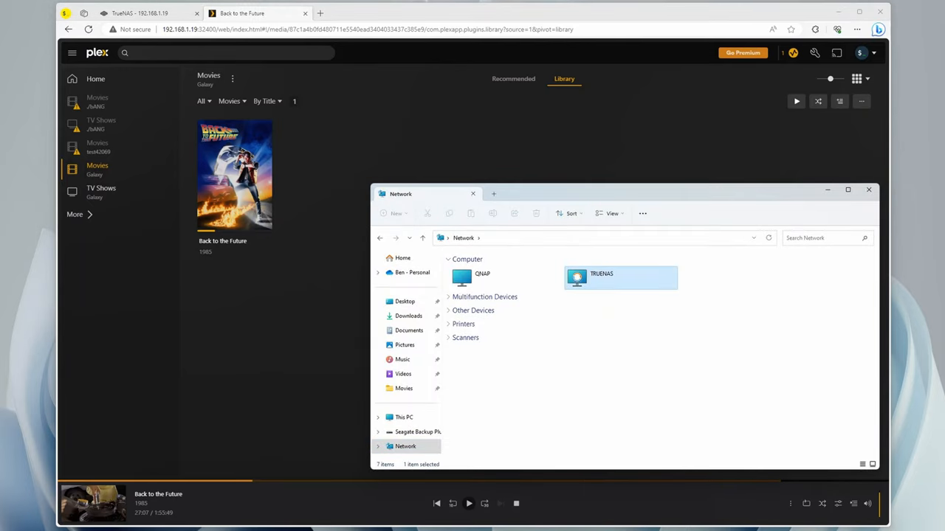
double_click(620, 278)
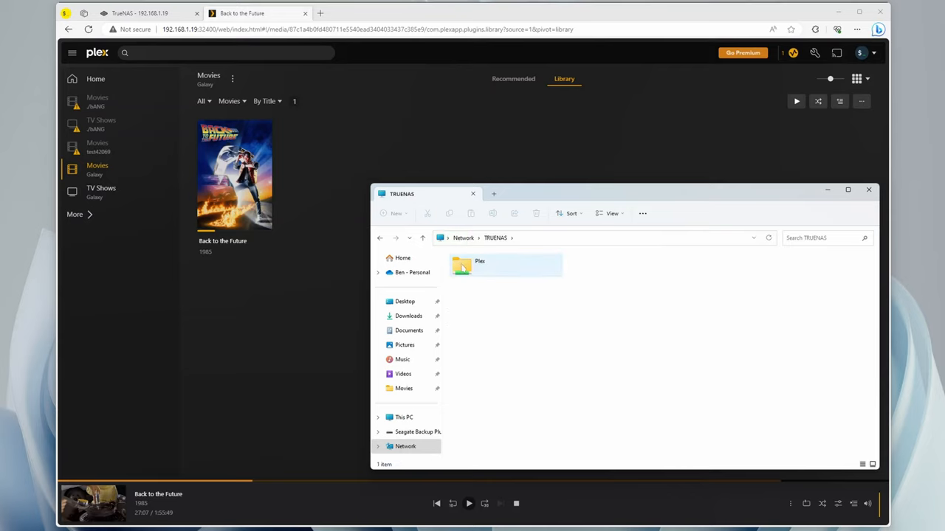
right_click(480, 266)
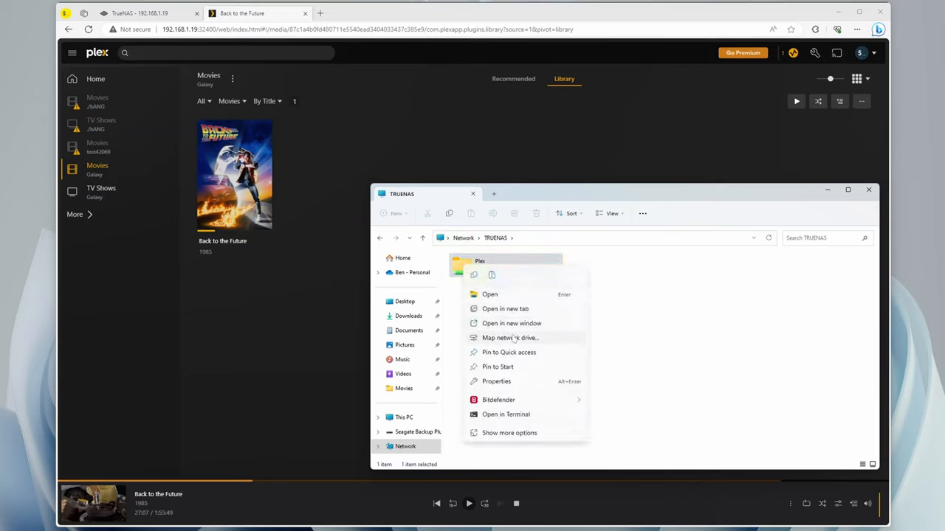
click(511, 337)
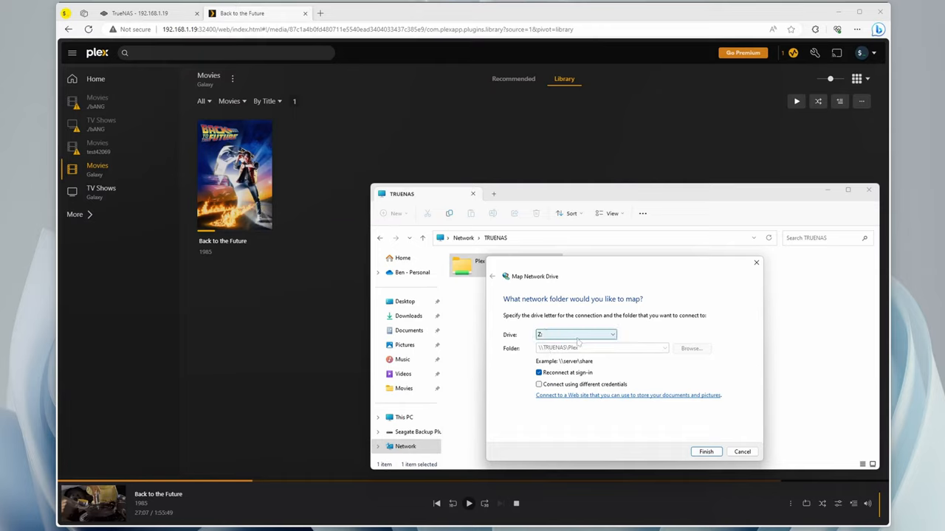
click(611, 334)
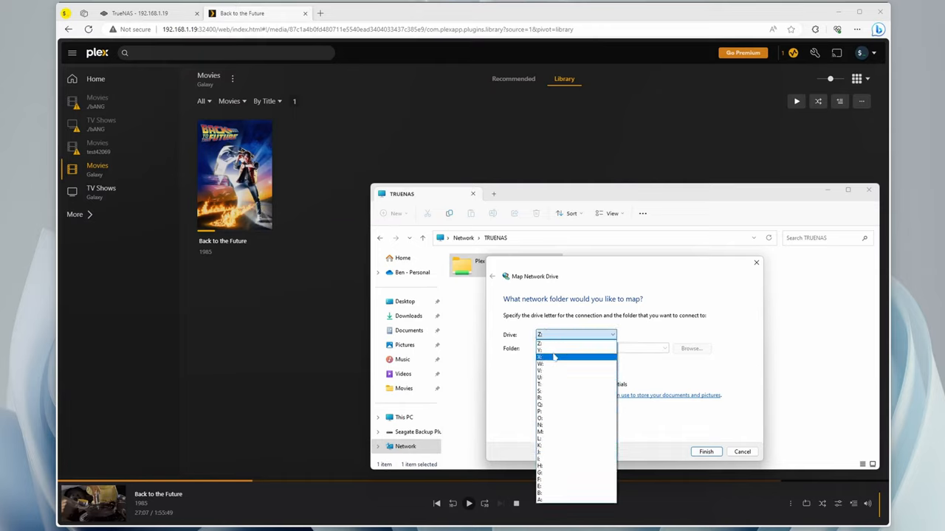
click(741, 452)
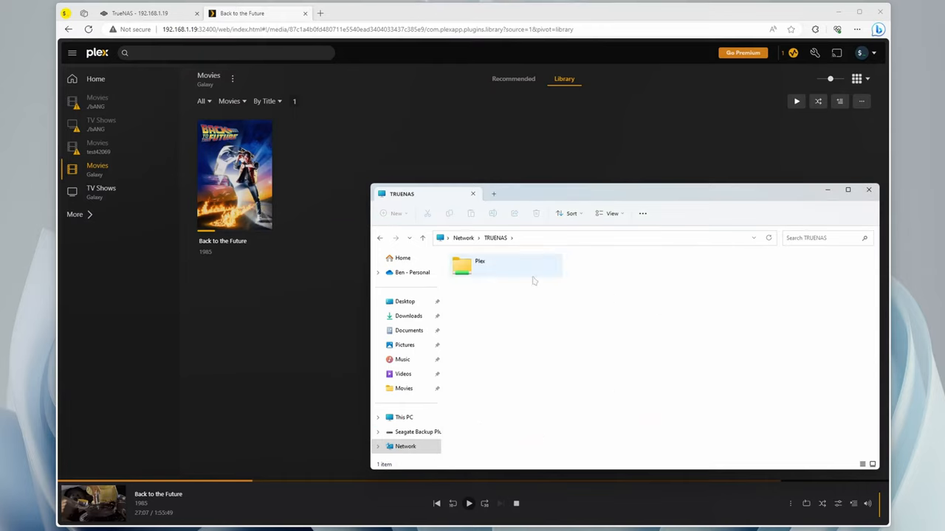
Copy the Akira folder into Plex\Movies so Plex lists it, then close the Explorer window.
double_click(480, 265)
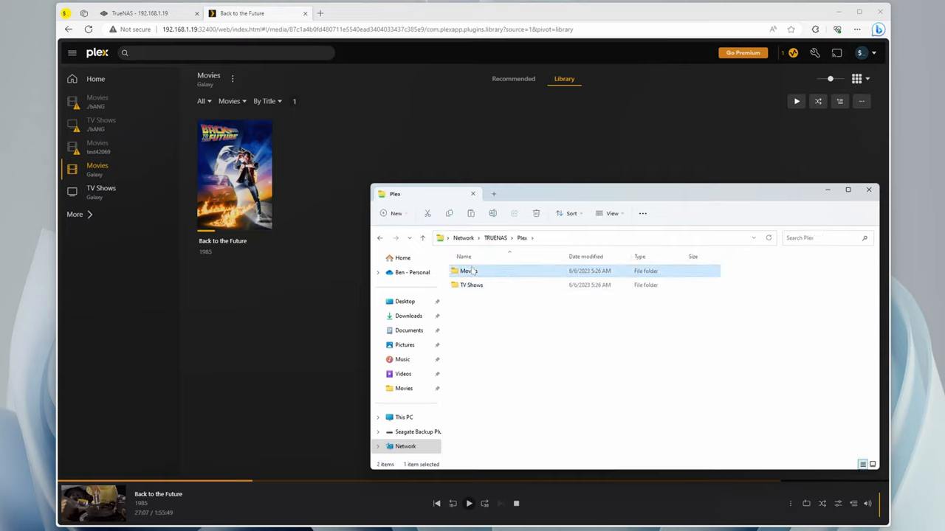
double_click(467, 272)
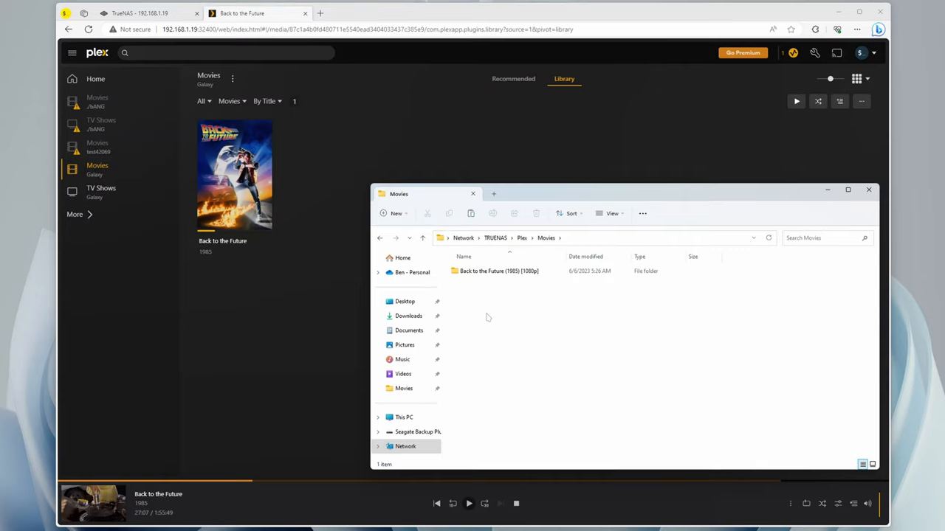
mouse_move(526, 335)
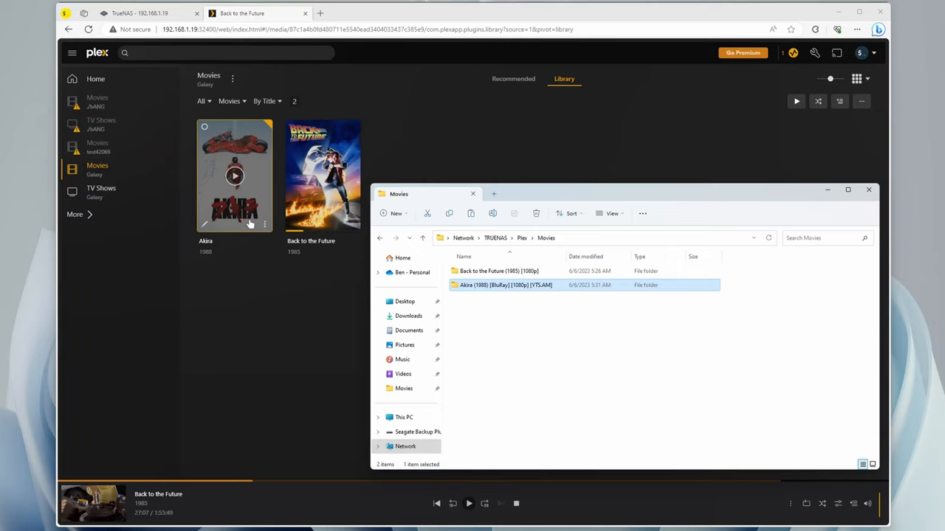
mouse_move(244, 160)
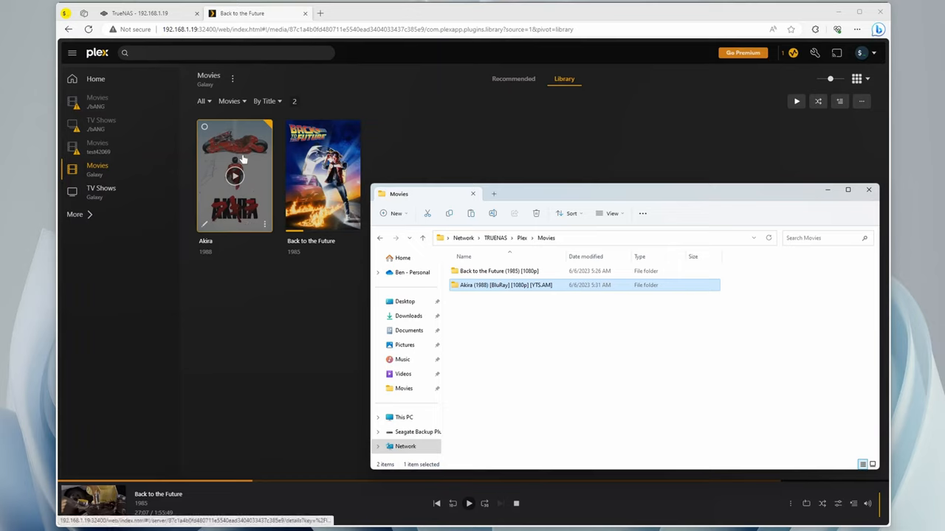
mouse_move(499, 360)
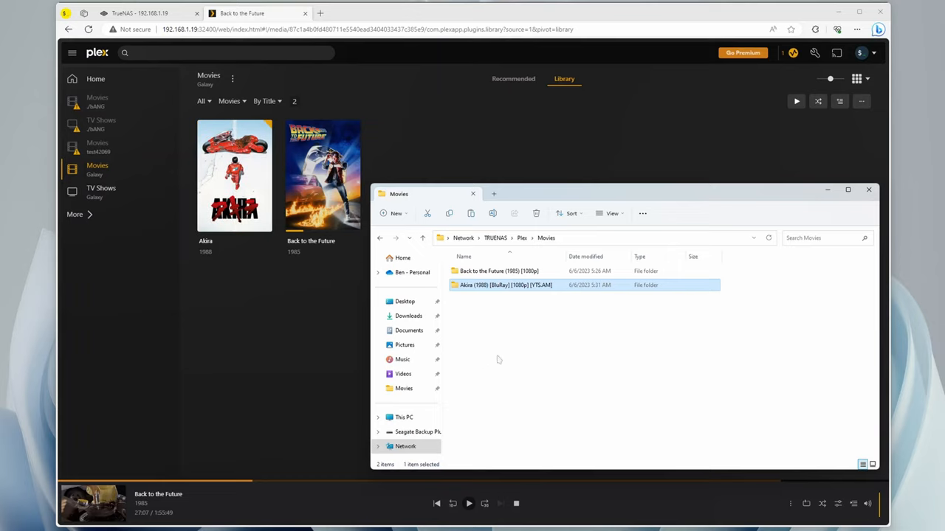
mouse_move(511, 325)
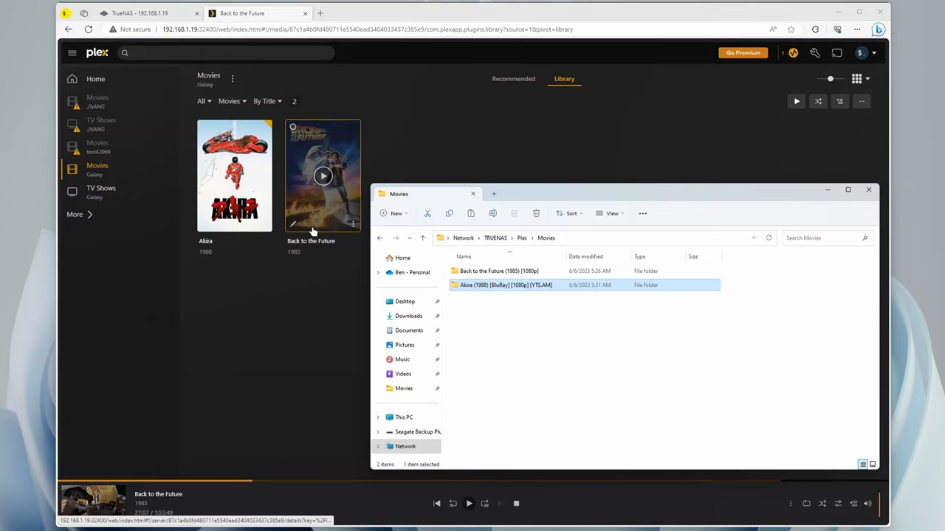
click(868, 189)
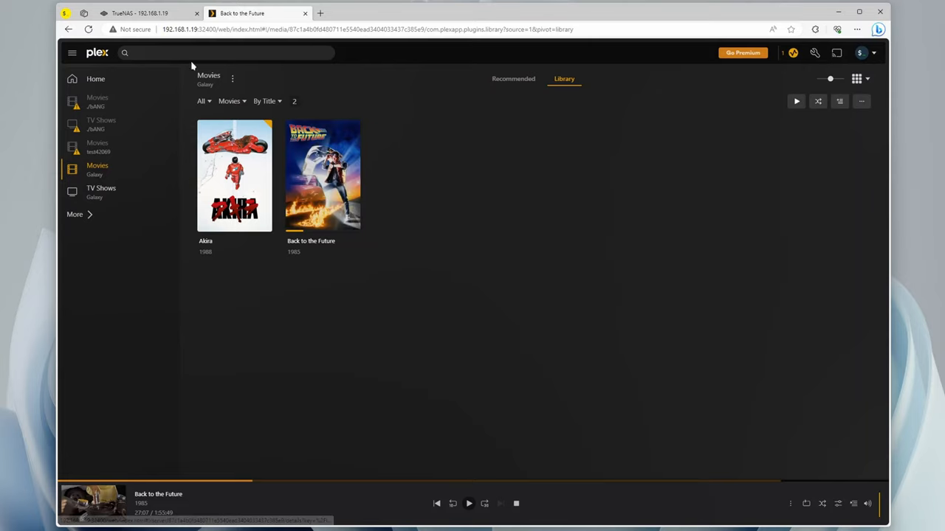
Create a jellyfin dataset under applications in TrueNAS, then return to Apps.
click(140, 14)
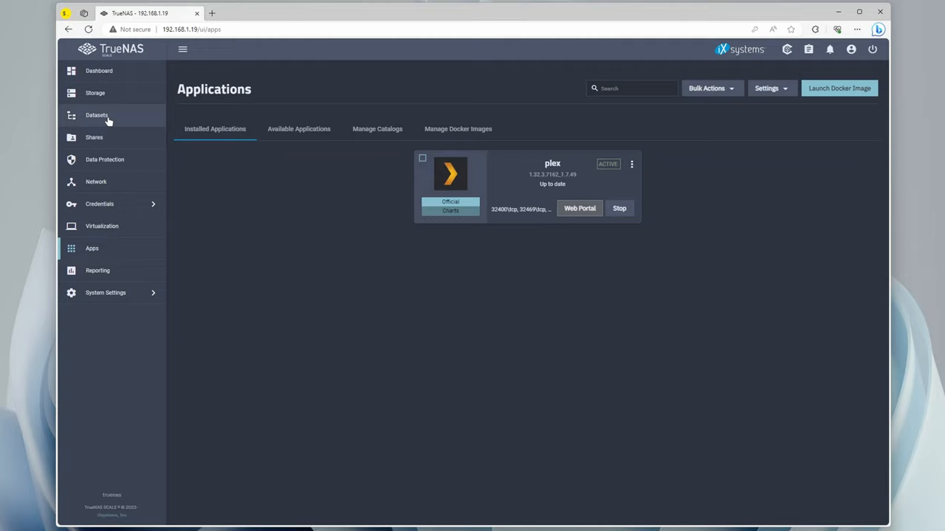
click(97, 115)
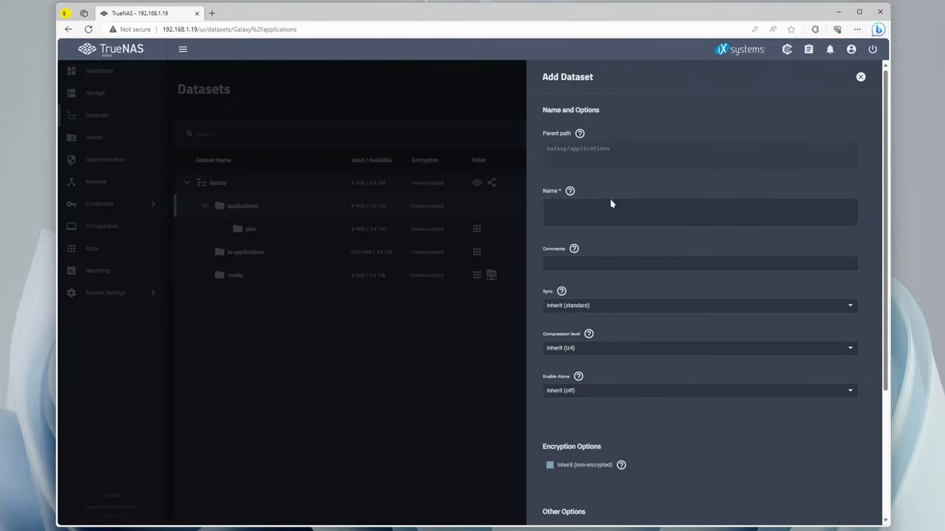
text(jelly)
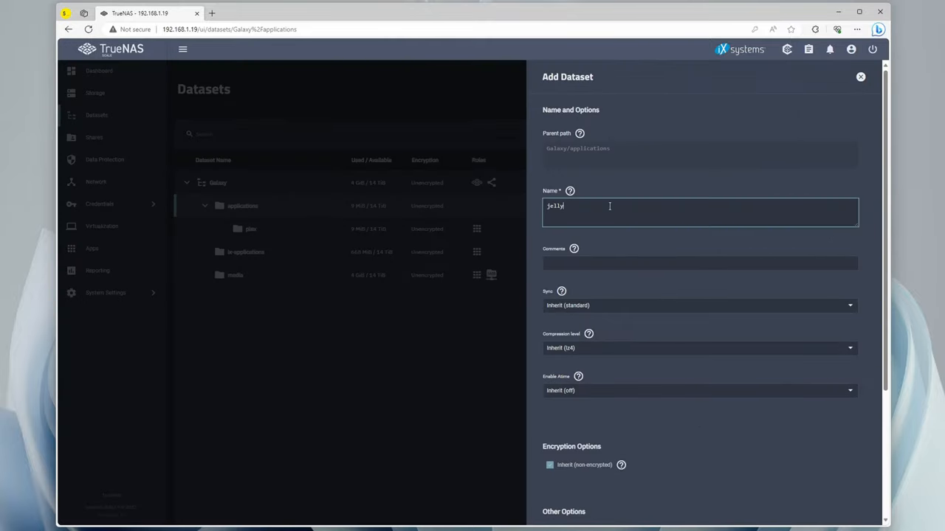
scroll(down, 3)
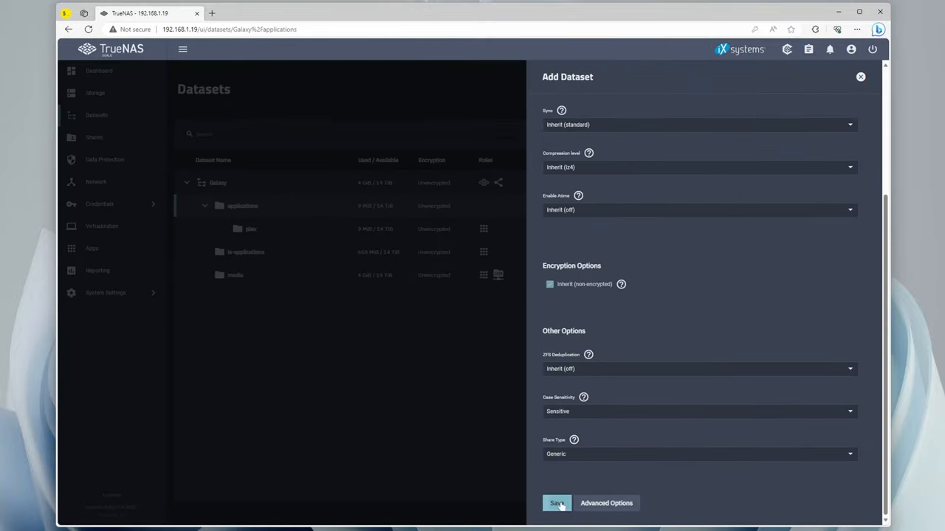
click(557, 504)
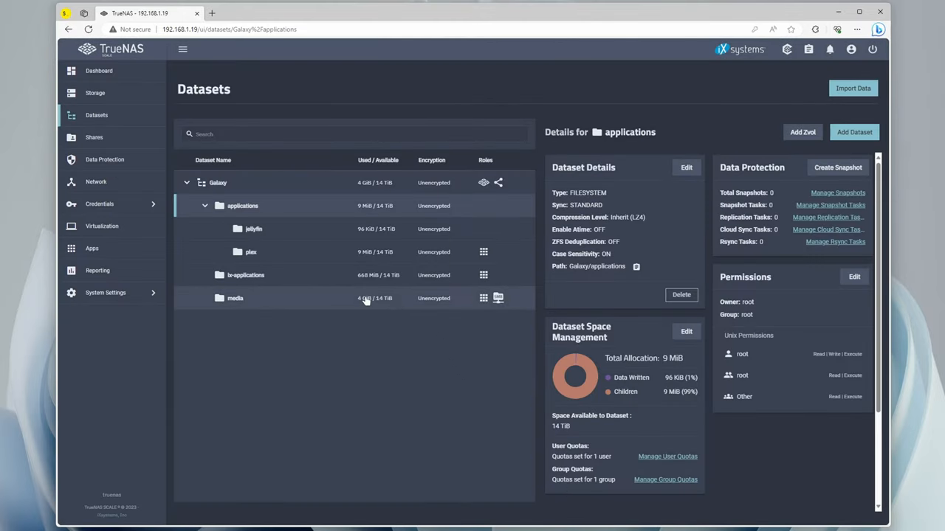
mouse_move(162, 293)
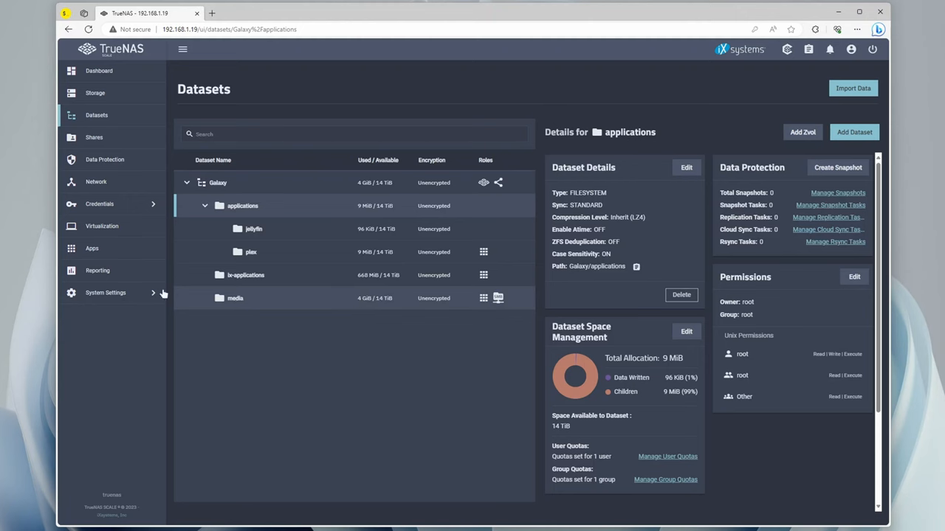
click(91, 248)
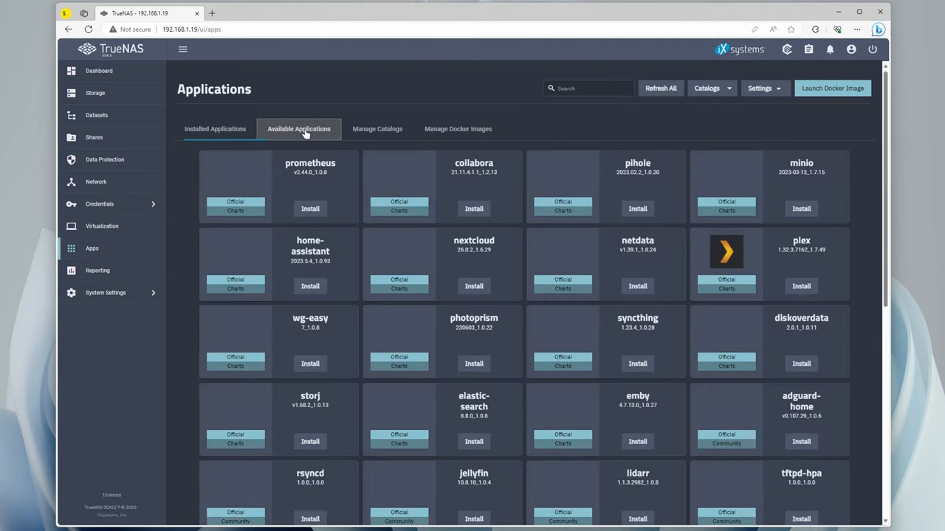
Start the Jellyfin install from the catalog with host networking enabled.
scroll(down, 3)
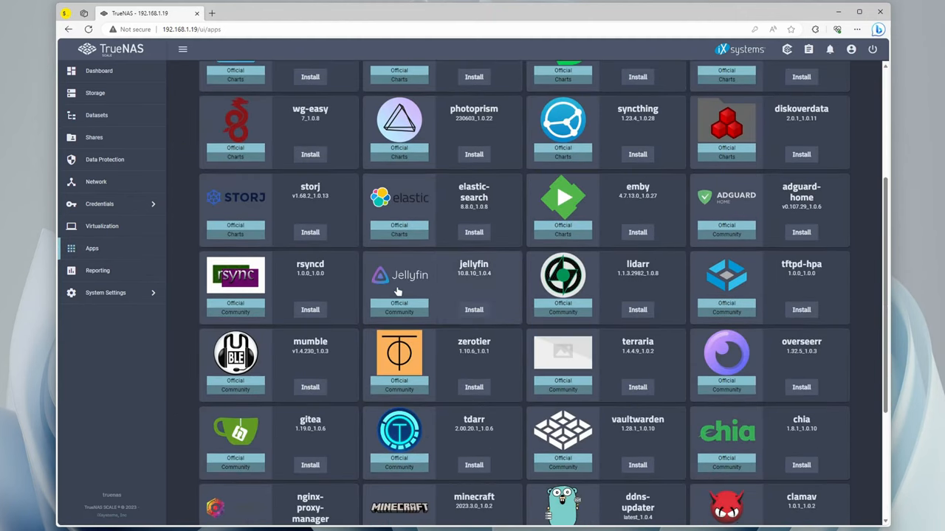
click(472, 310)
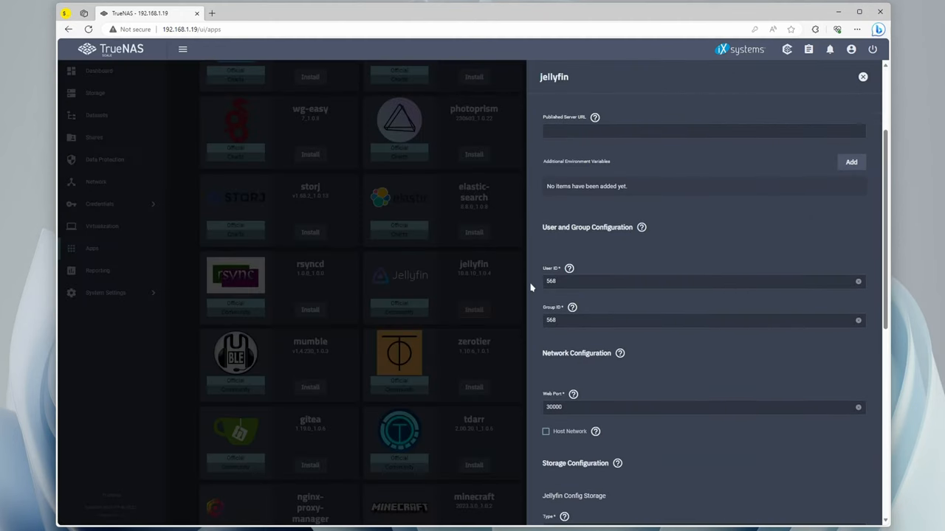
scroll(down, 3)
text(80)
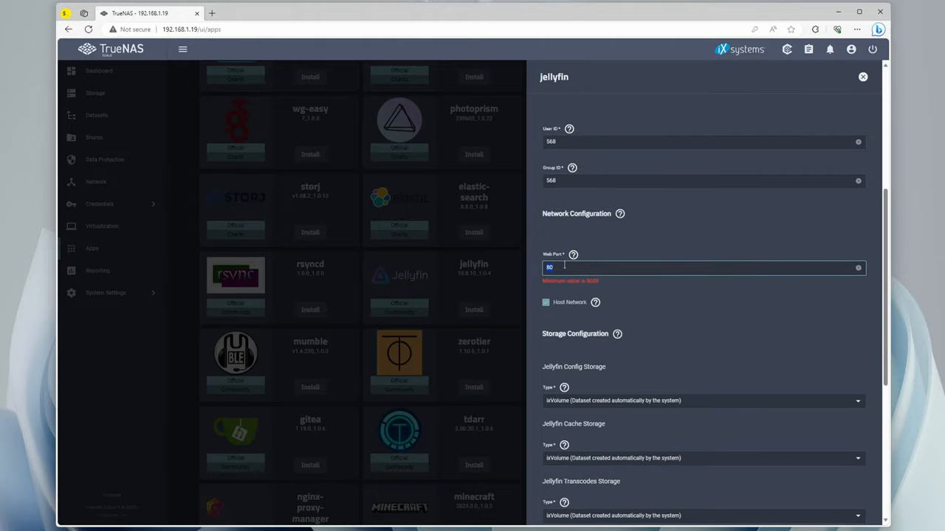
text(1)
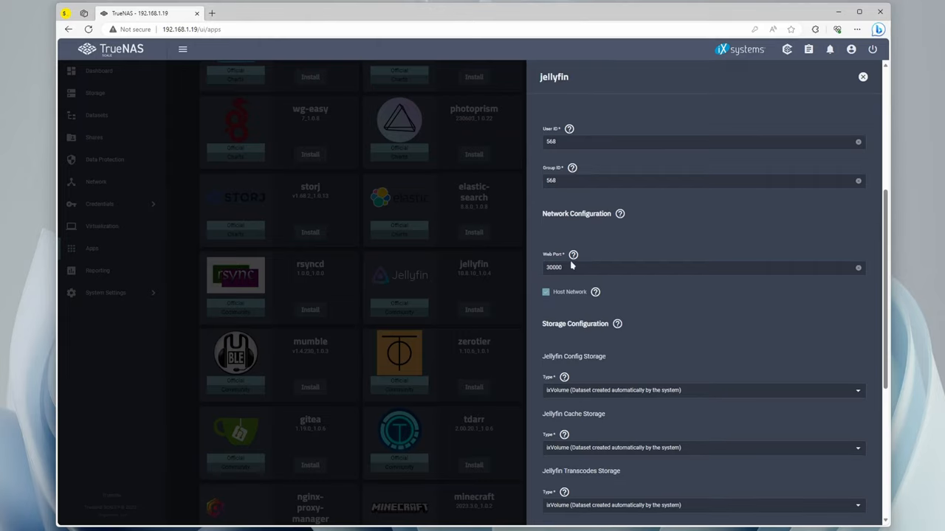
scroll(down, 3)
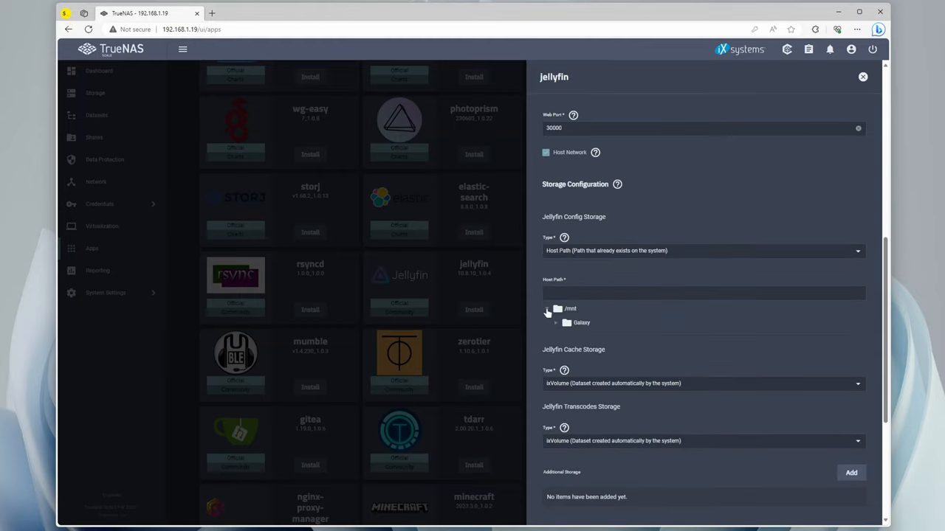
Set config, cache and transcode storage to host path /mnt/Galaxy/applications/jellyfin.
click(555, 322)
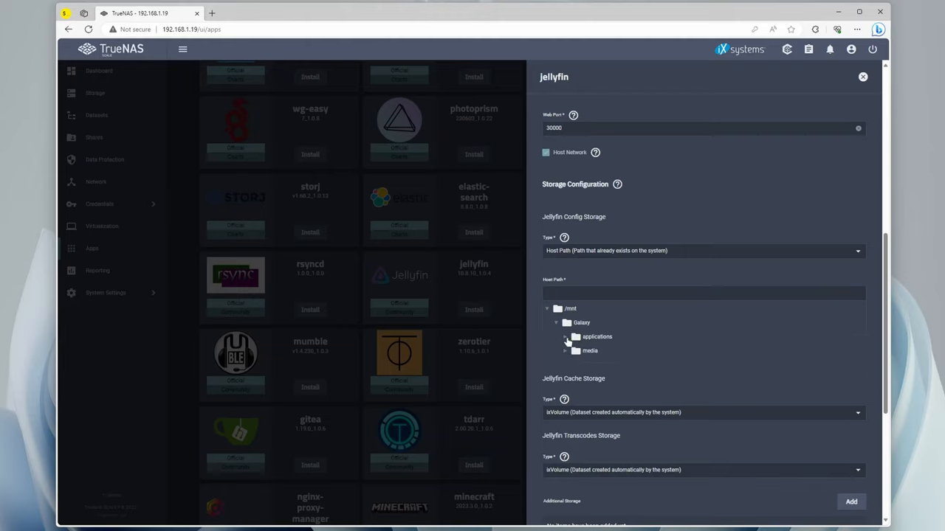
click(565, 337)
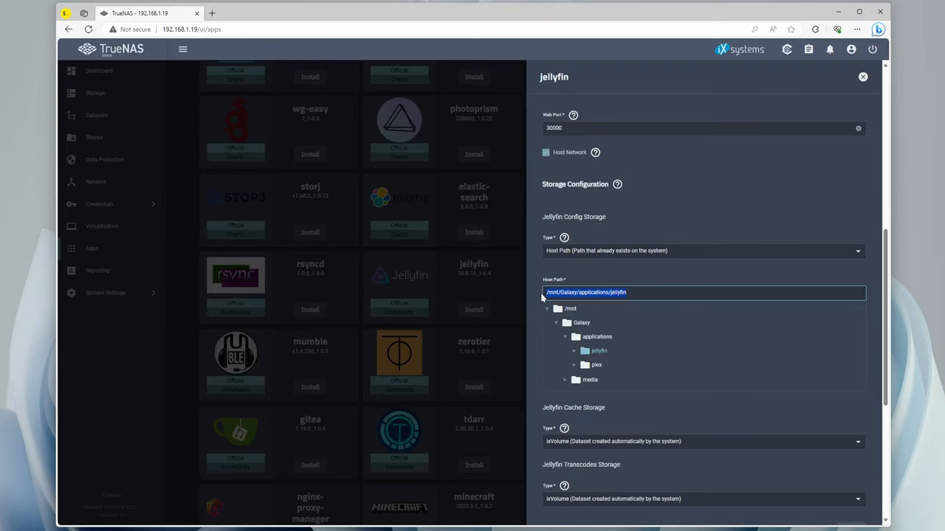
scroll(down, 3)
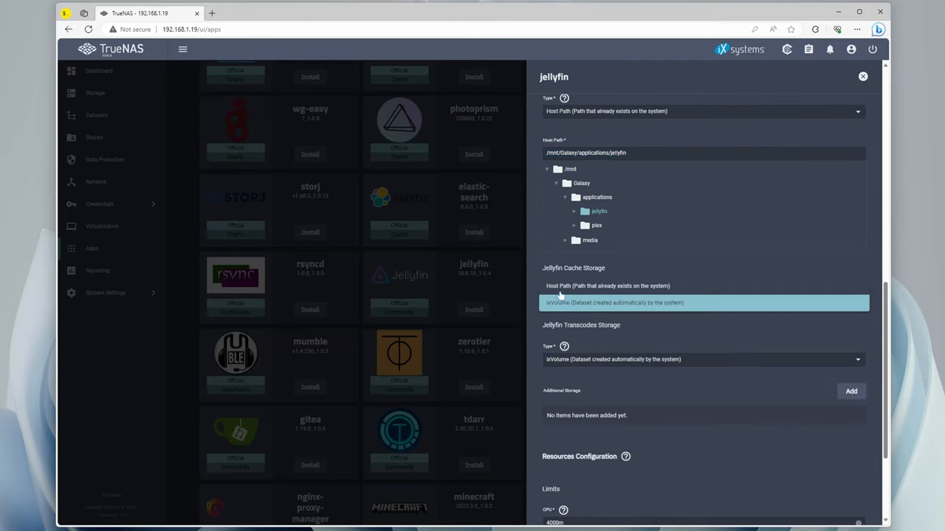
click(701, 301)
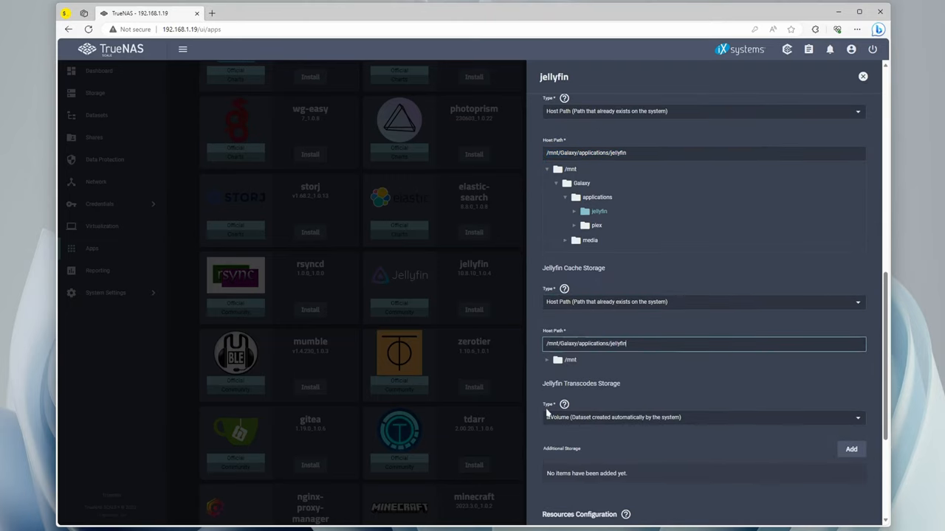
click(701, 416)
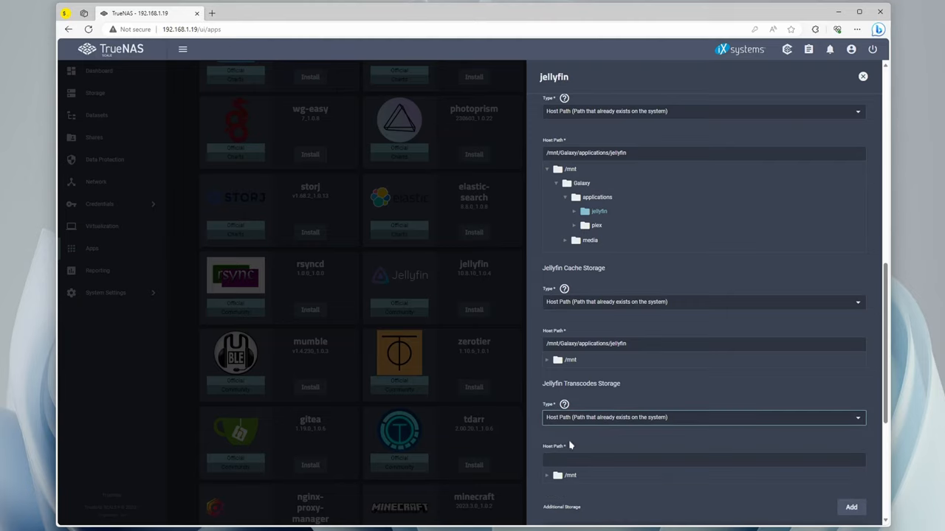
Add an extra storage volume mounting the media dataset at /Media.
scroll(down, 3)
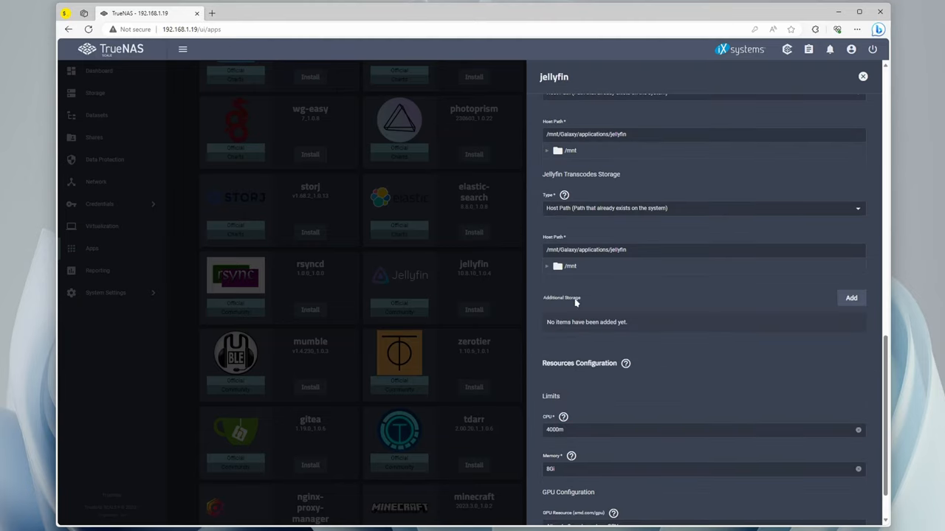
click(850, 298)
text(/)
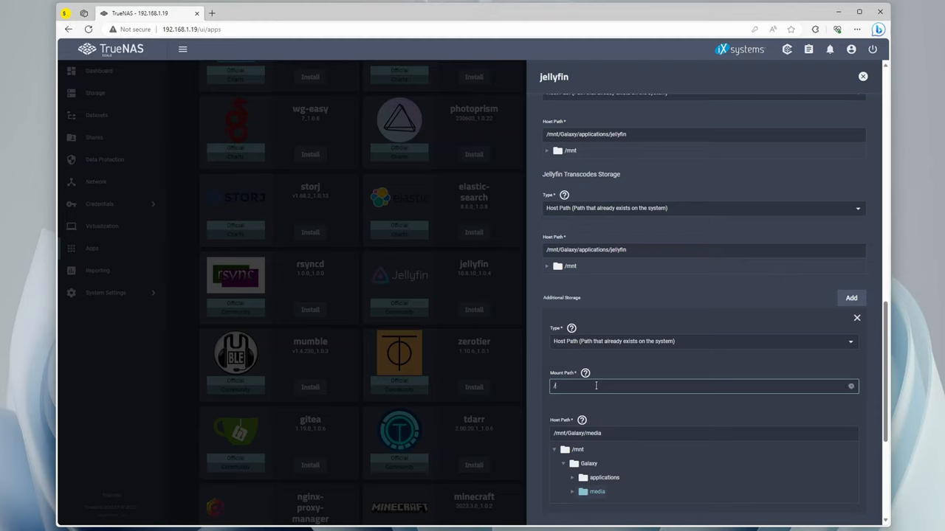
text(Media)
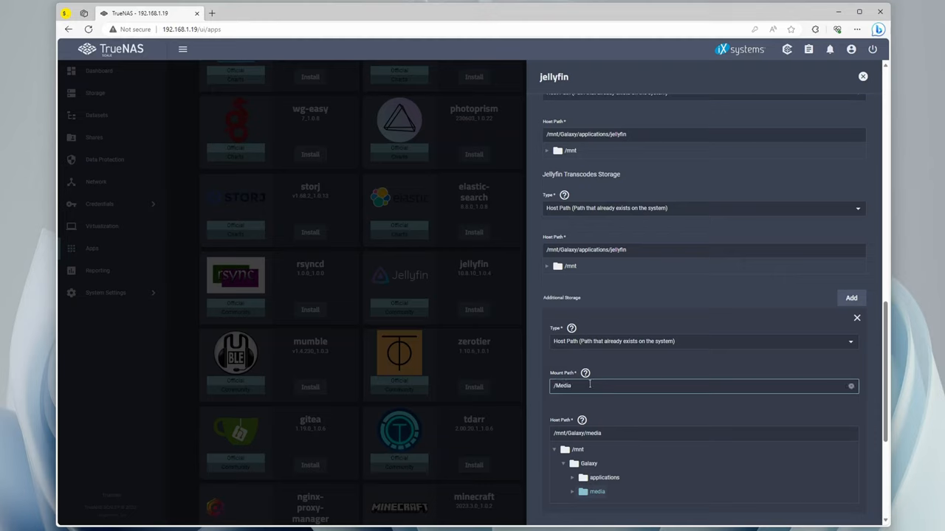
mouse_move(517, 338)
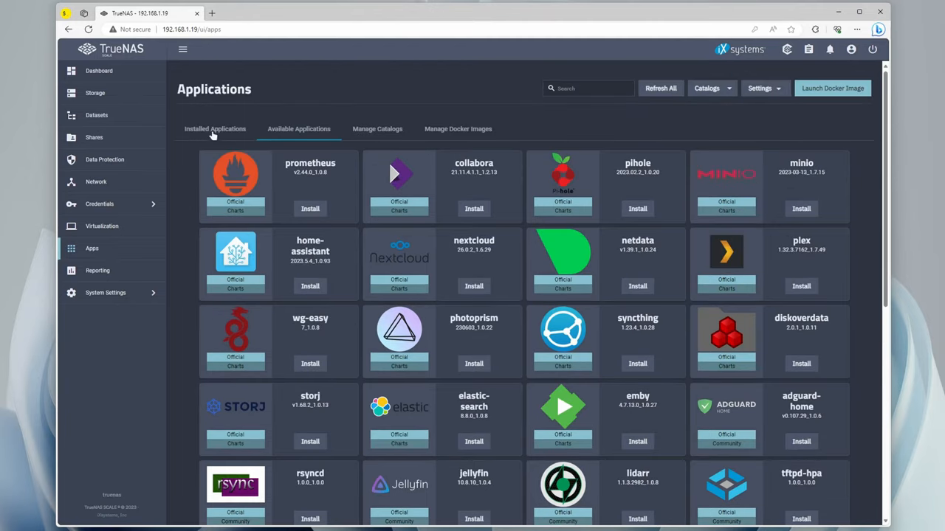
Wait for jellyfin to show ACTIVE in Installed Applications and launch its Web Portal.
click(216, 128)
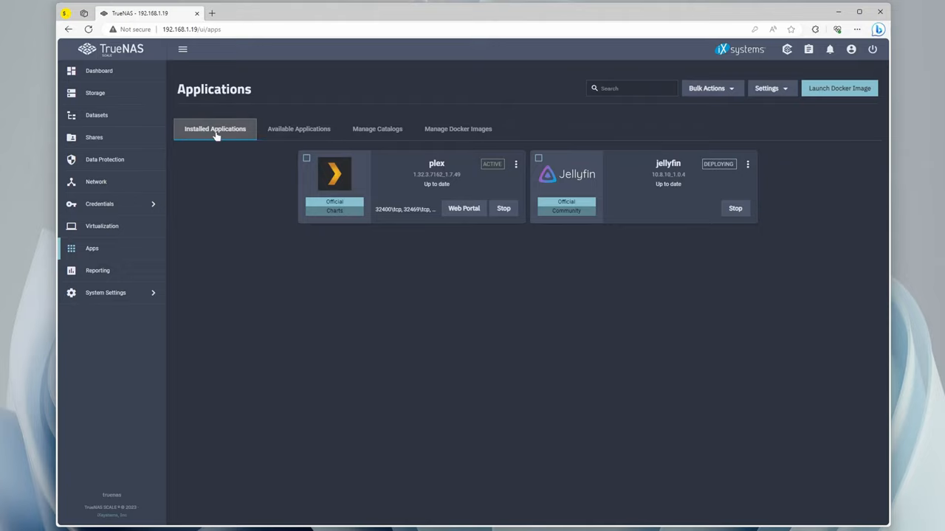
mouse_move(771, 186)
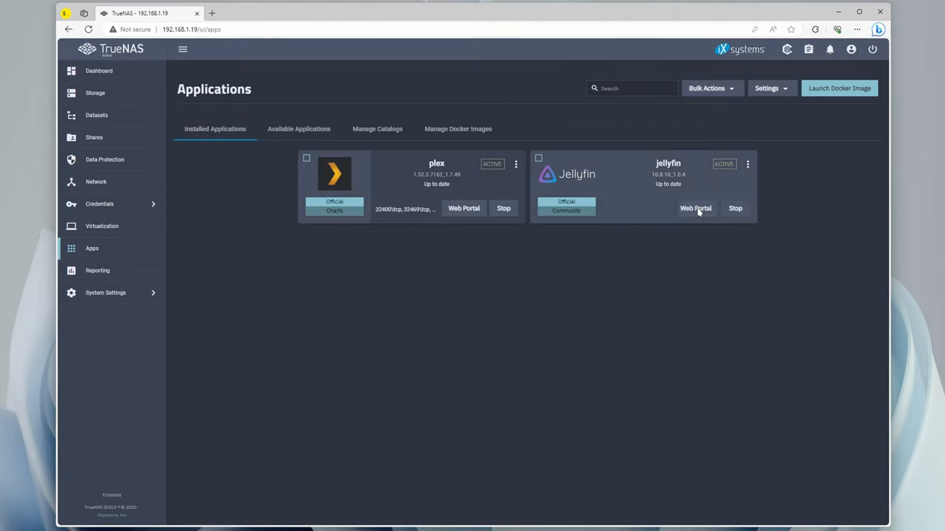
click(694, 208)
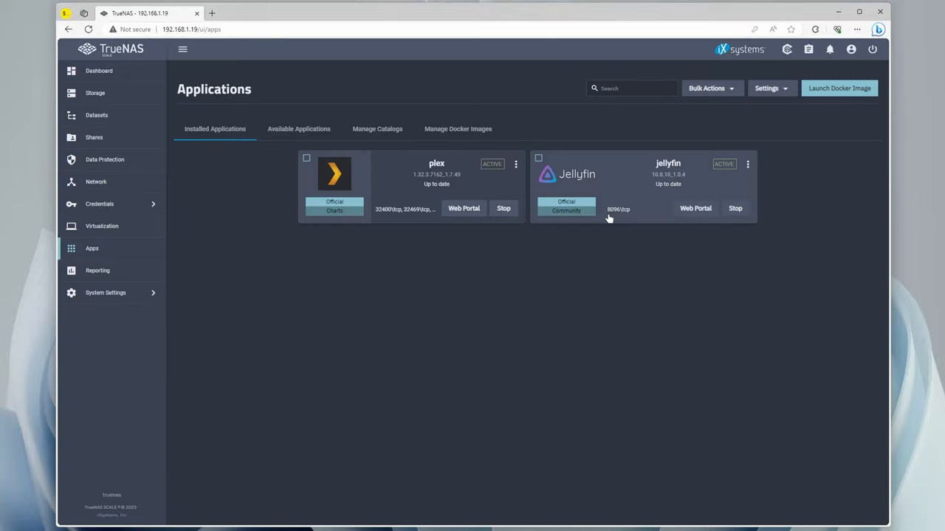
mouse_move(618, 214)
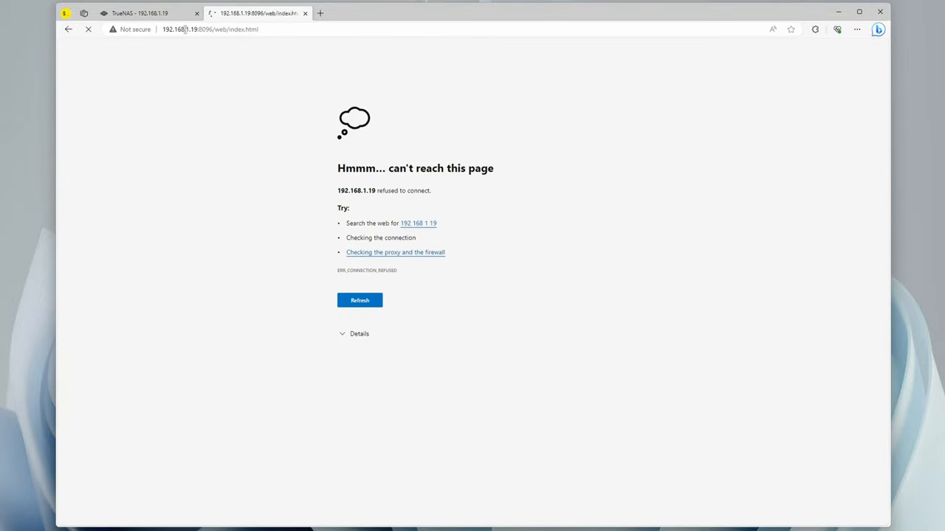
Step through Jellyfin's language page and fill the admin account from a saved login.
click(360, 300)
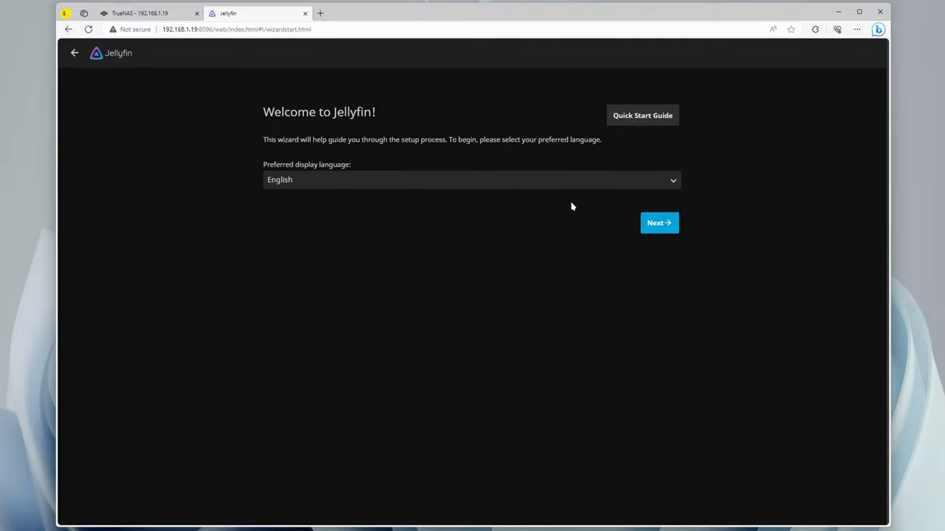
click(659, 222)
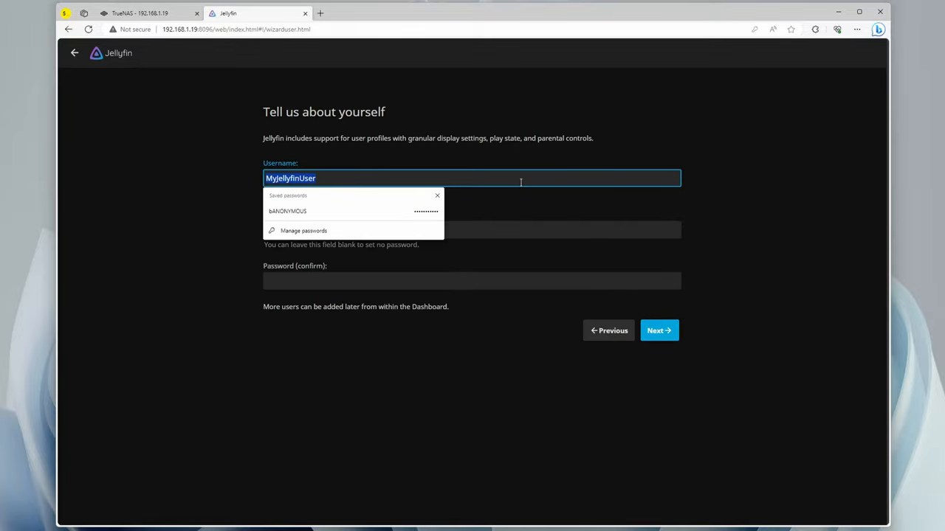
click(286, 211)
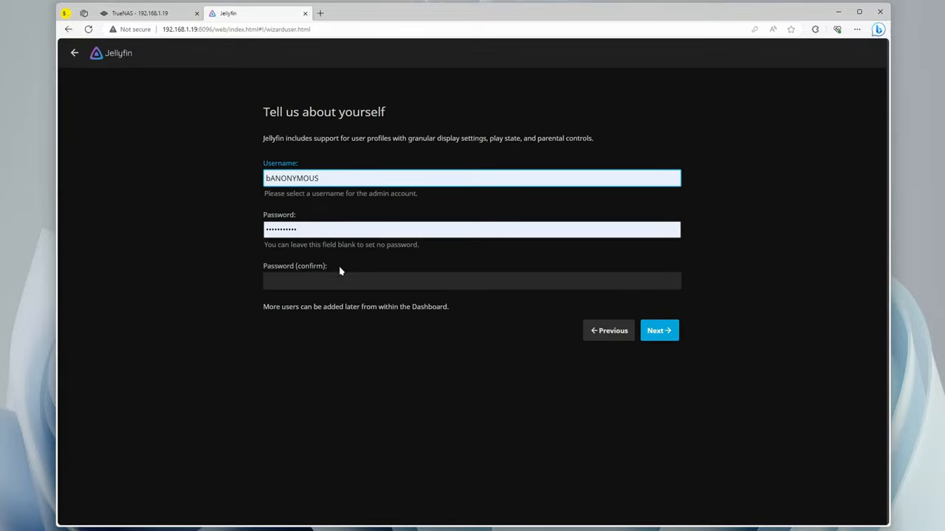
click(658, 331)
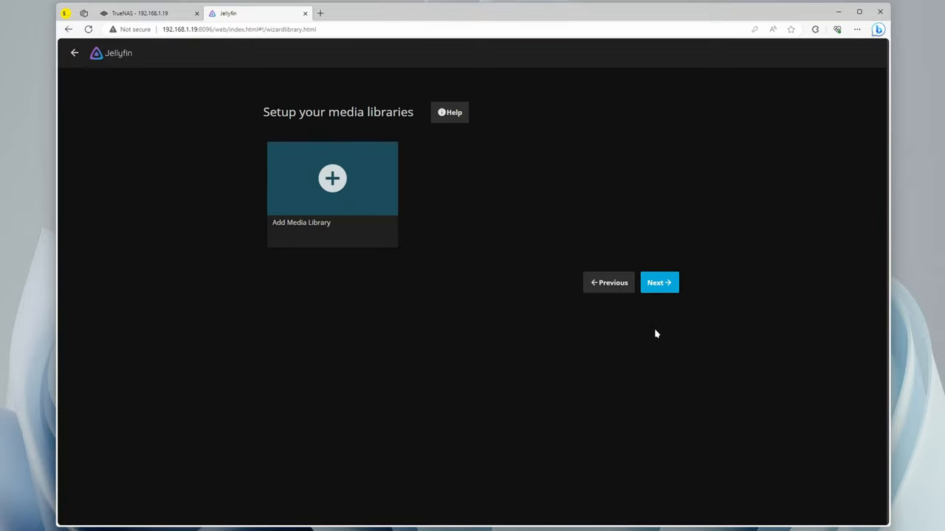
Add a Movies library on /Media/Movies and continue past remote access to sign-in.
click(332, 178)
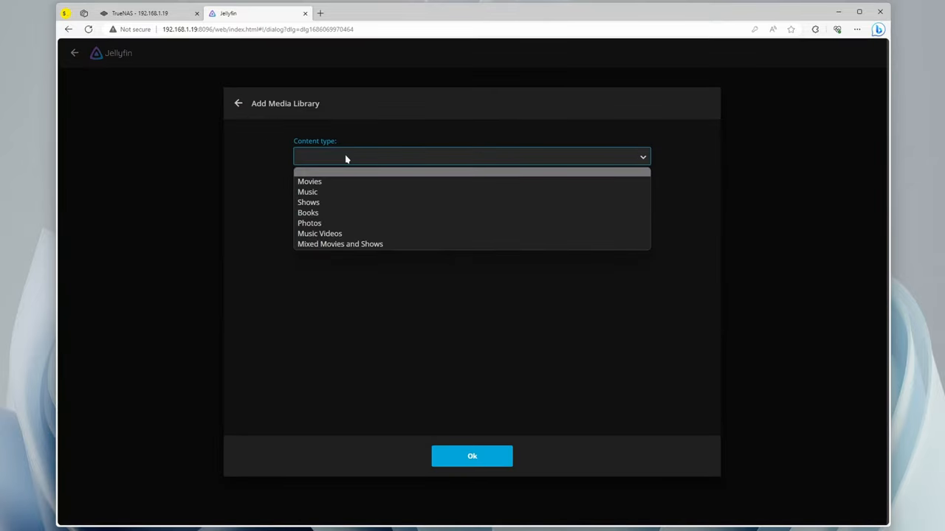
click(310, 181)
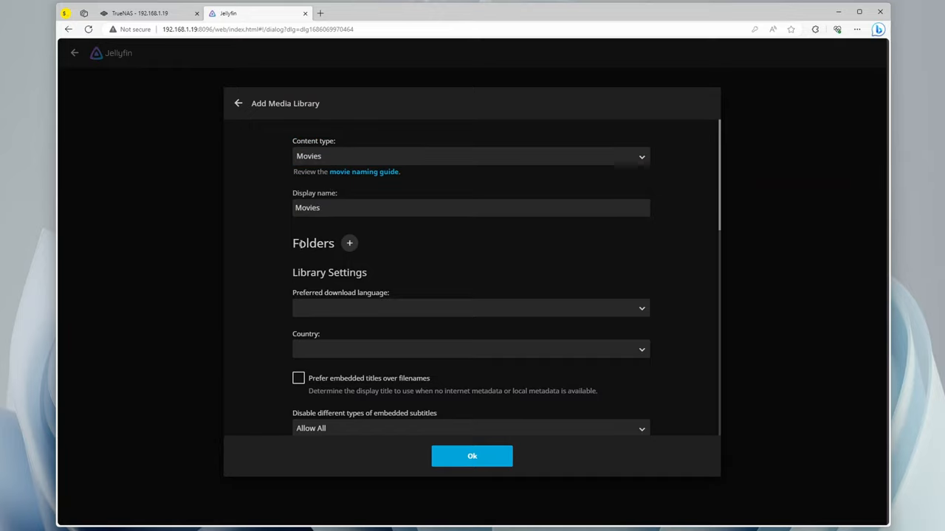
mouse_move(349, 244)
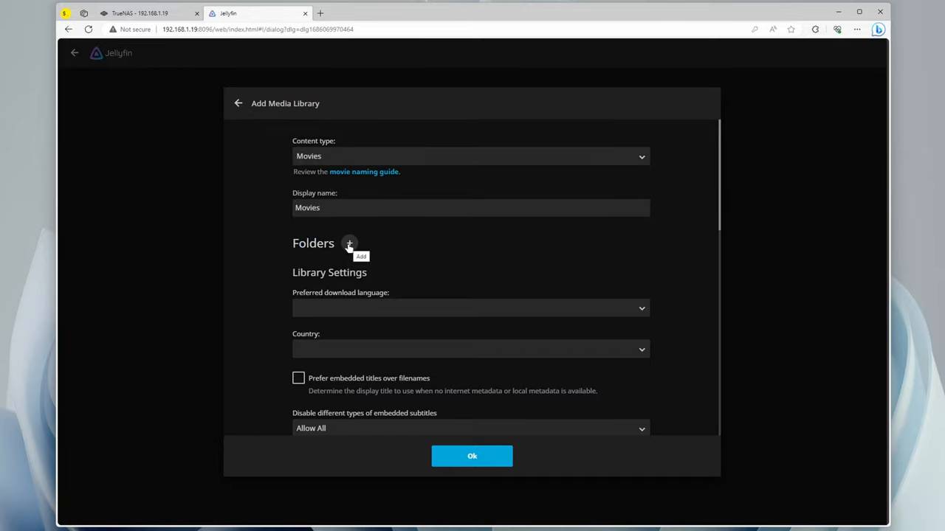
click(348, 244)
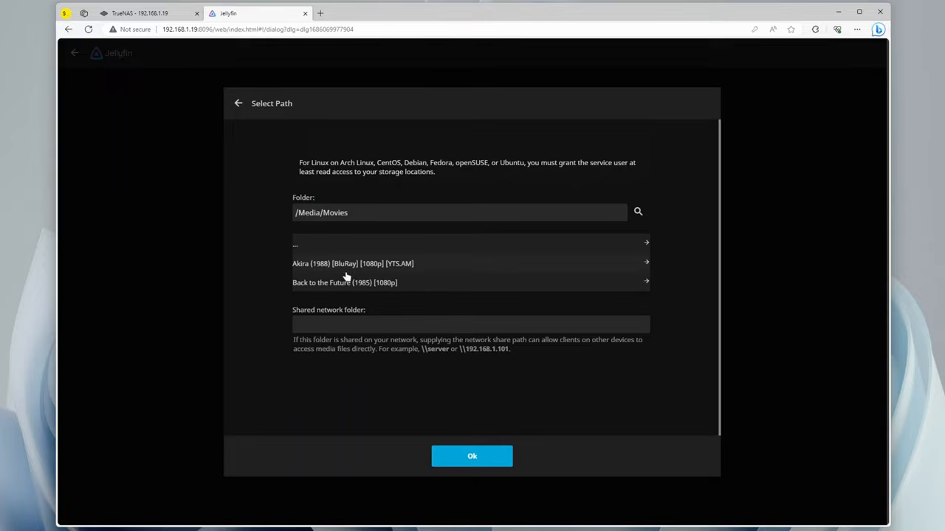
click(472, 456)
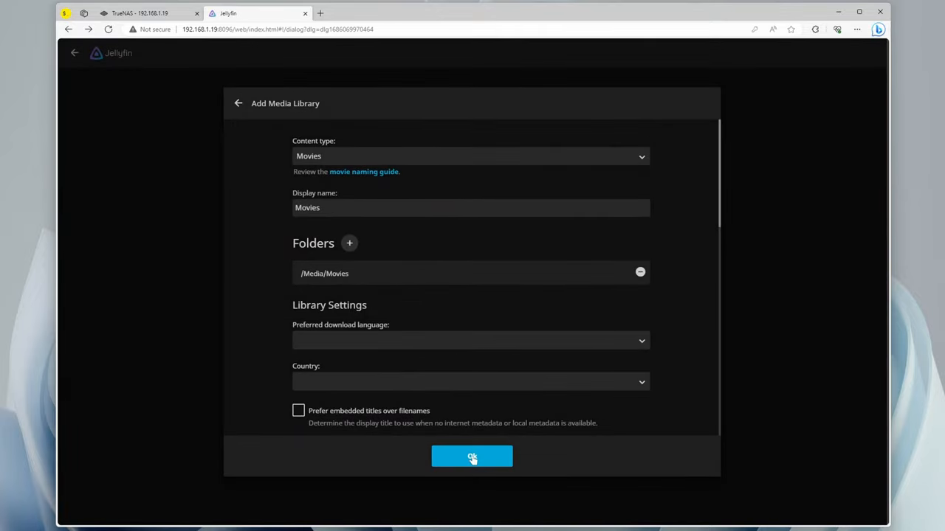
click(473, 457)
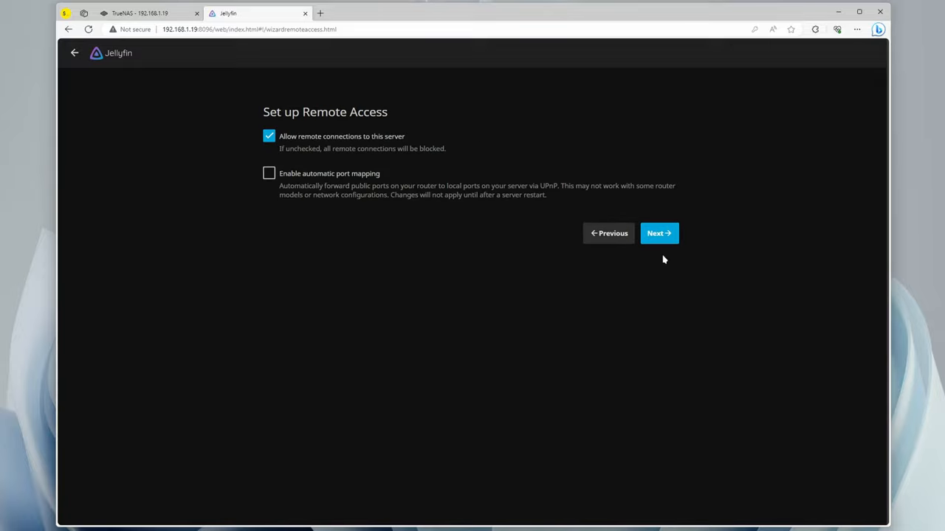
click(658, 234)
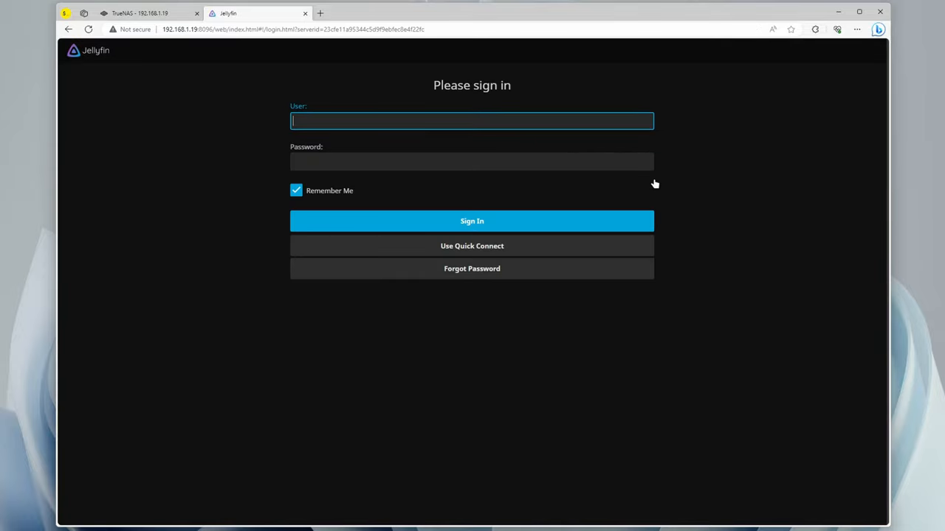
Sign in to Jellyfin and start playing Akira from the Movies library.
click(473, 221)
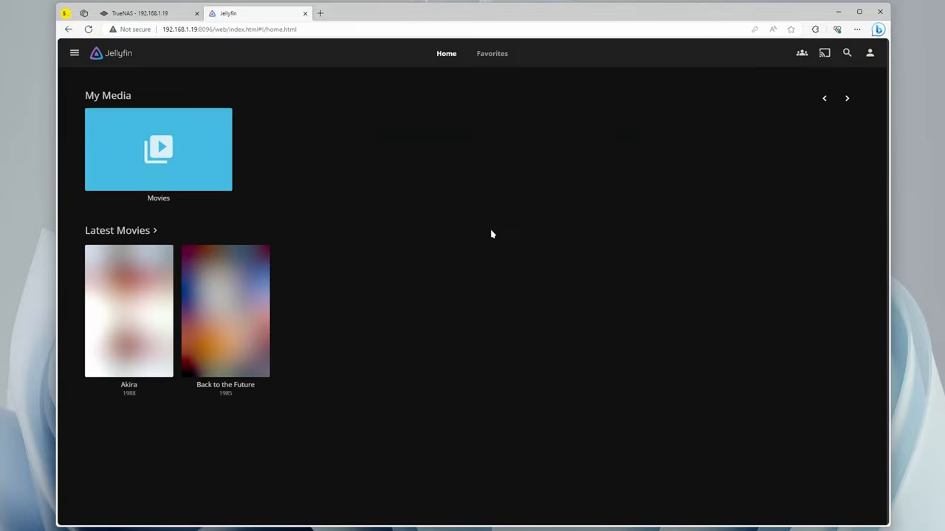
mouse_move(128, 312)
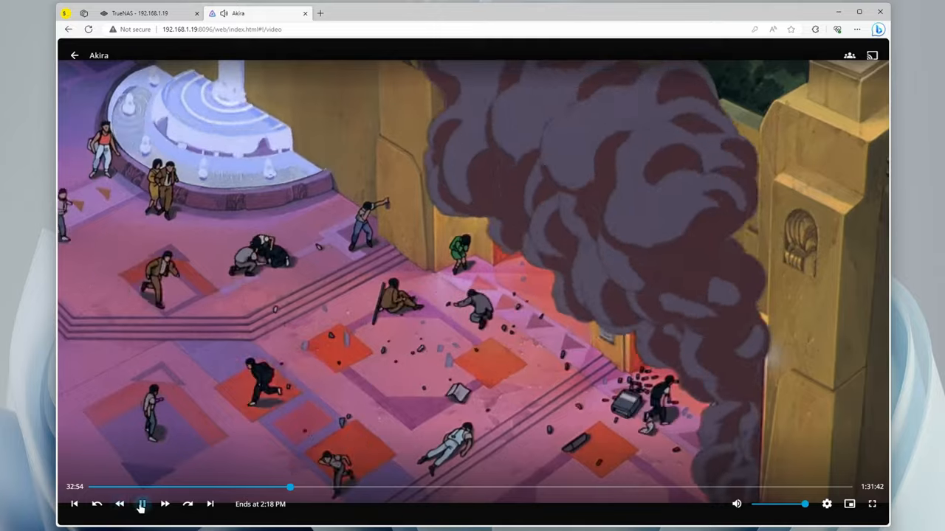
click(74, 56)
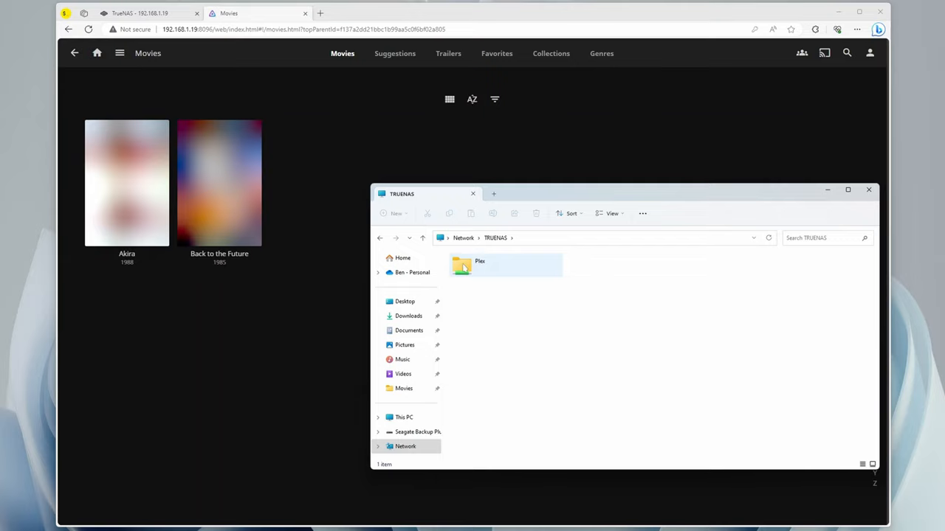
Paste the Idiocracy folder into \\TRUENAS\Plex\Movies so Jellyfin lists it automatically.
double_click(480, 265)
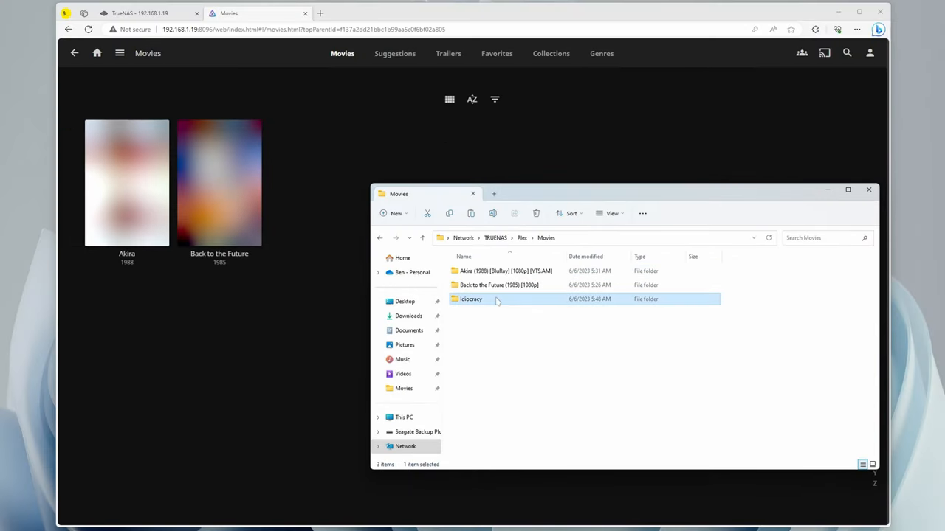
mouse_move(321, 259)
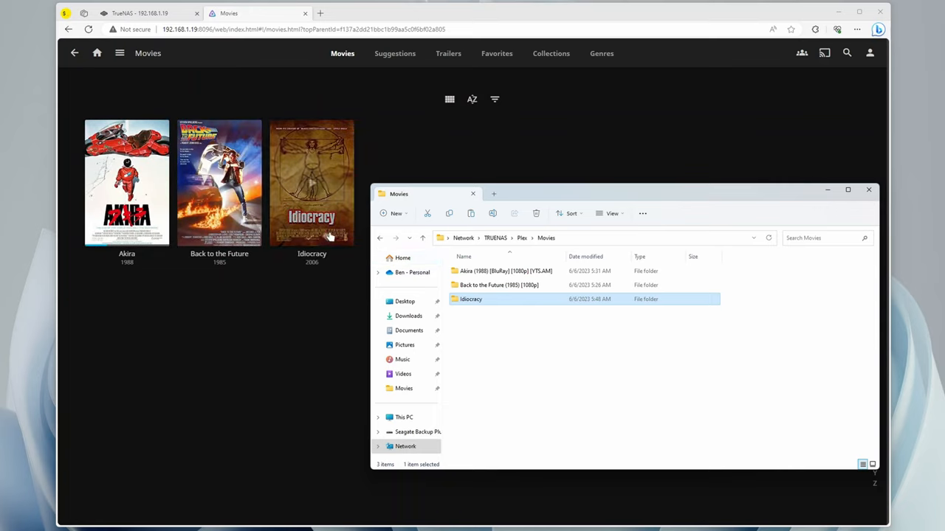
mouse_move(312, 183)
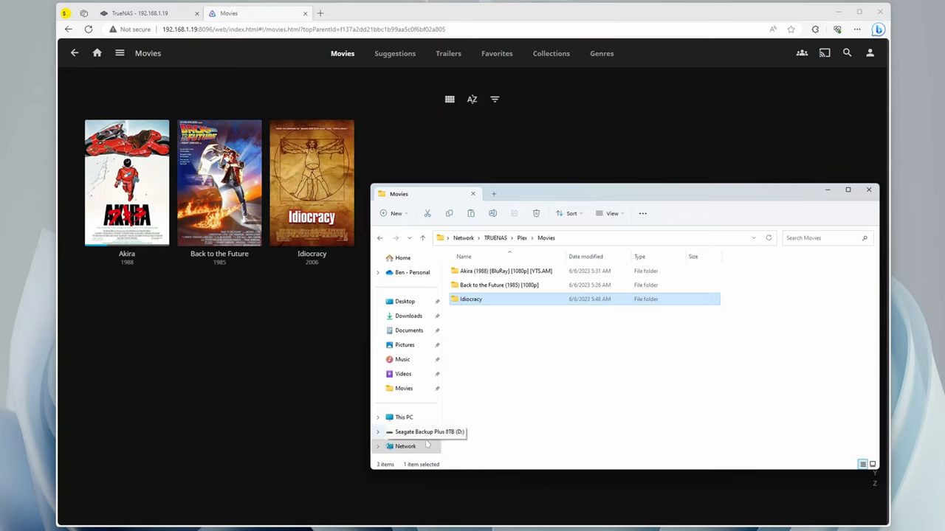
click(573, 322)
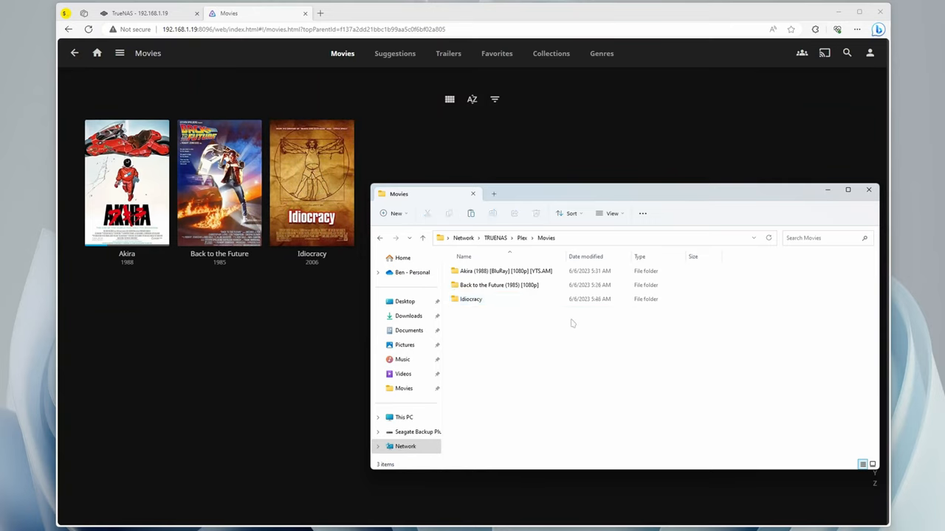
mouse_move(591, 363)
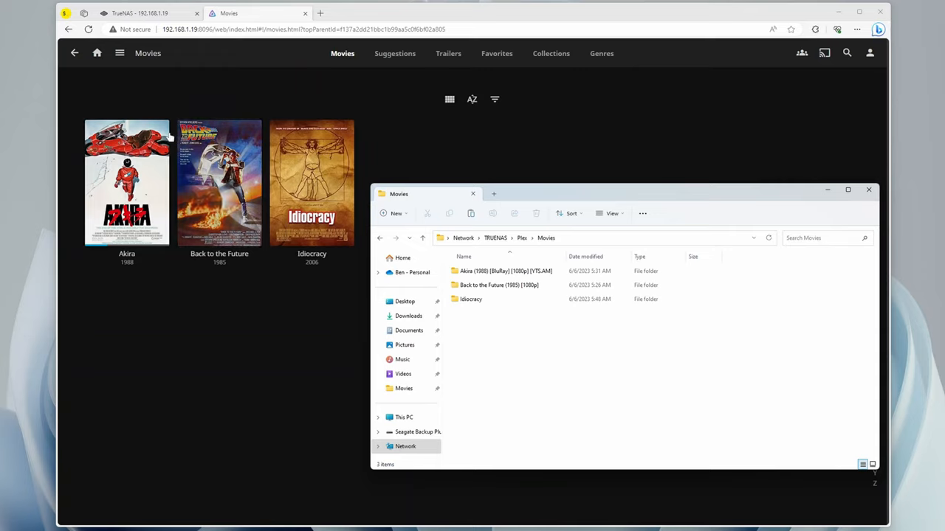
mouse_move(505, 195)
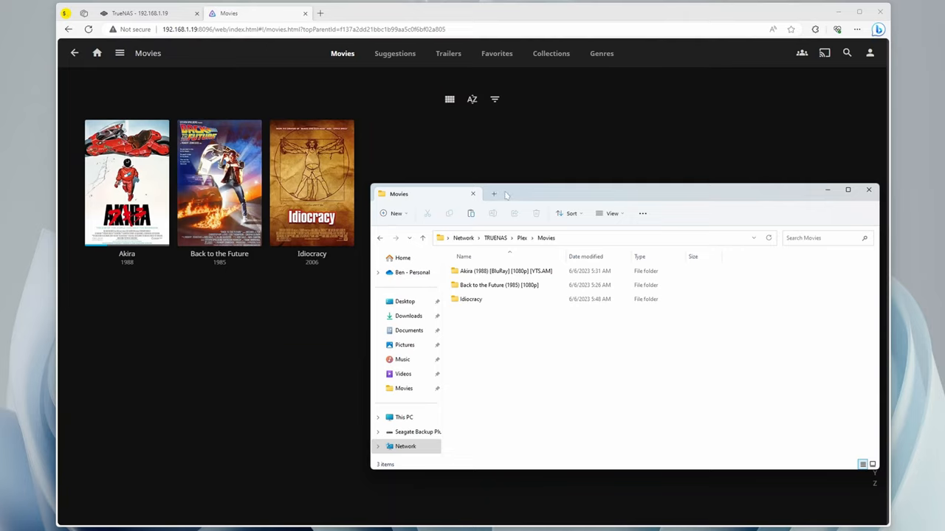
Switch to the TrueNAS tab showing plex and jellyfin active under Installed Applications.
click(140, 13)
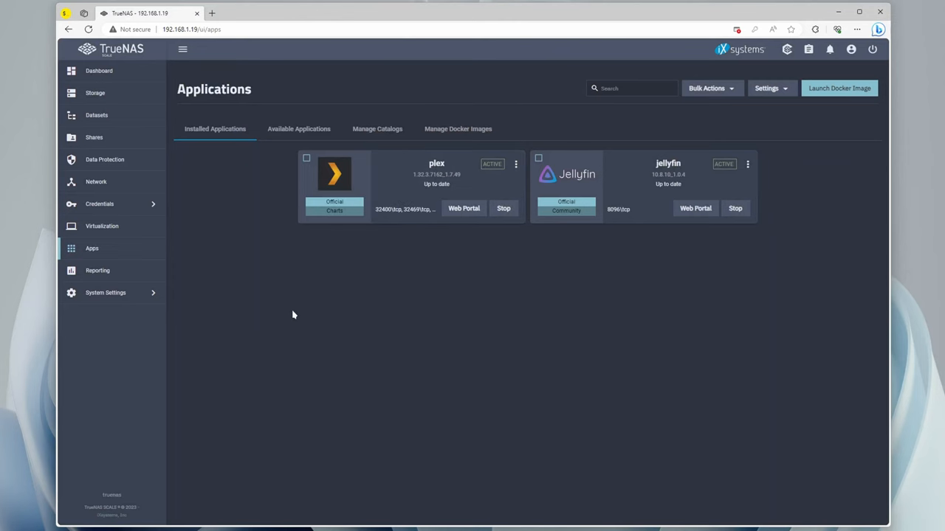
mouse_move(440, 307)
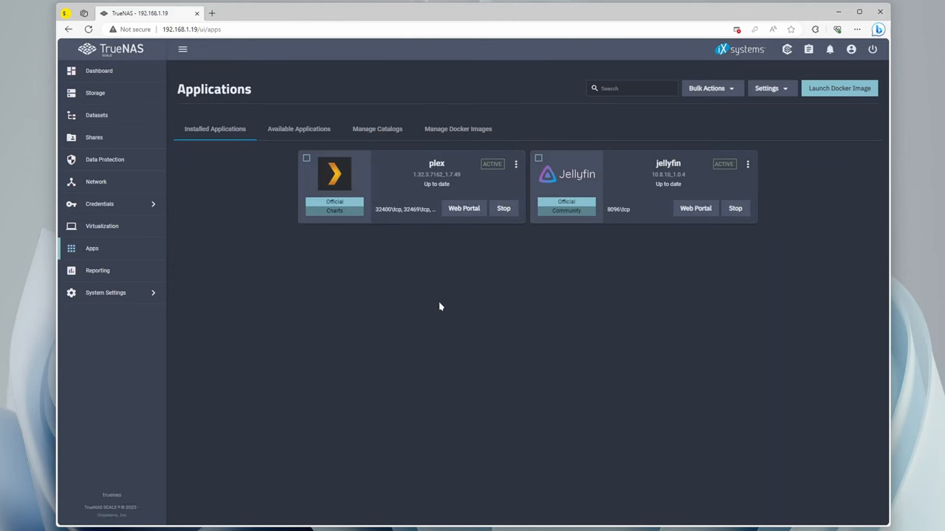
mouse_move(444, 303)
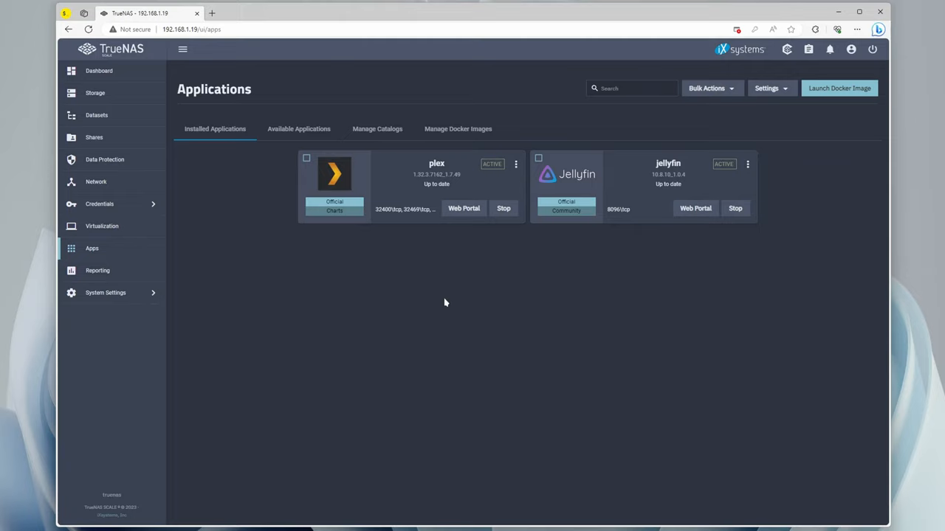
mouse_move(204, 165)
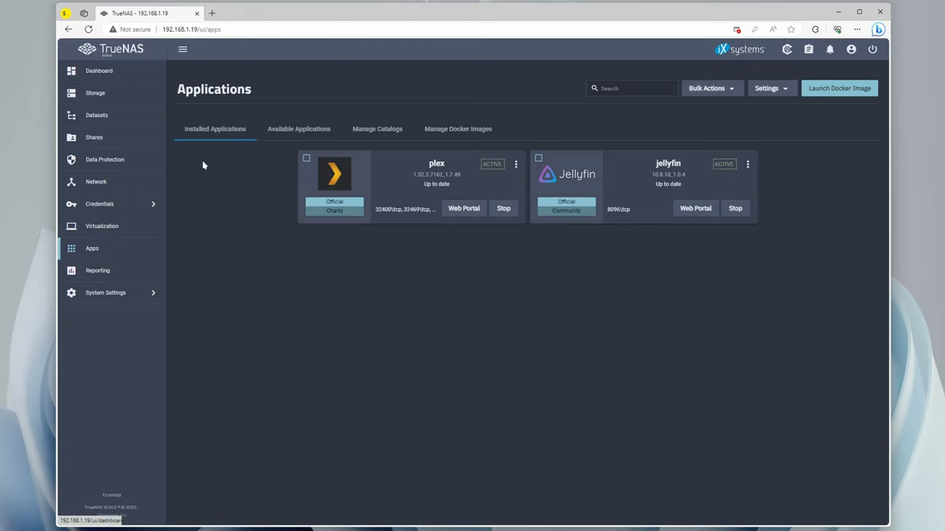
mouse_move(381, 239)
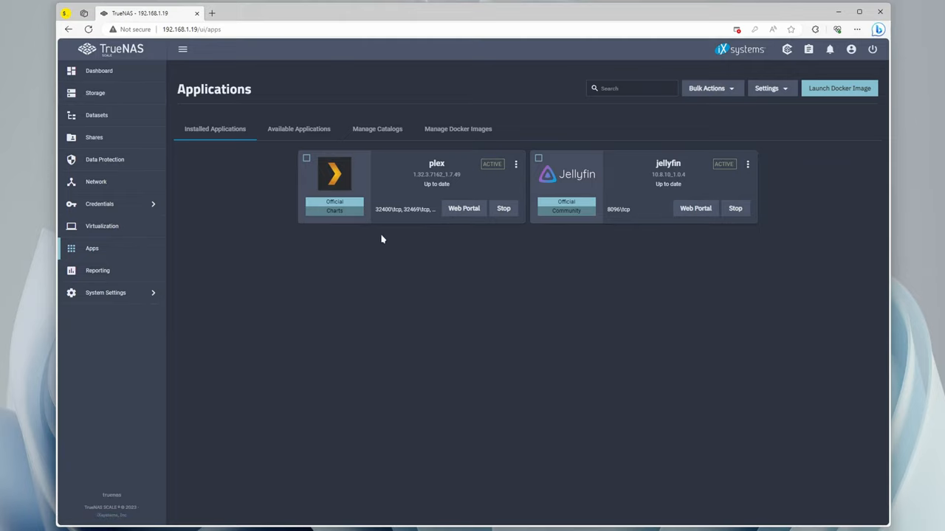
mouse_move(211, 347)
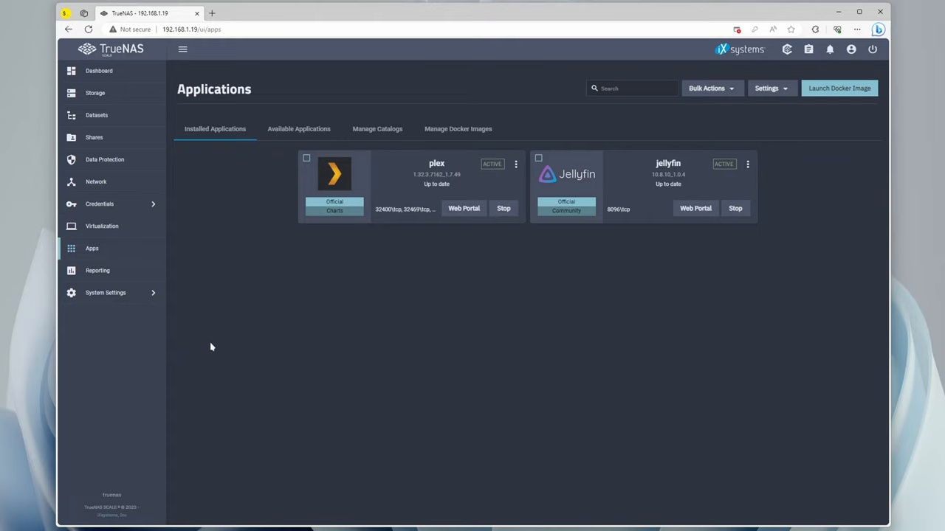
mouse_move(309, 309)
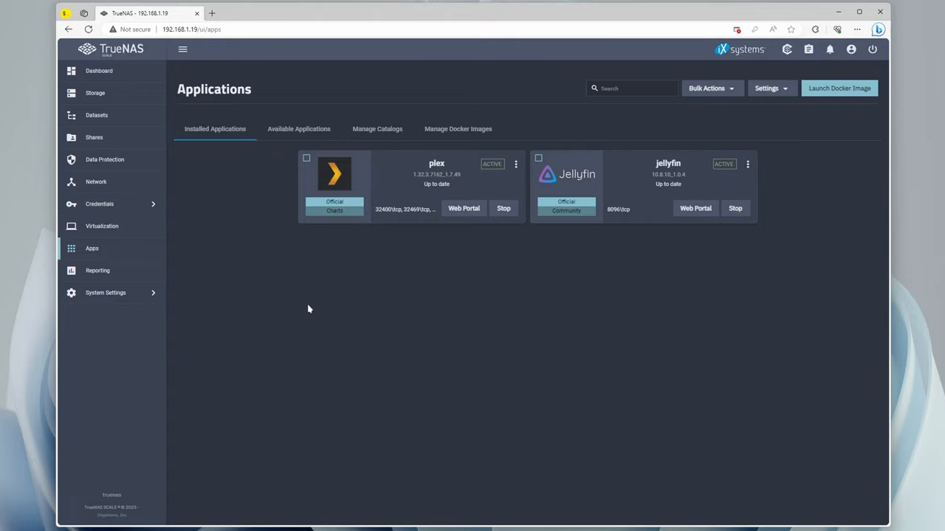
mouse_move(707, 219)
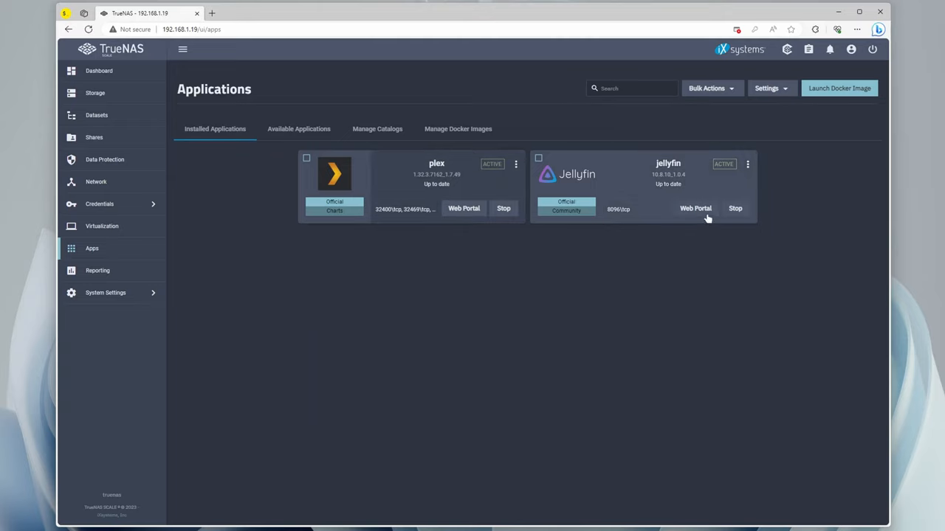
mouse_move(783, 204)
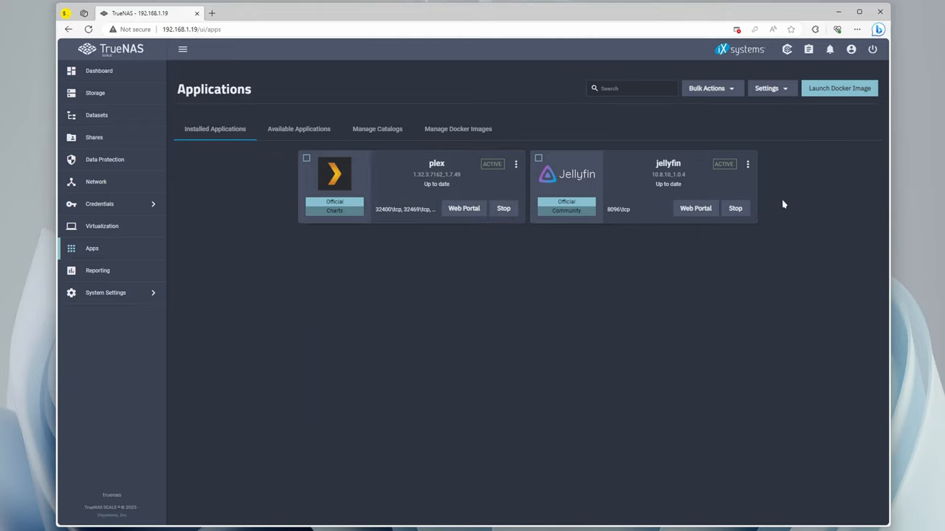
mouse_move(264, 264)
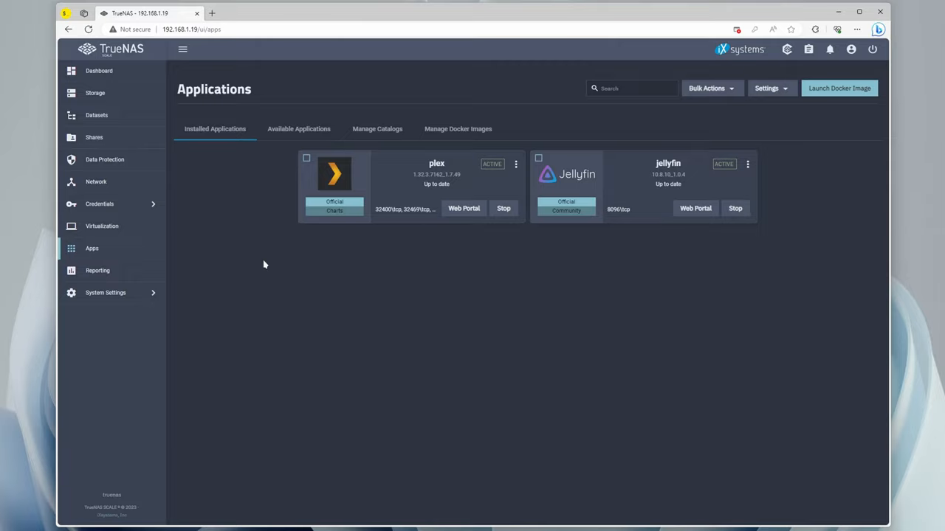
mouse_move(274, 273)
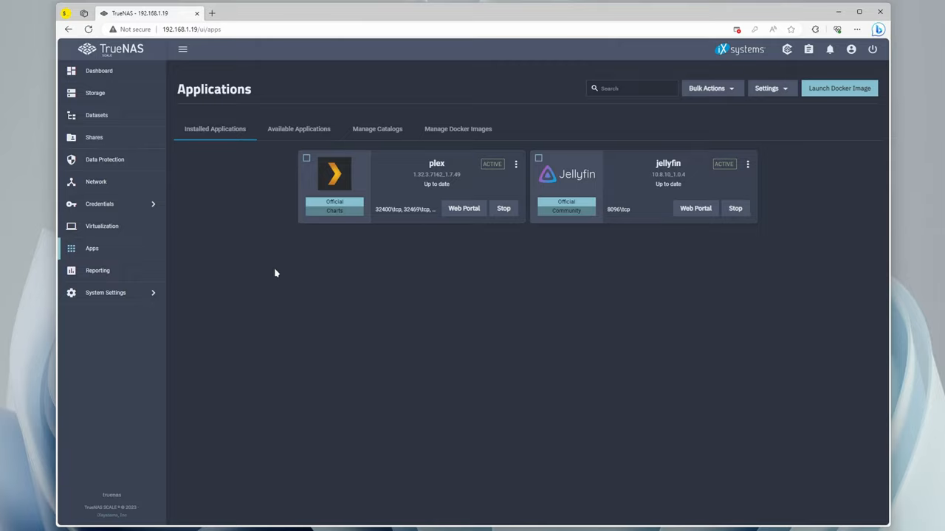